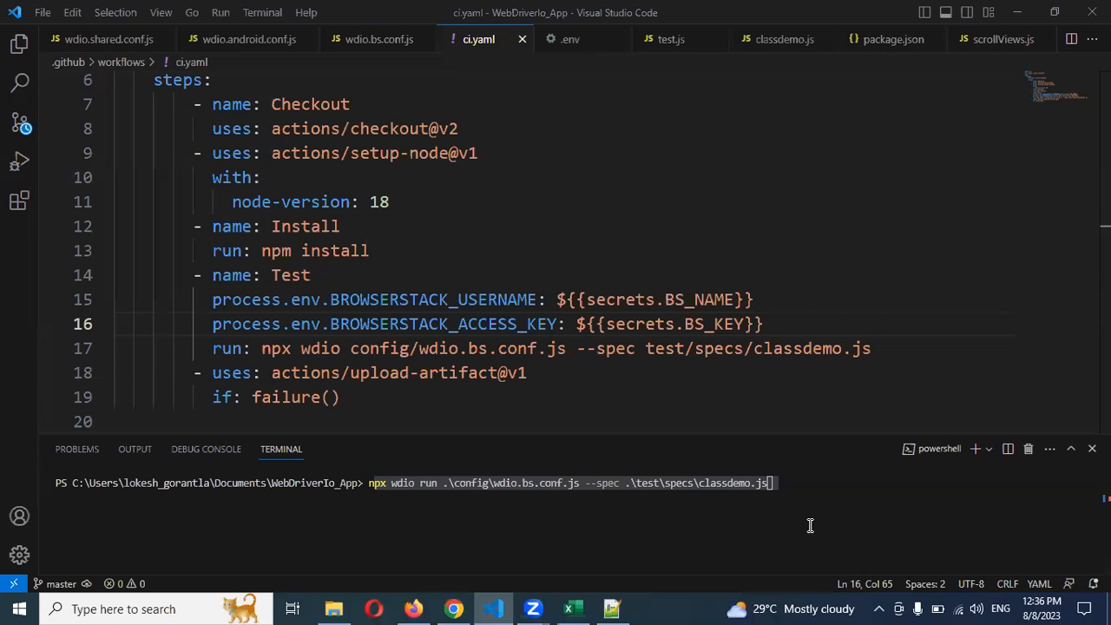
mouse_move(753, 392)
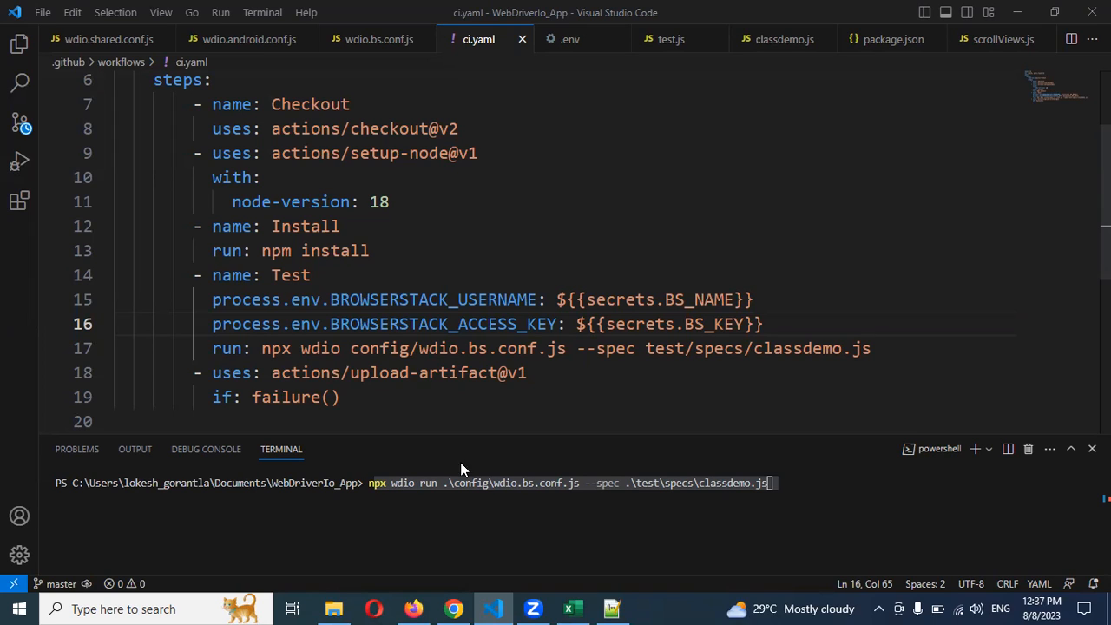
mouse_move(455, 608)
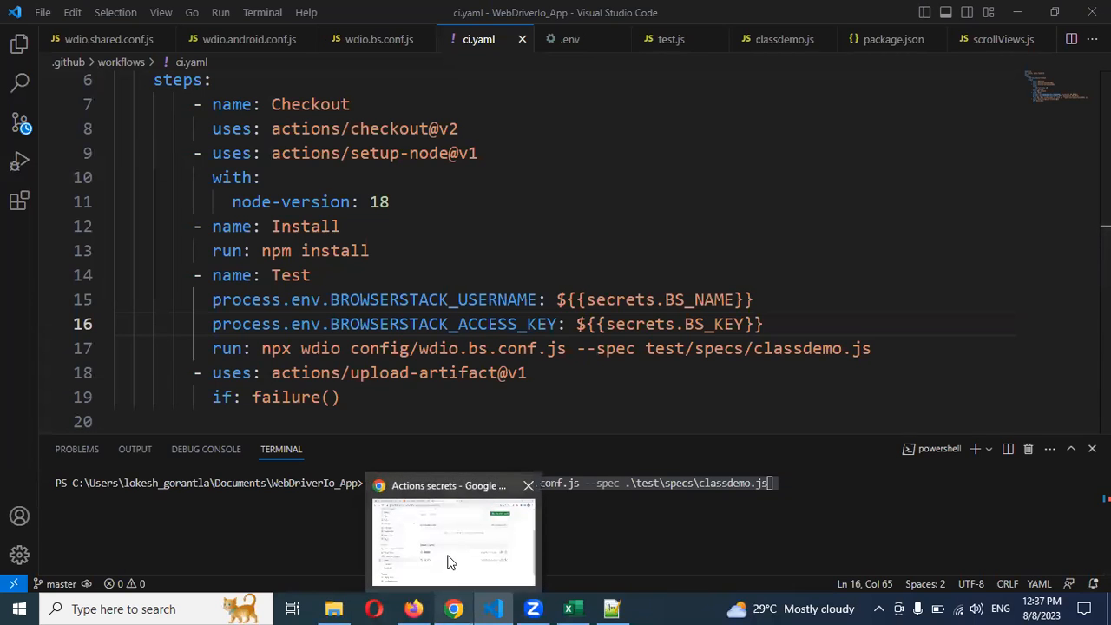
- Browse the GitHub Docs 'Using workflows' guide from the WebdriverIO page, then return to ci.yaml in the editor
click(451, 538)
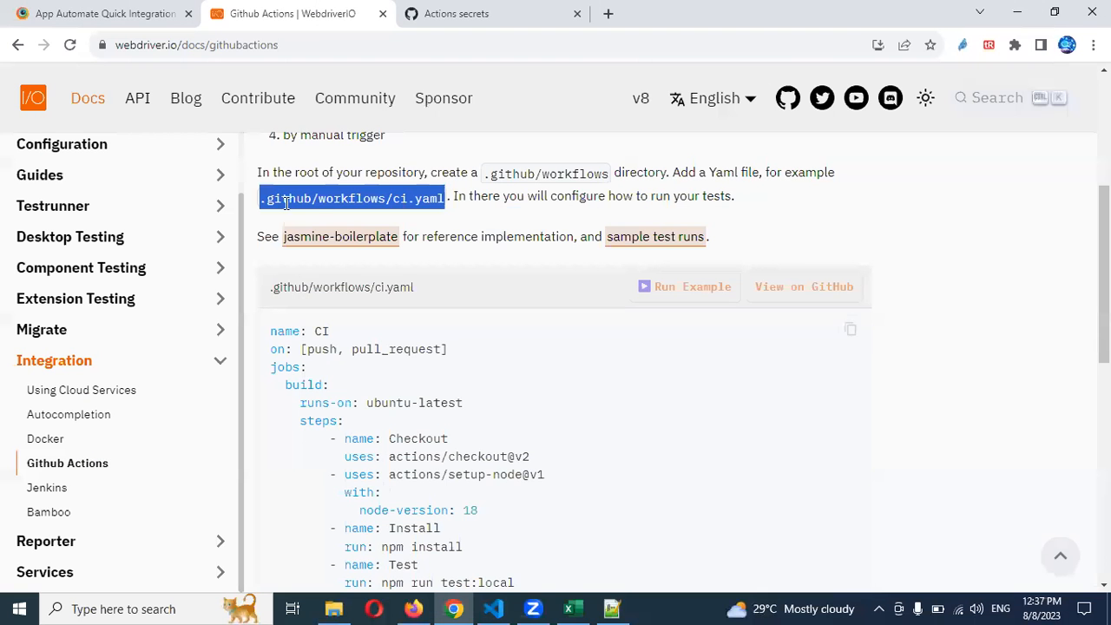
scroll(down, 3)
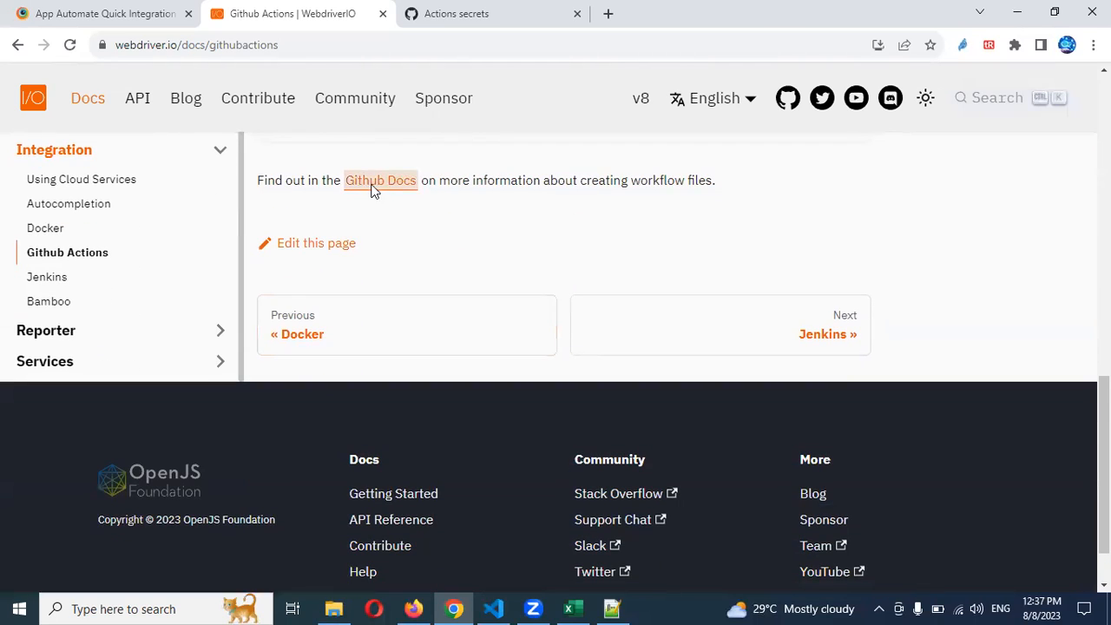
click(380, 181)
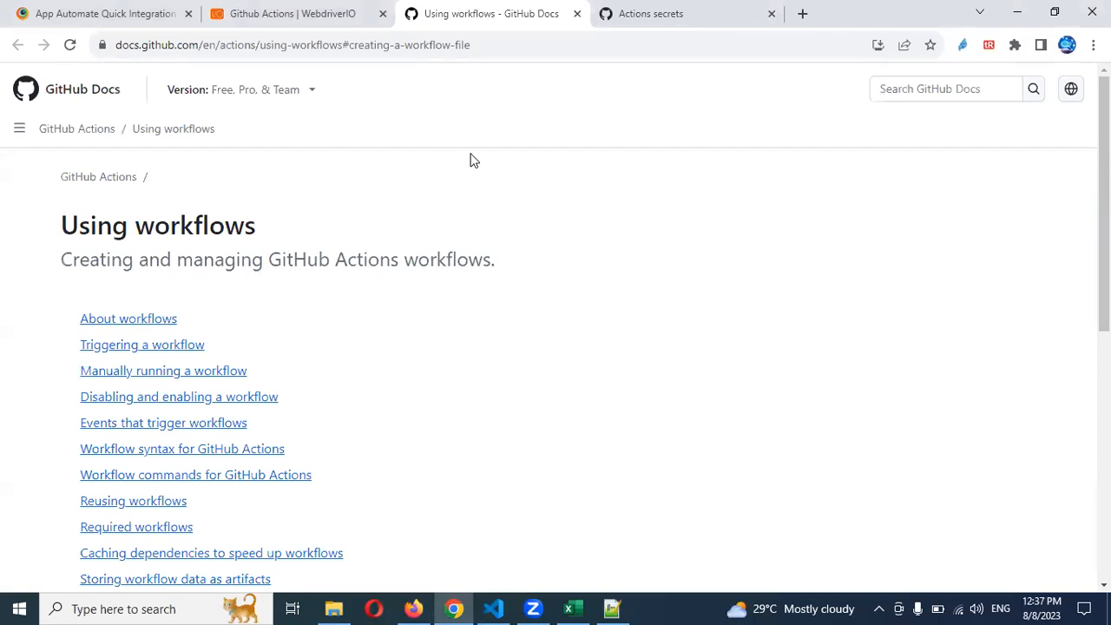
scroll(down, 3)
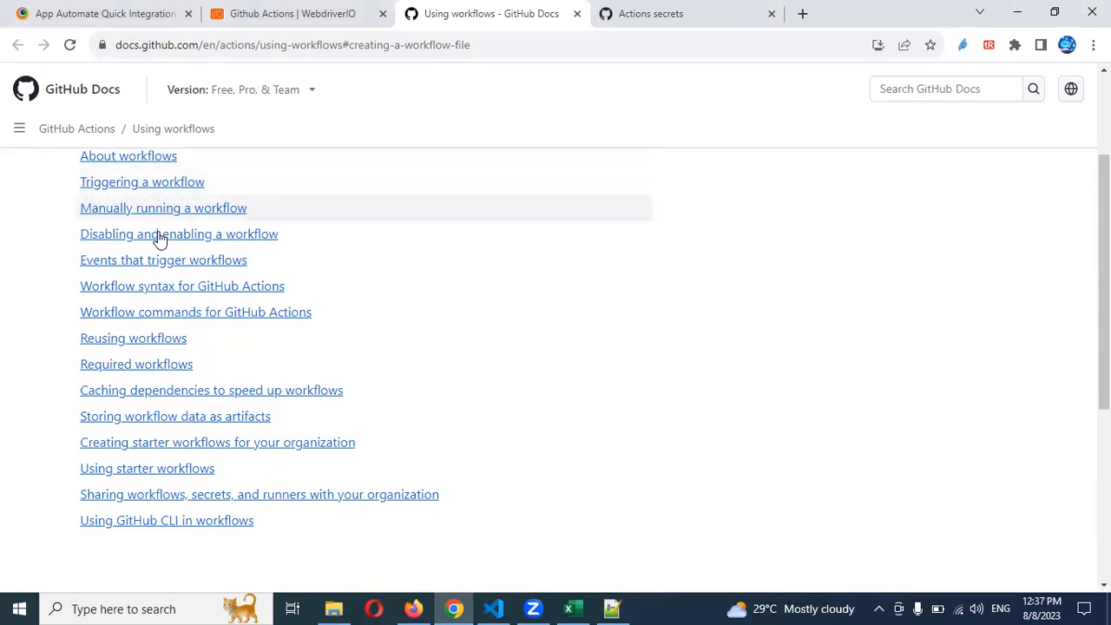
mouse_move(165, 507)
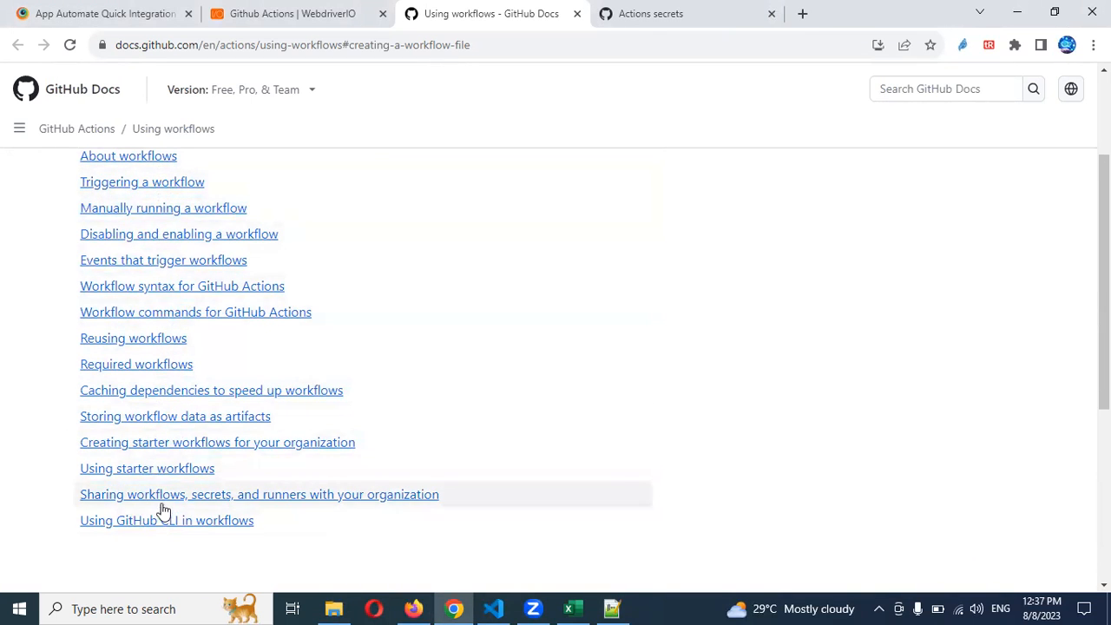
scroll(down, 3)
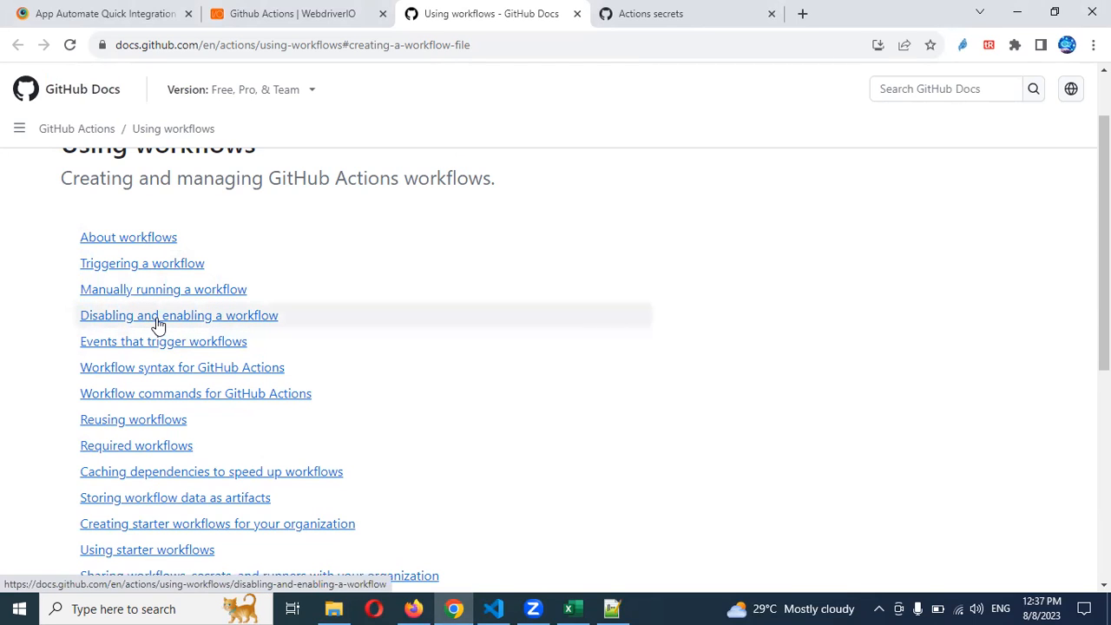
mouse_move(299, 198)
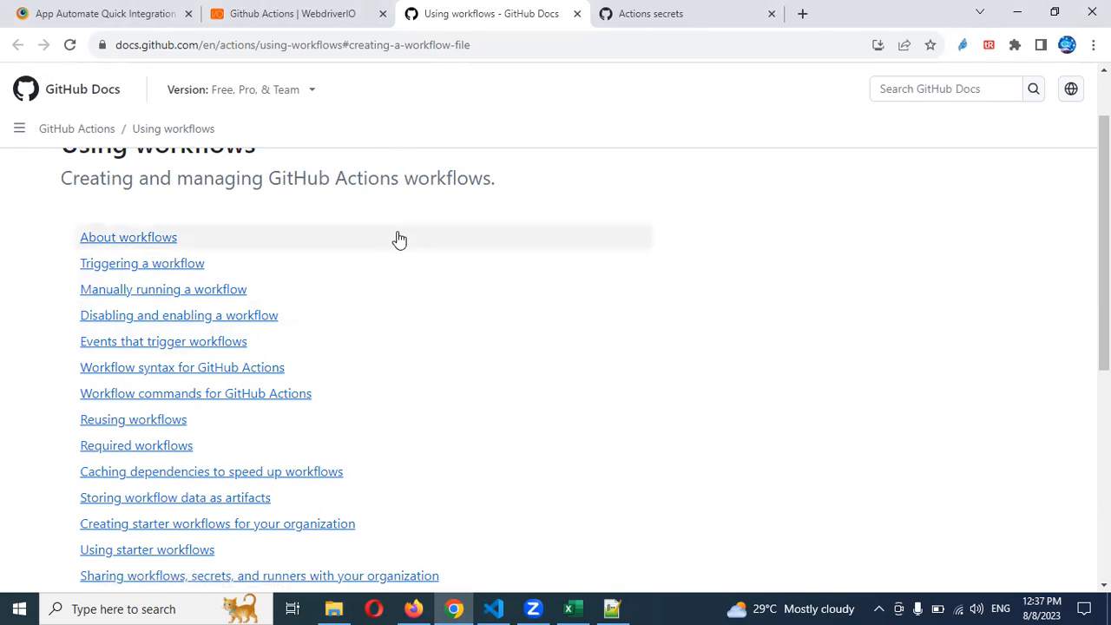
mouse_move(385, 250)
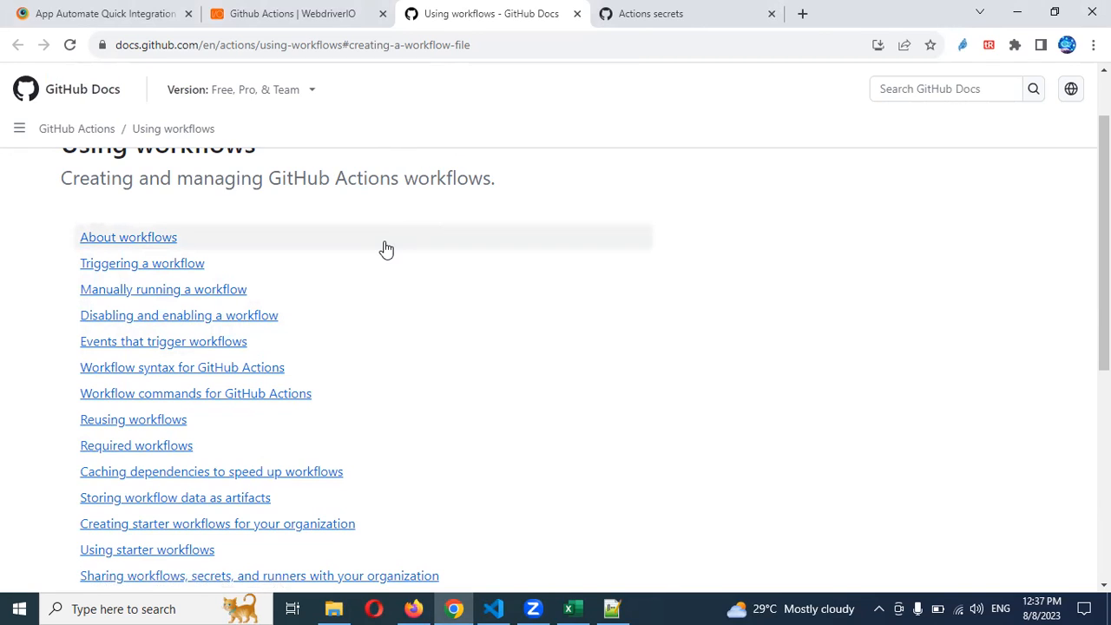
mouse_move(353, 496)
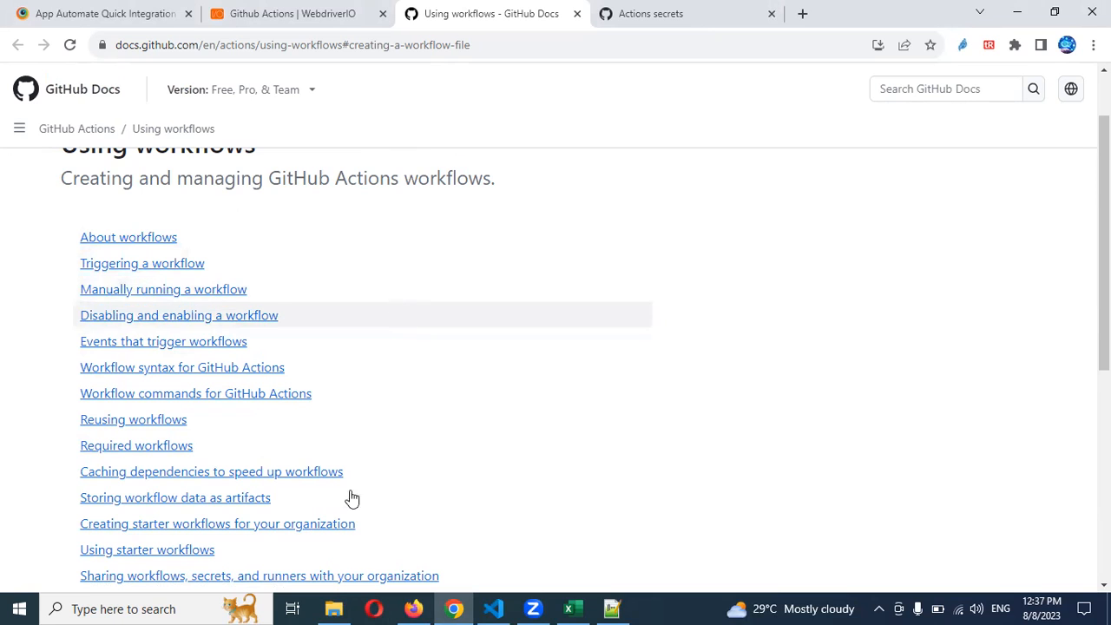
click(493, 608)
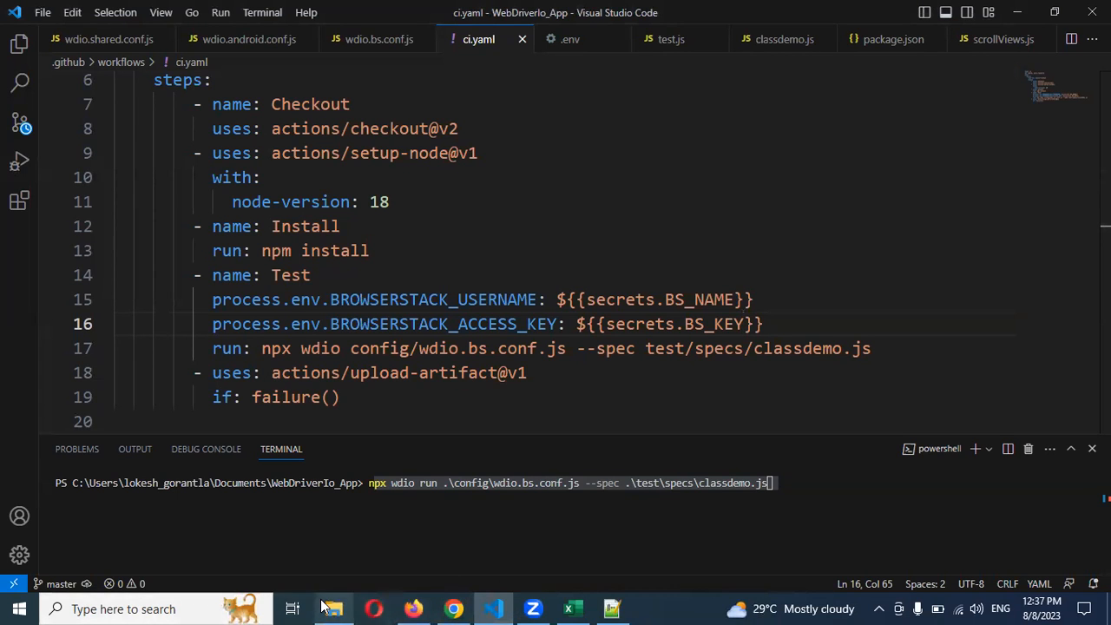
- Open the WebDriverIo_App project folder from Documents in File Explorer
click(334, 608)
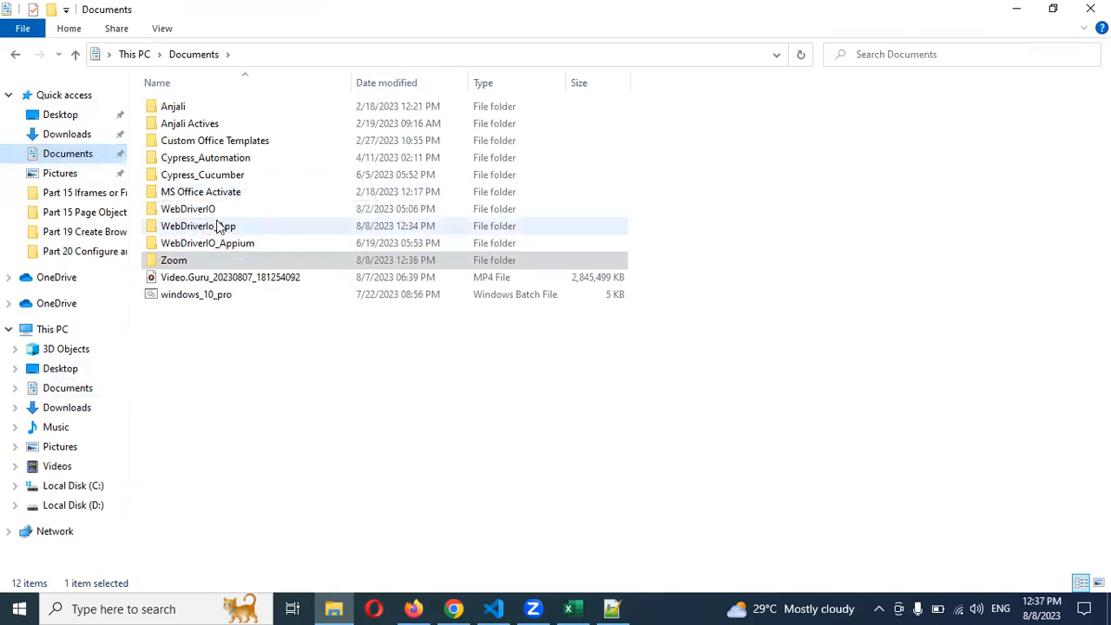
double_click(198, 226)
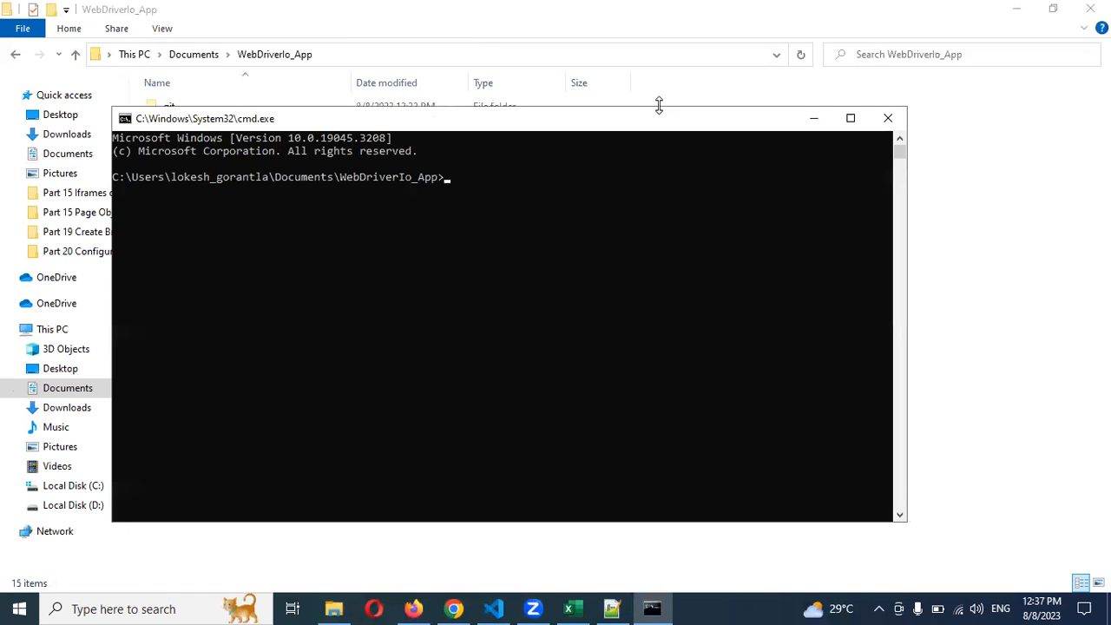
- Check git status and stage config/wdio.bs.conf.js and the .github/ workflow folder
text(git status)
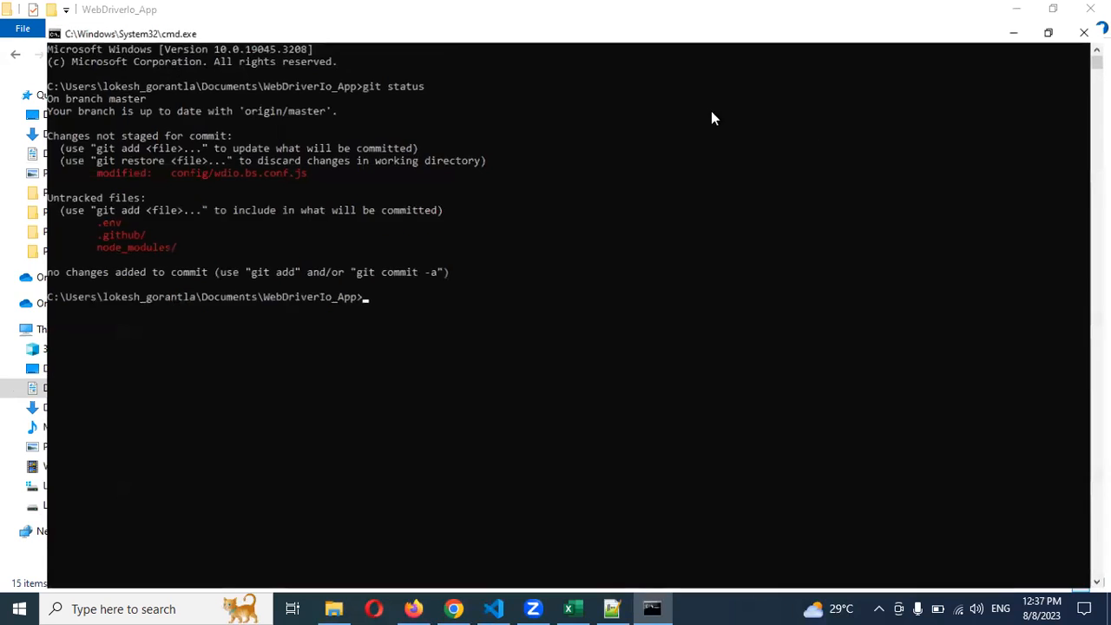
click(1052, 8)
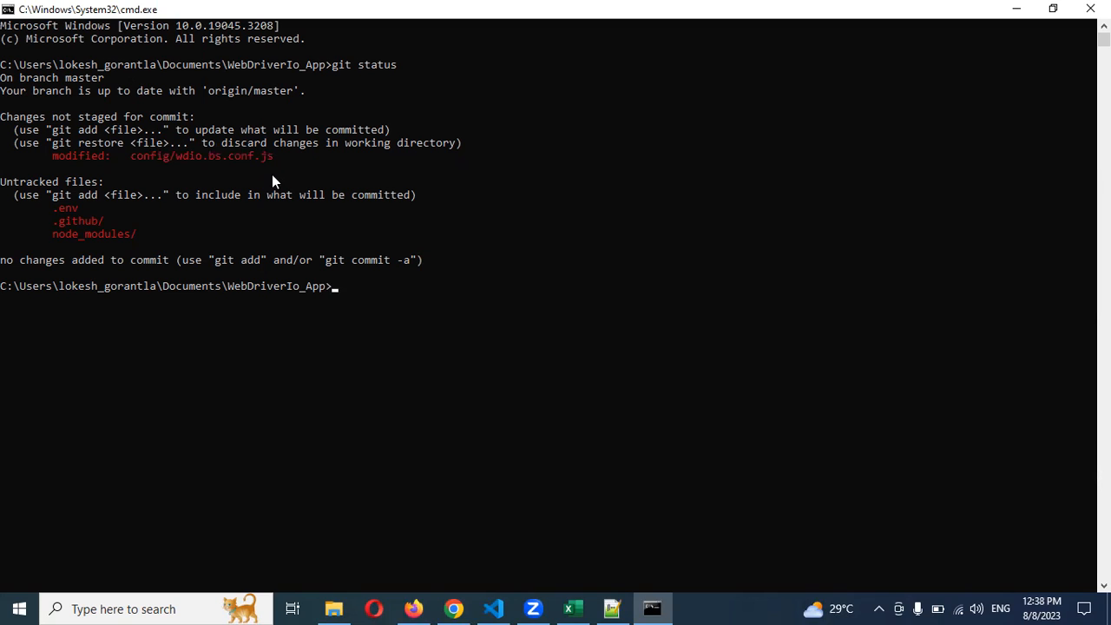
mouse_move(386, 290)
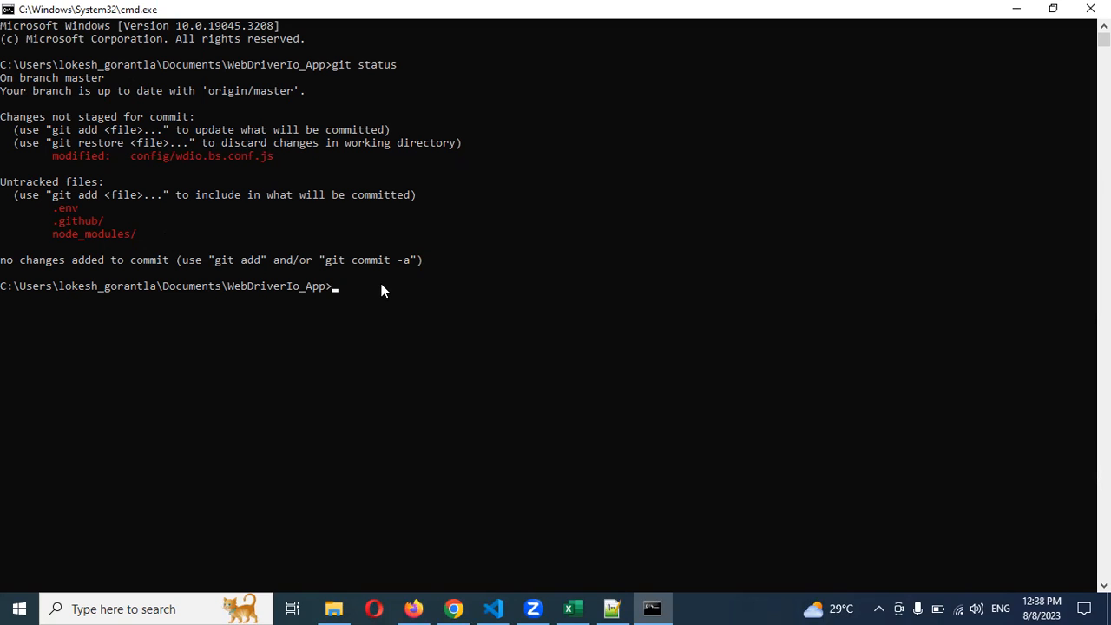
text(git)
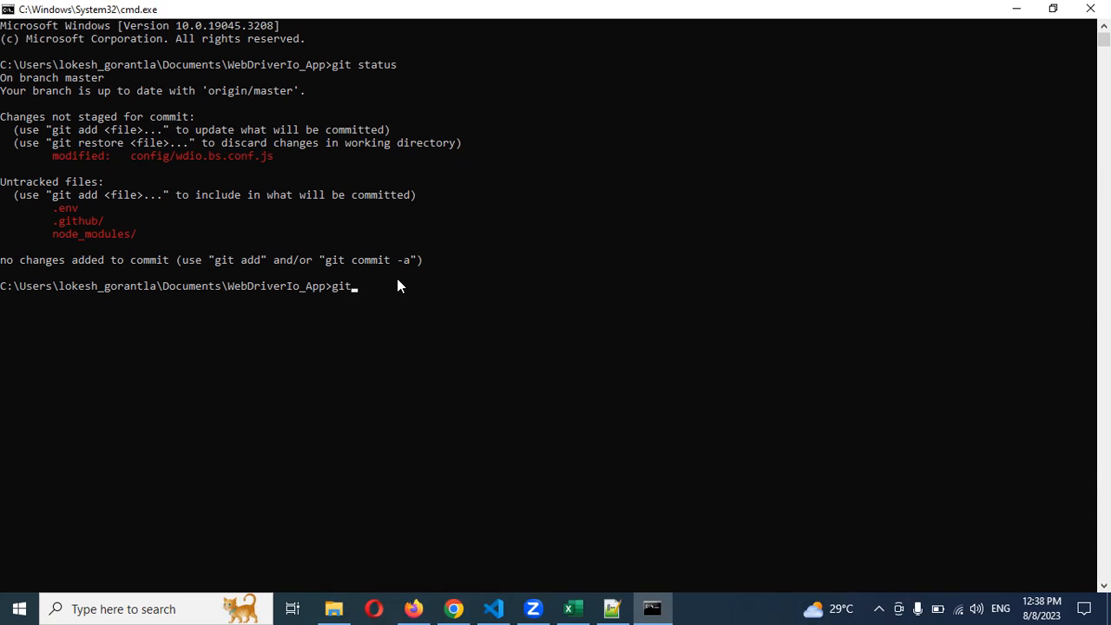
text(add config/wdio.bs.conf.js)
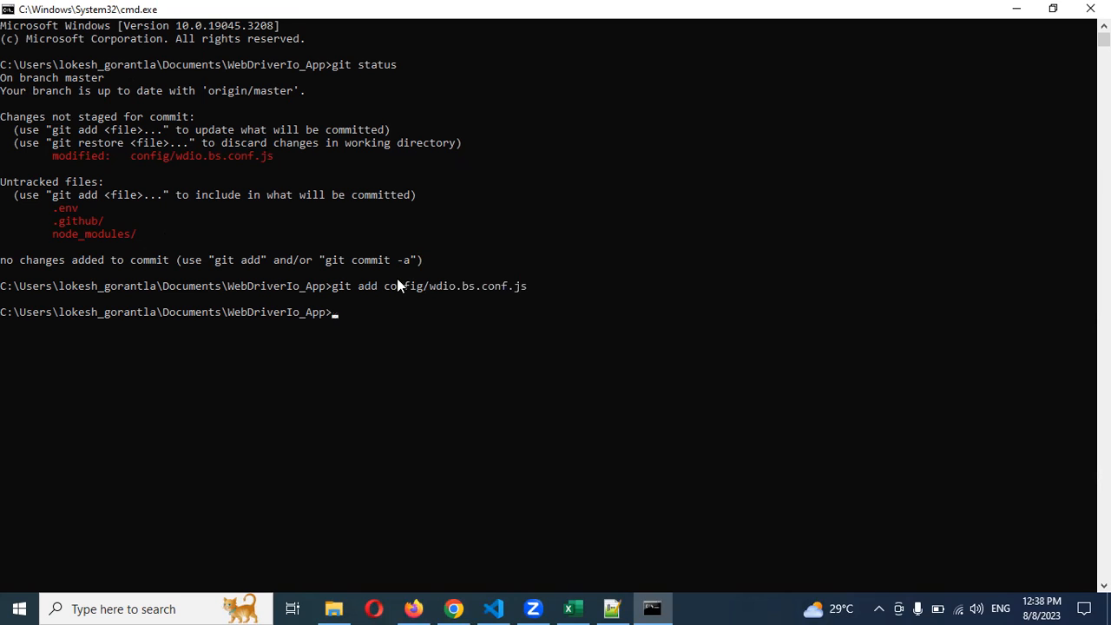
mouse_move(55, 229)
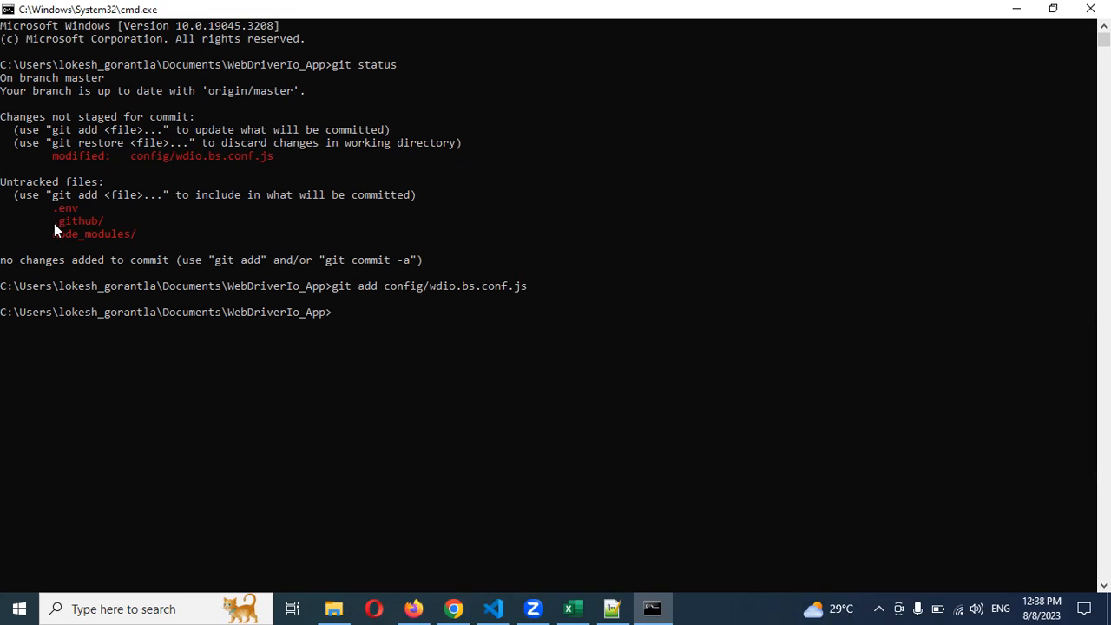
double_click(78, 221)
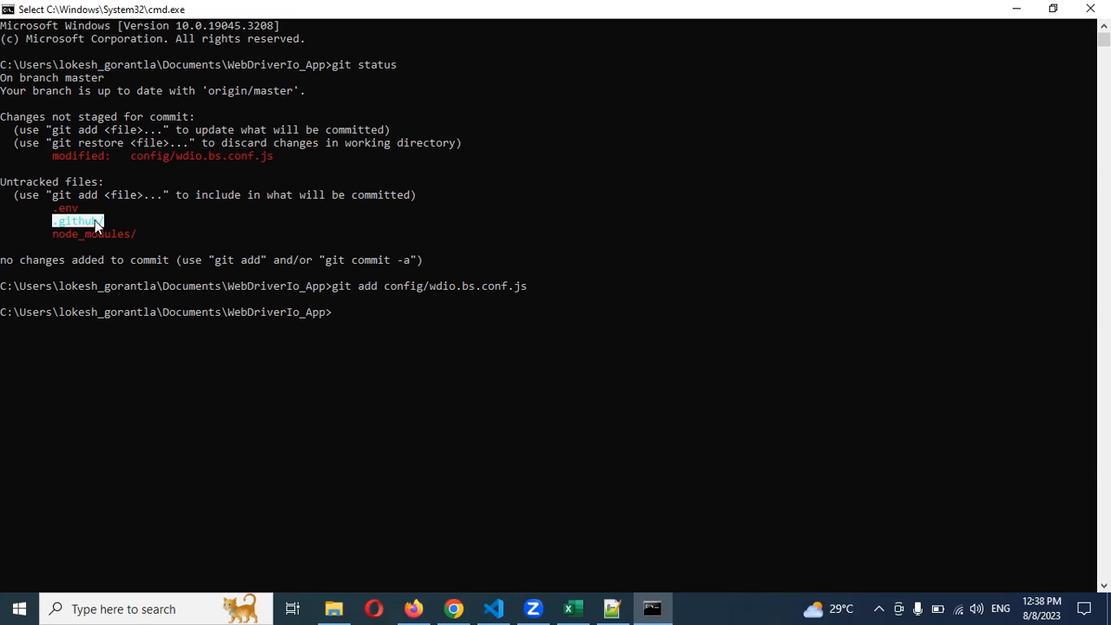
text(g)
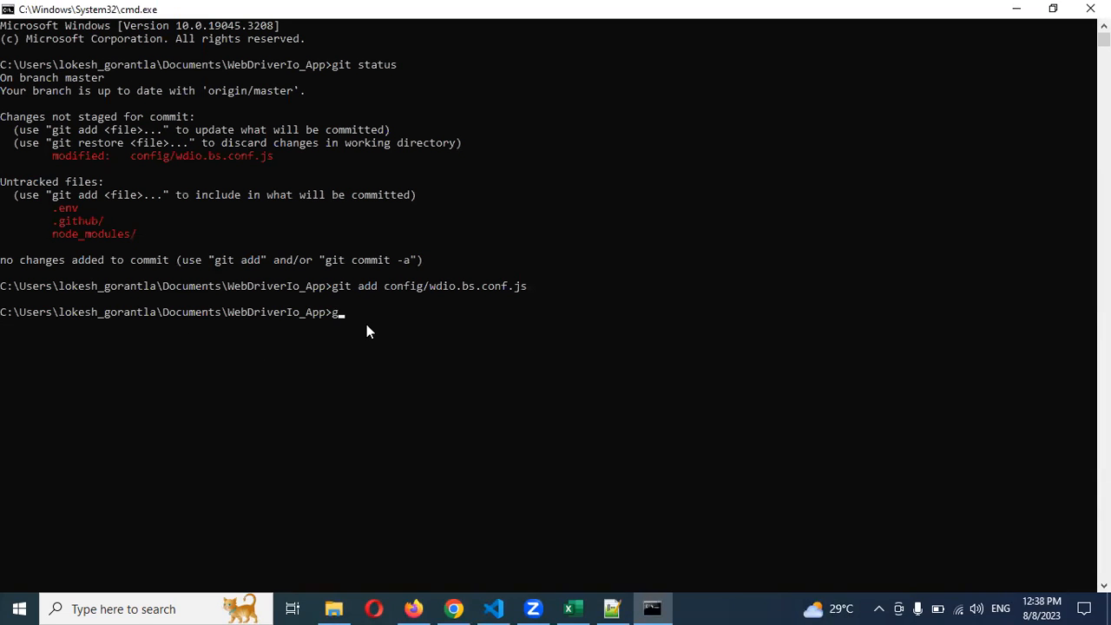
text(it add)
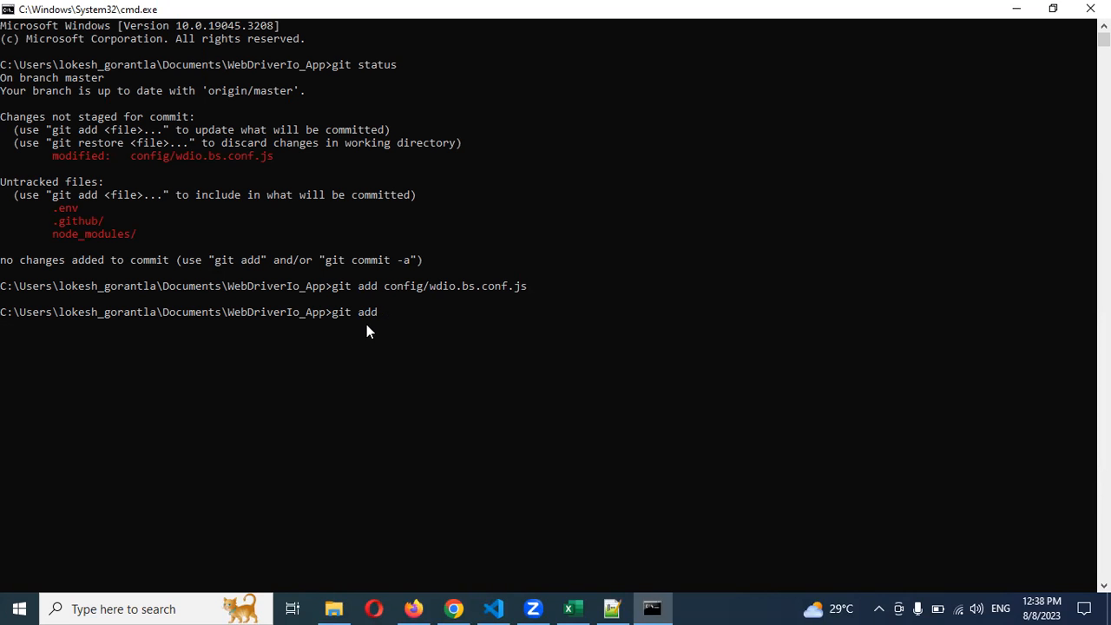
text(.github/)
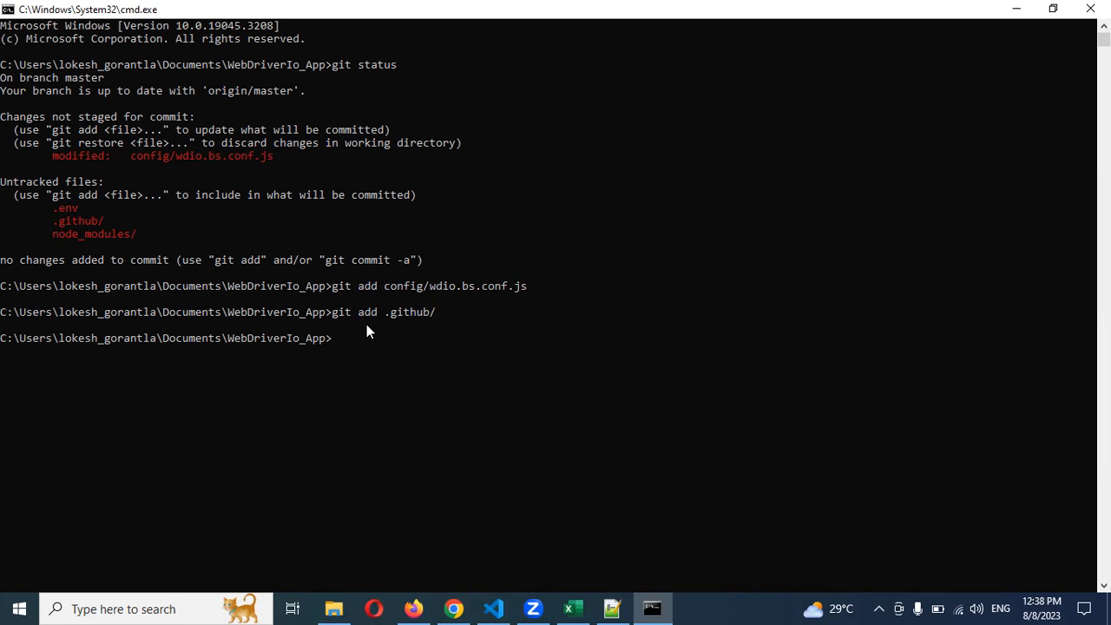
- Commit the staged files as "yaml to CI" and push to origin master
text(git commit)
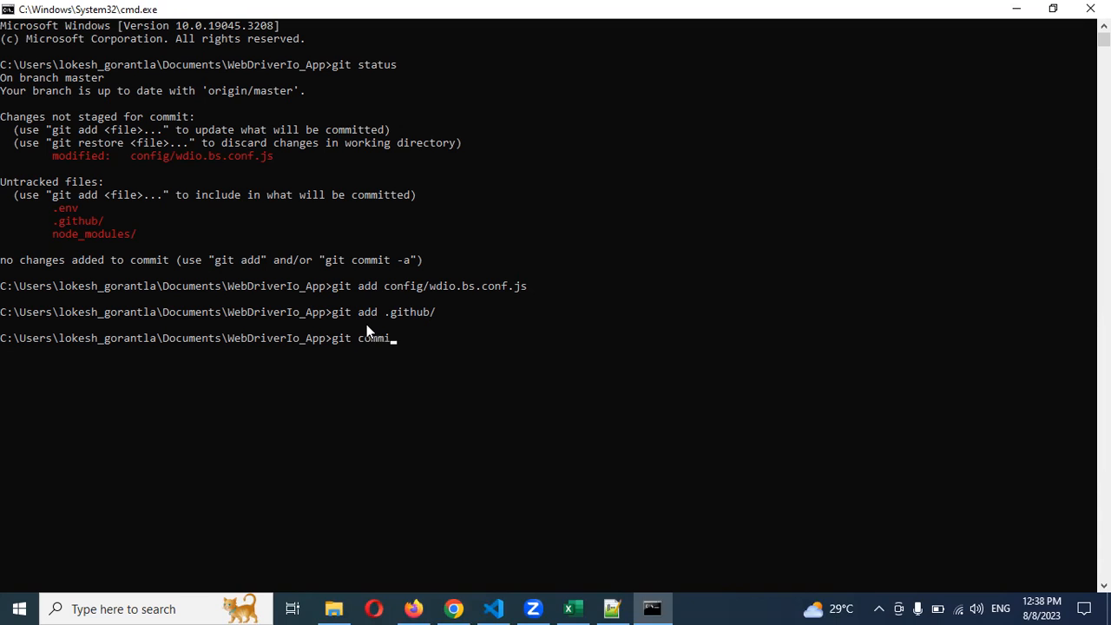
text(t -m)
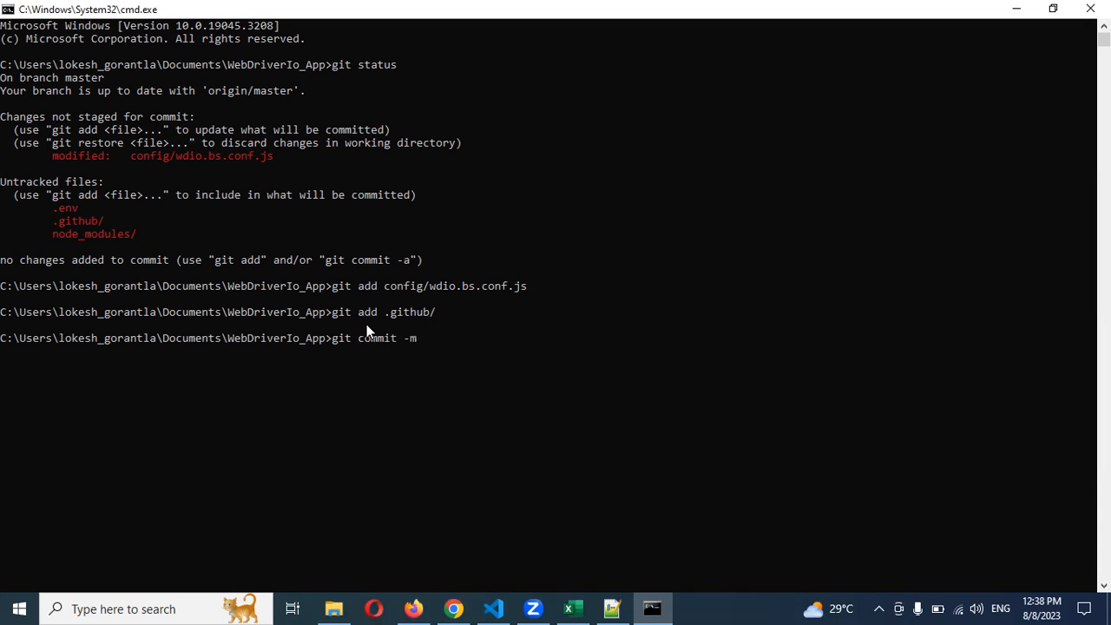
text("p)
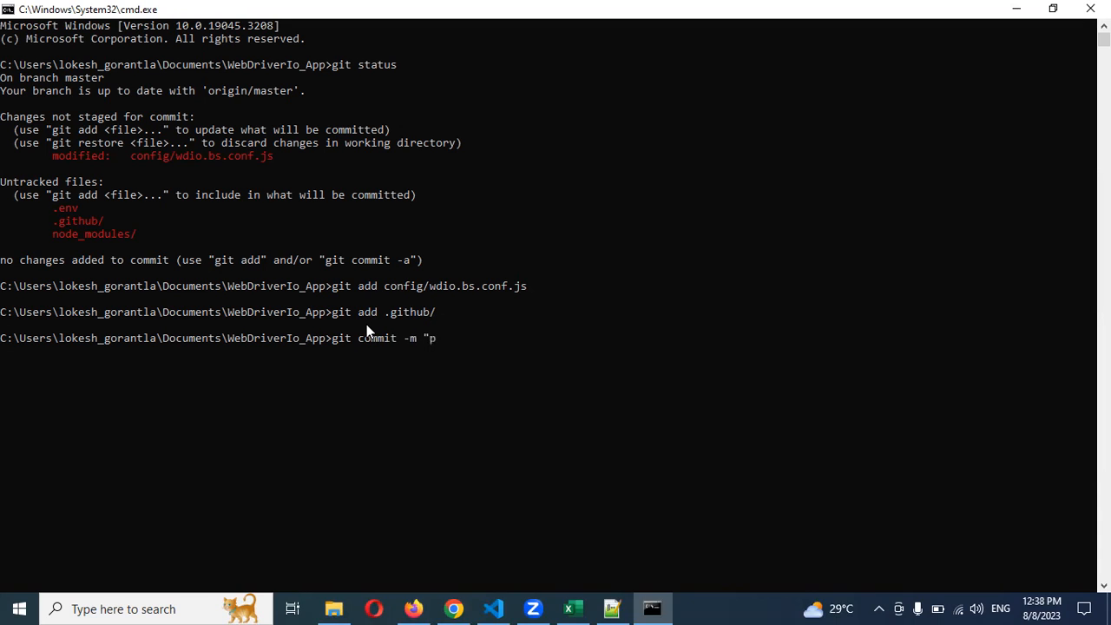
text(yaml to CI)
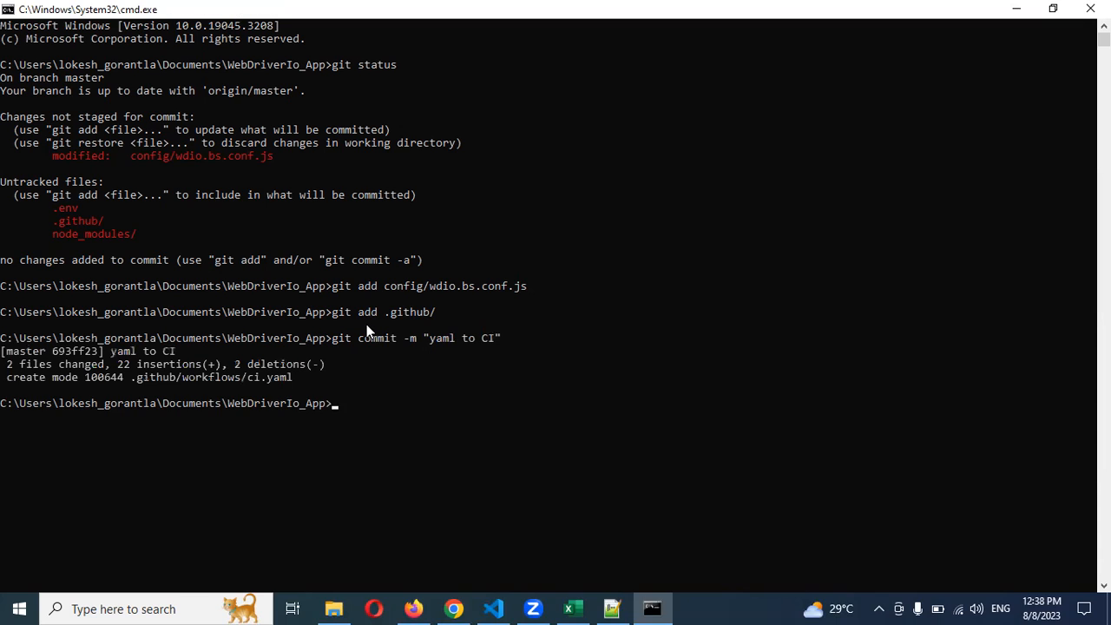
text(git pus)
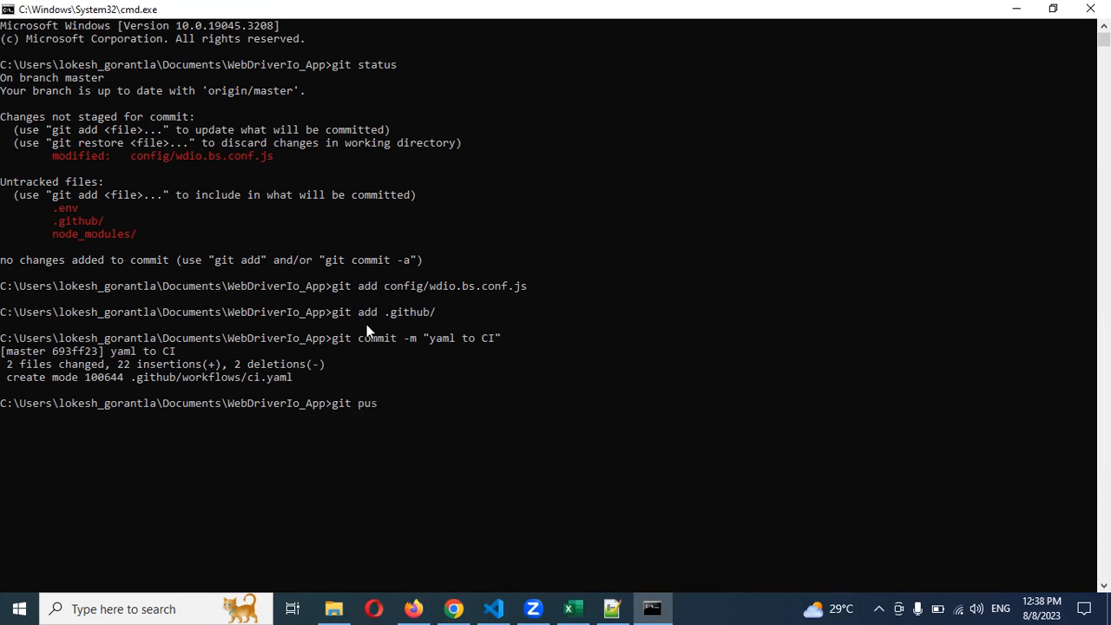
text(h)
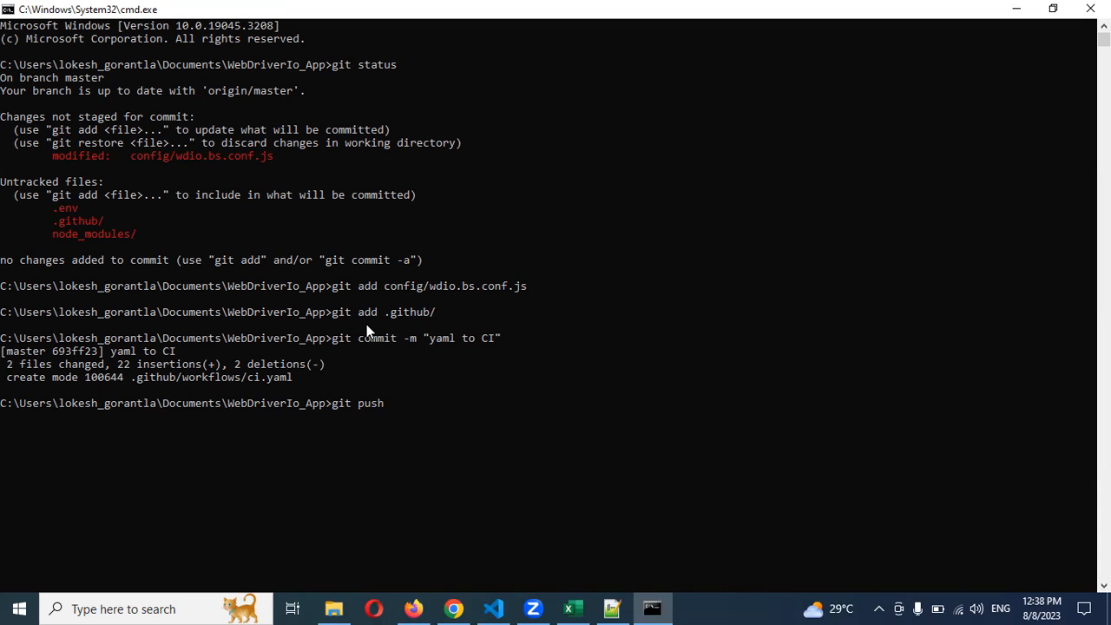
text(origin)
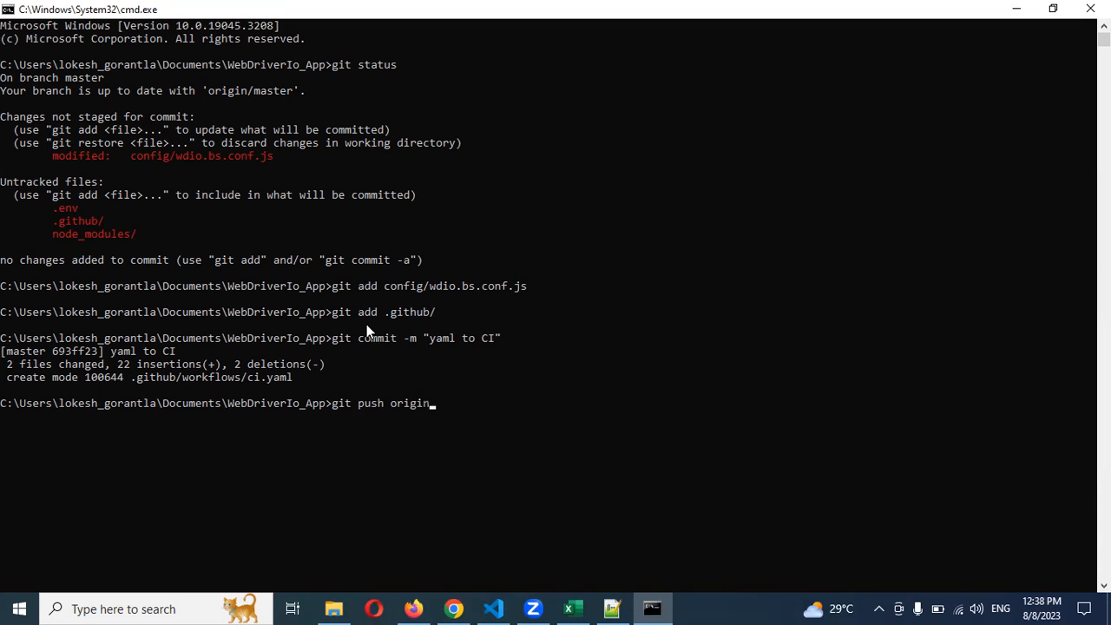
text(ma)
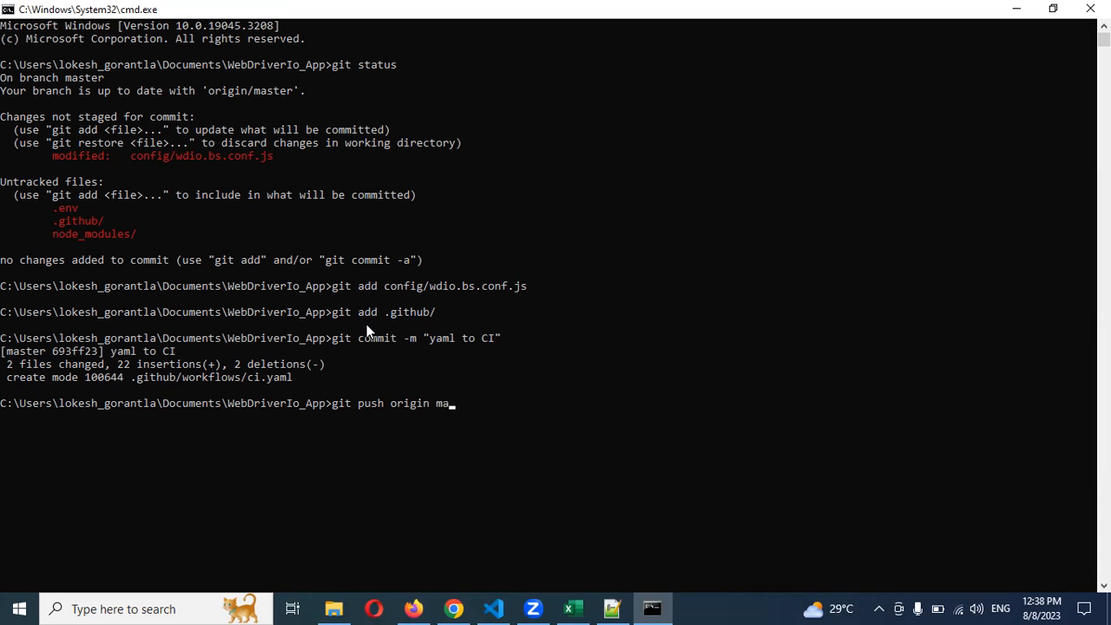
text(ster)
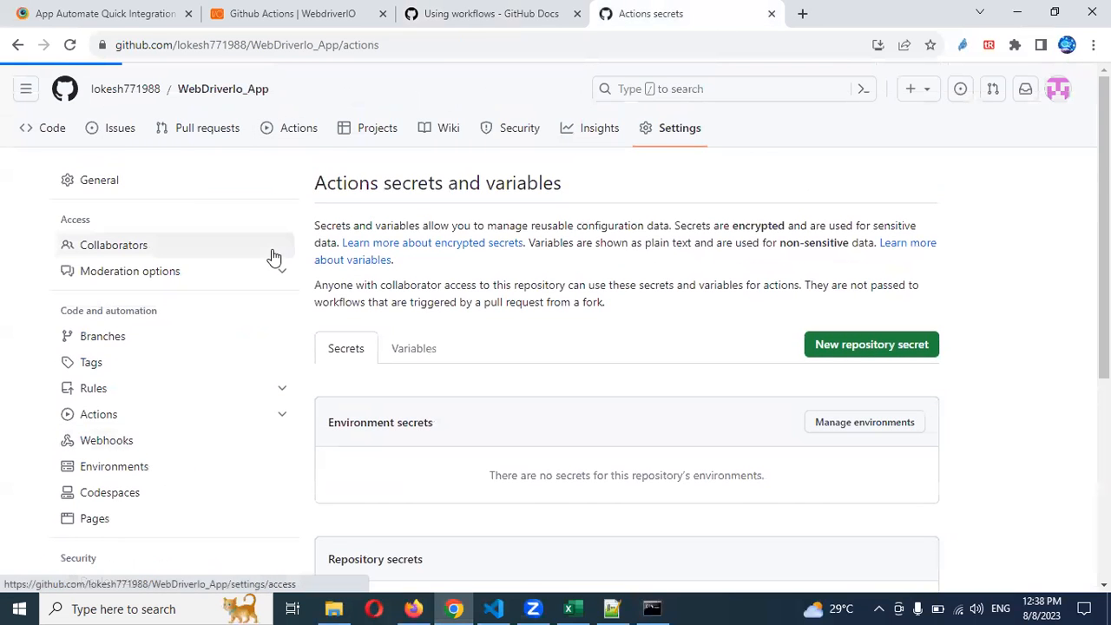
- Delete the old Update node.js.yml workflow run from the Actions list
click(299, 129)
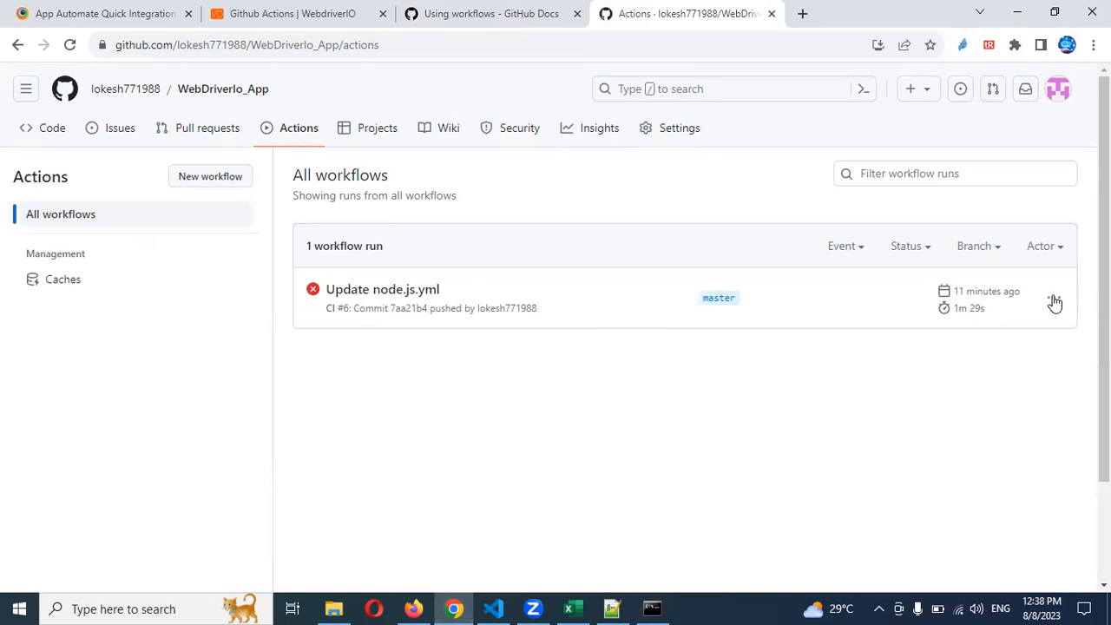
click(1054, 297)
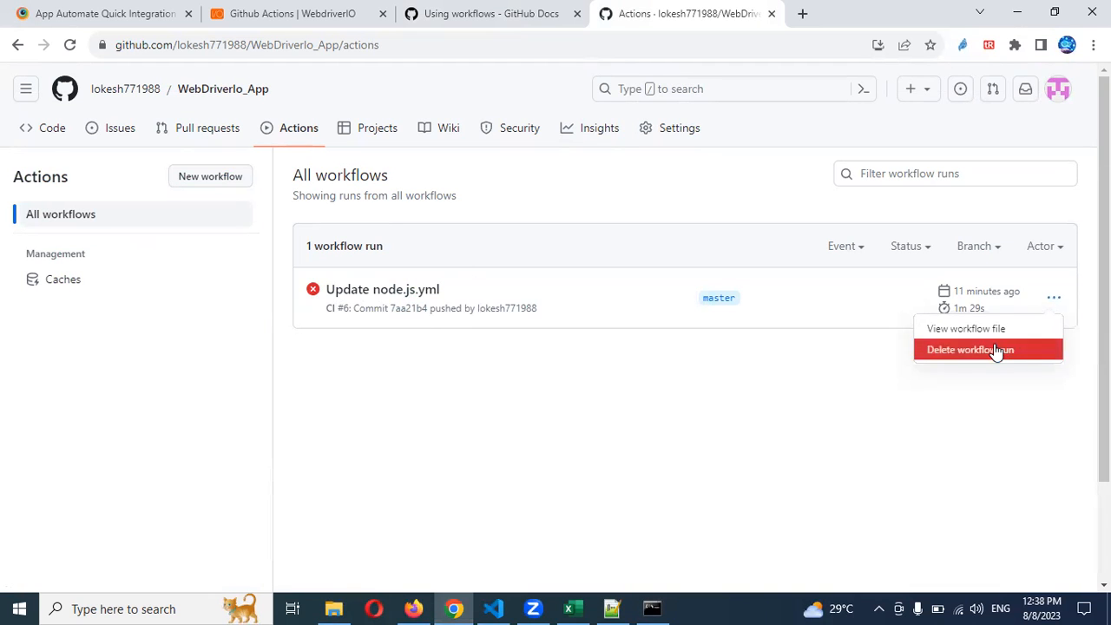
click(968, 349)
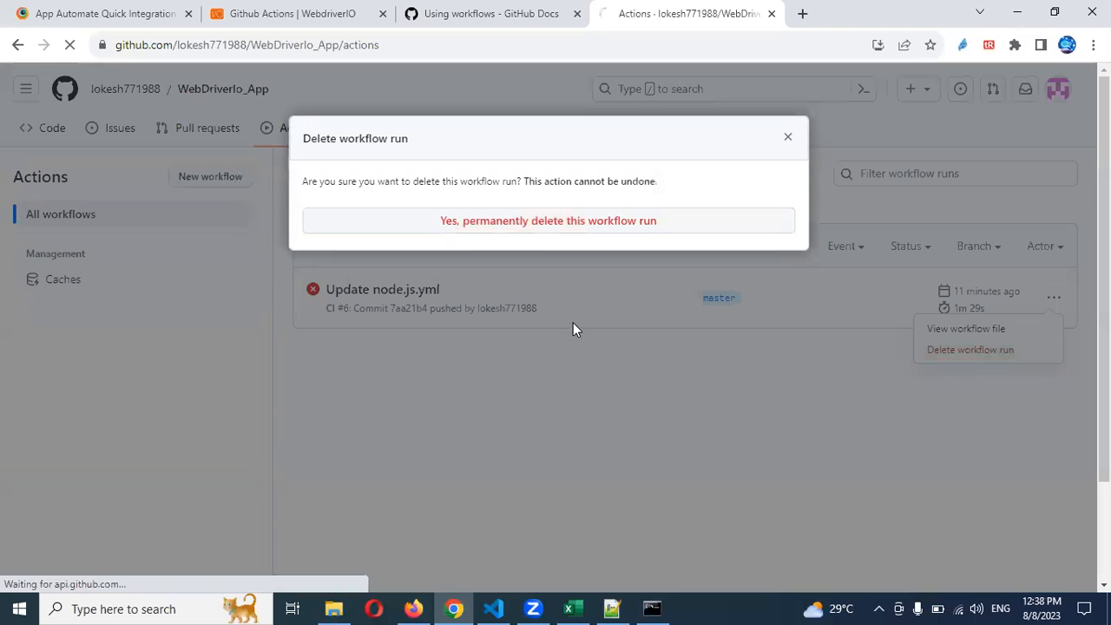
click(548, 219)
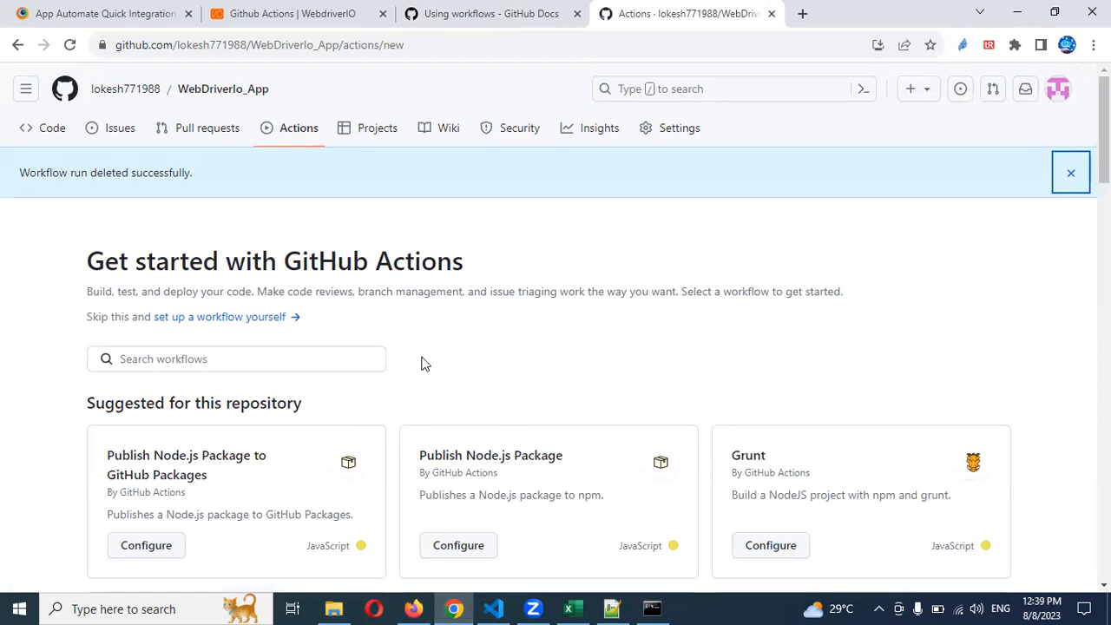
mouse_move(316, 178)
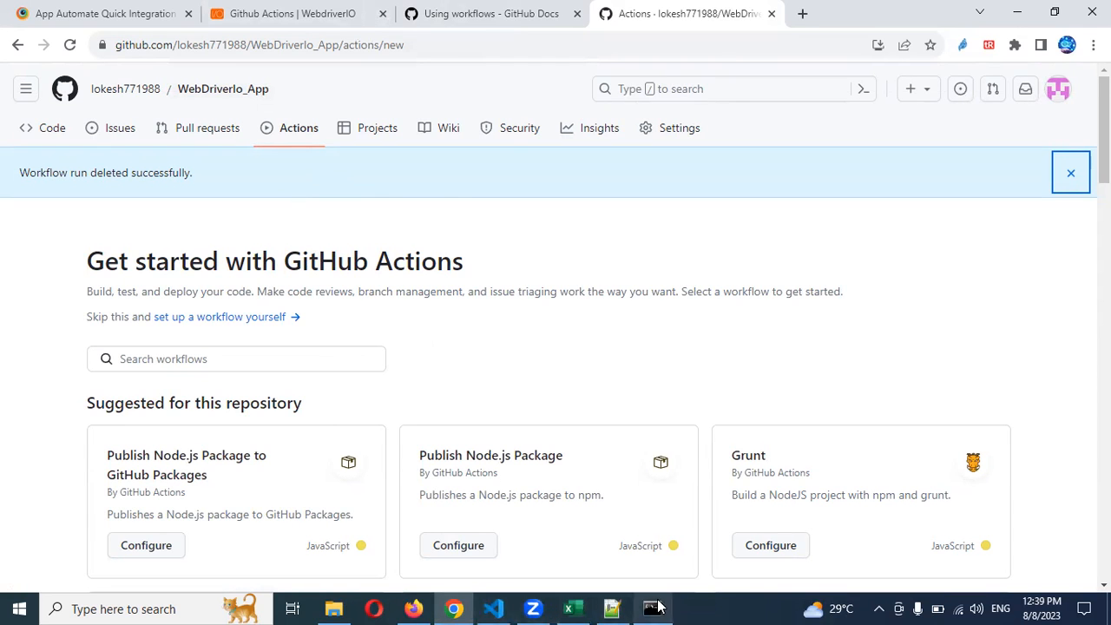
- Check the push in the terminal and reload Actions to see the new 'yaml to CI' run
click(653, 608)
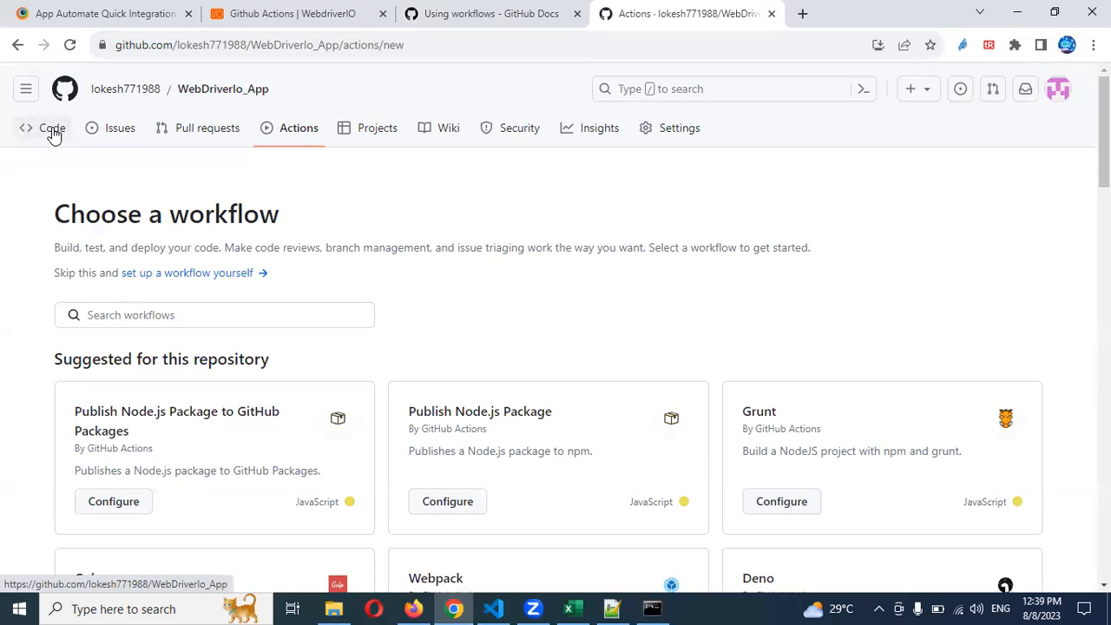
click(52, 128)
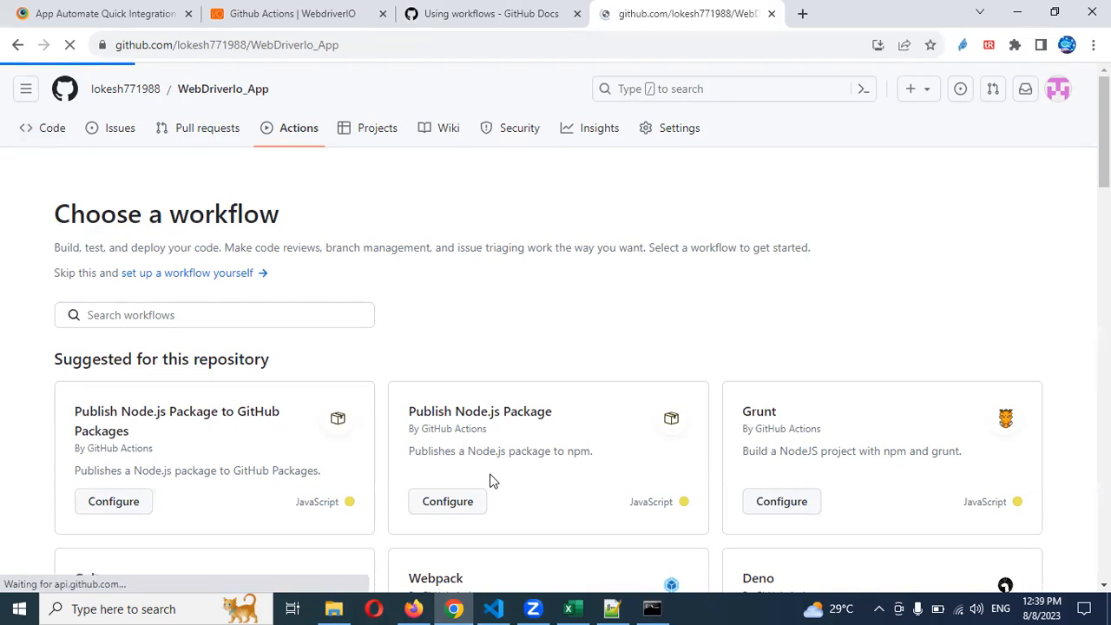
click(53, 129)
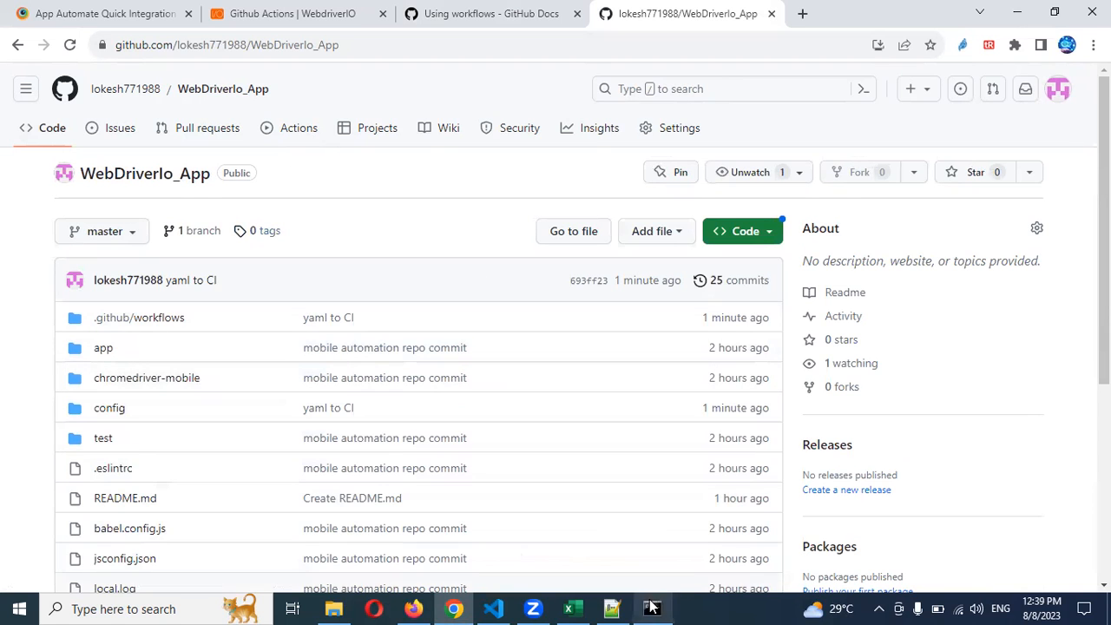
click(651, 608)
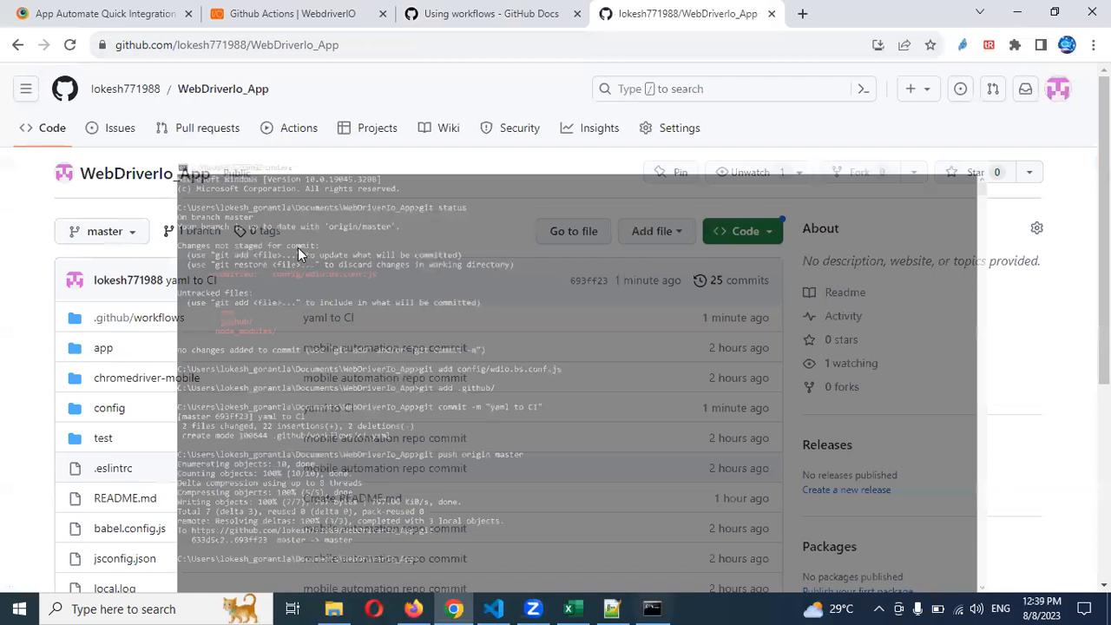
click(299, 128)
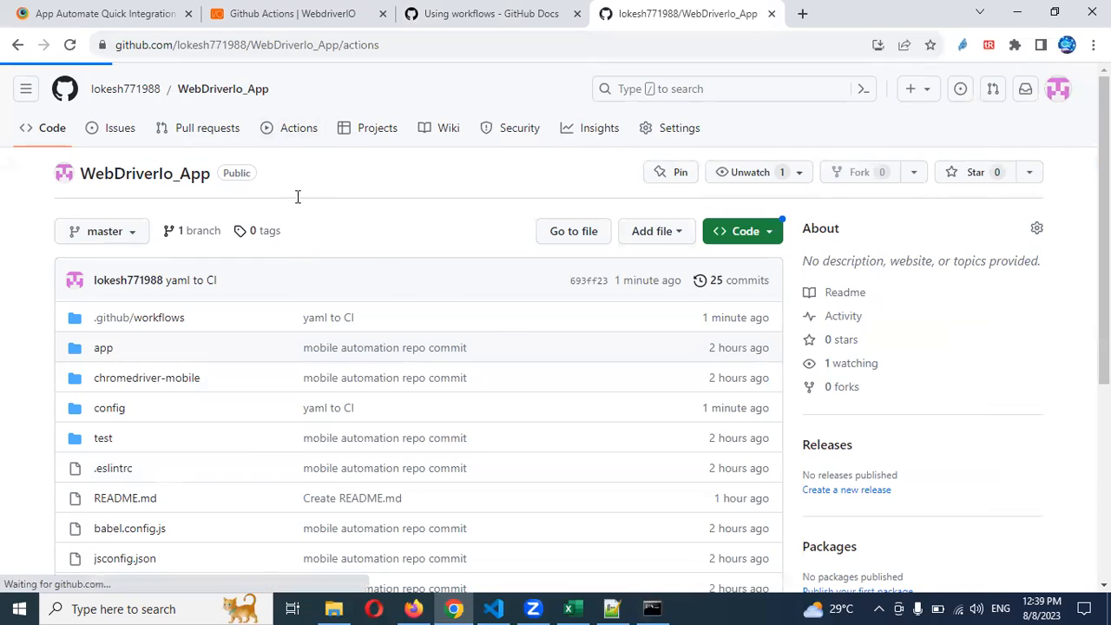
click(298, 128)
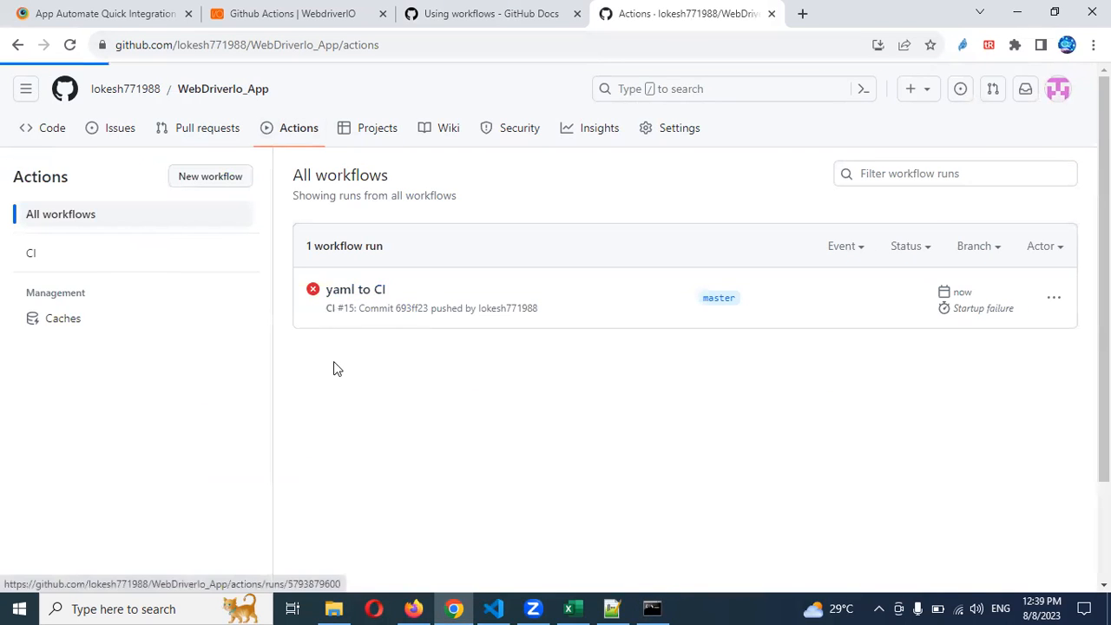
- Open the failed 'yaml to CI' run and expand its invalid-workflow annotation about process.env BrowserStack values
click(354, 288)
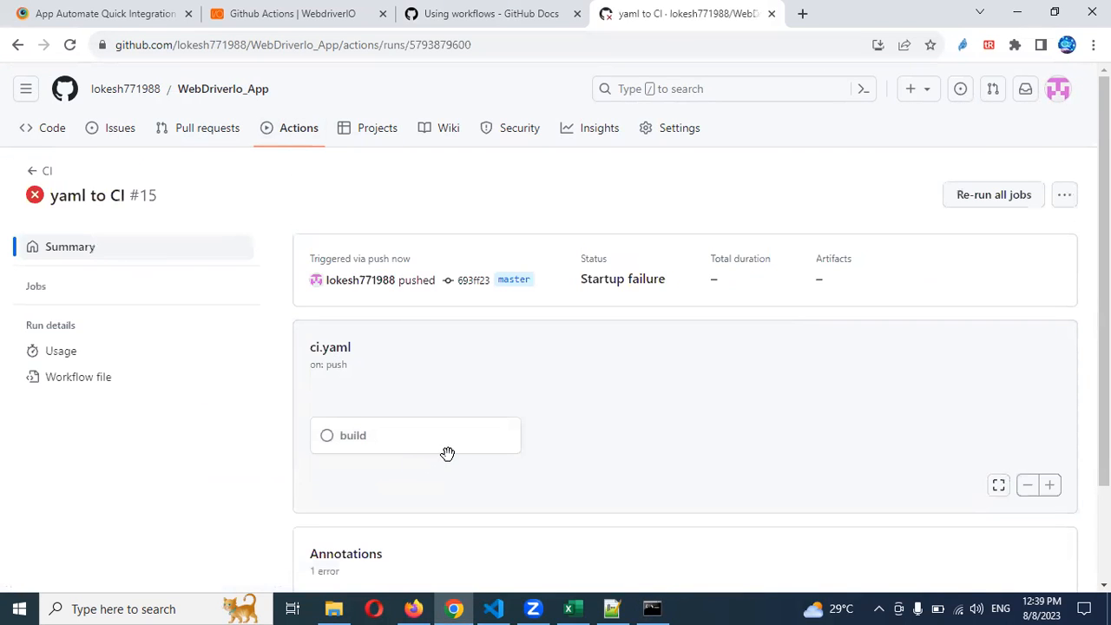
mouse_move(615, 438)
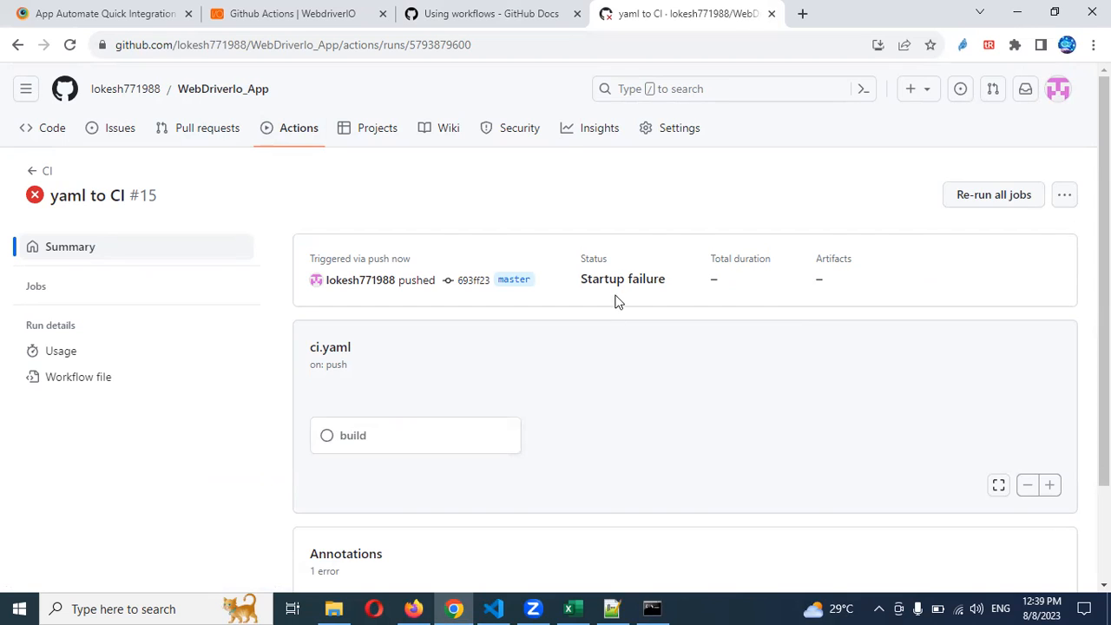
mouse_move(635, 410)
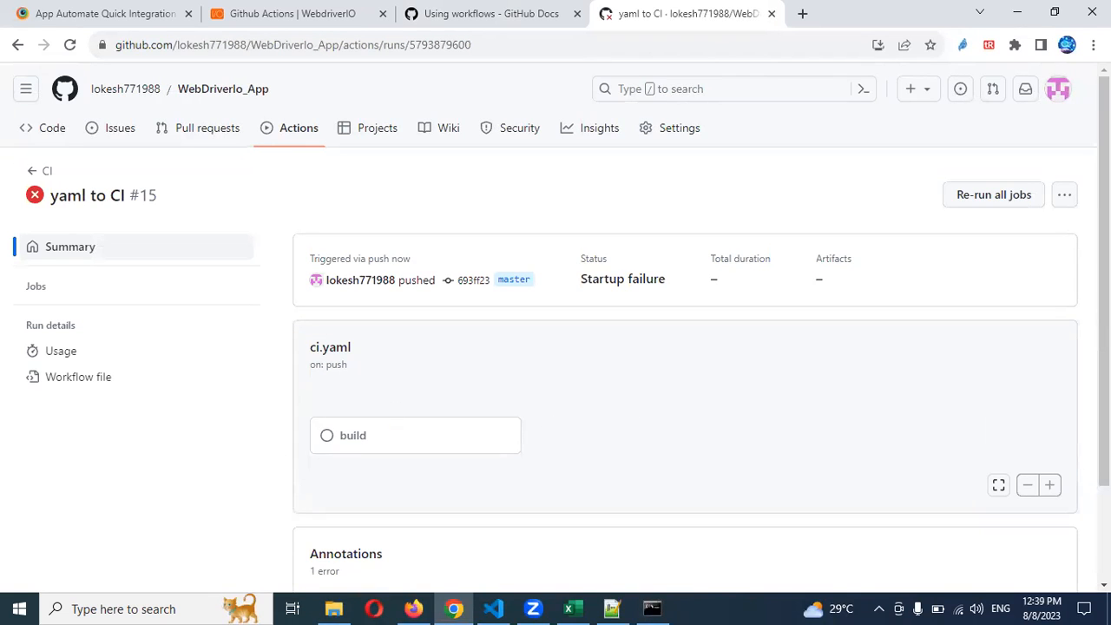
scroll(down, 3)
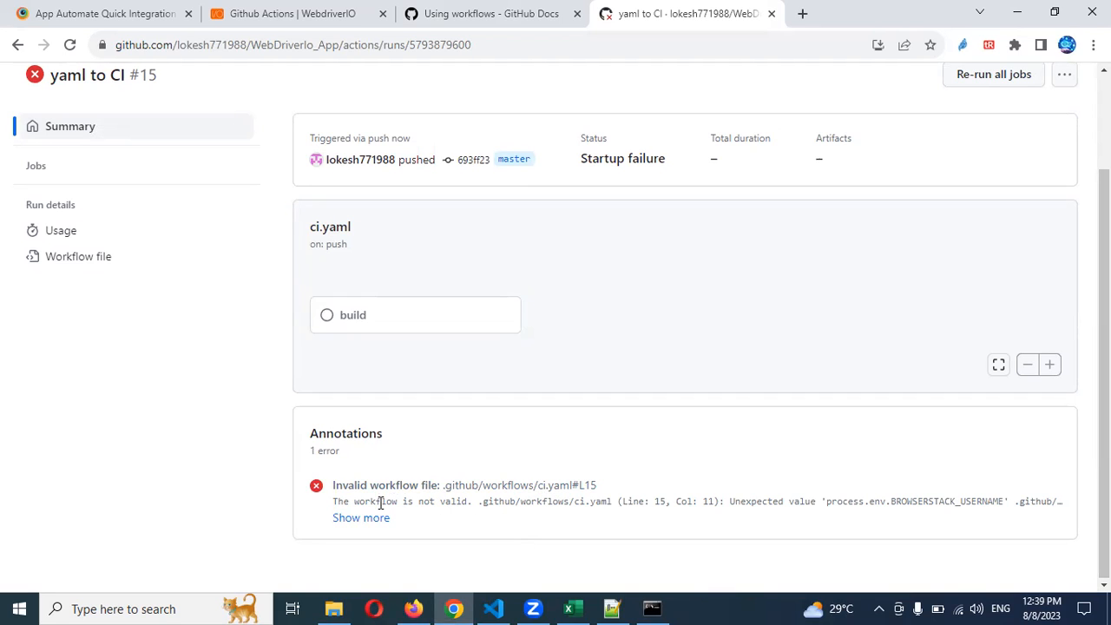
mouse_move(951, 526)
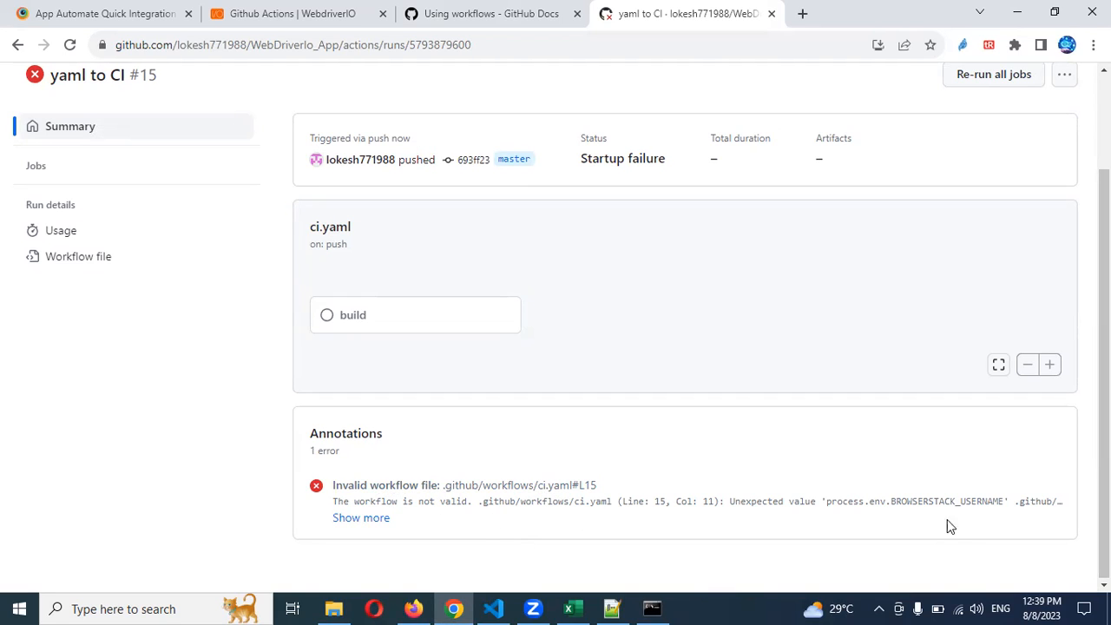
mouse_move(982, 520)
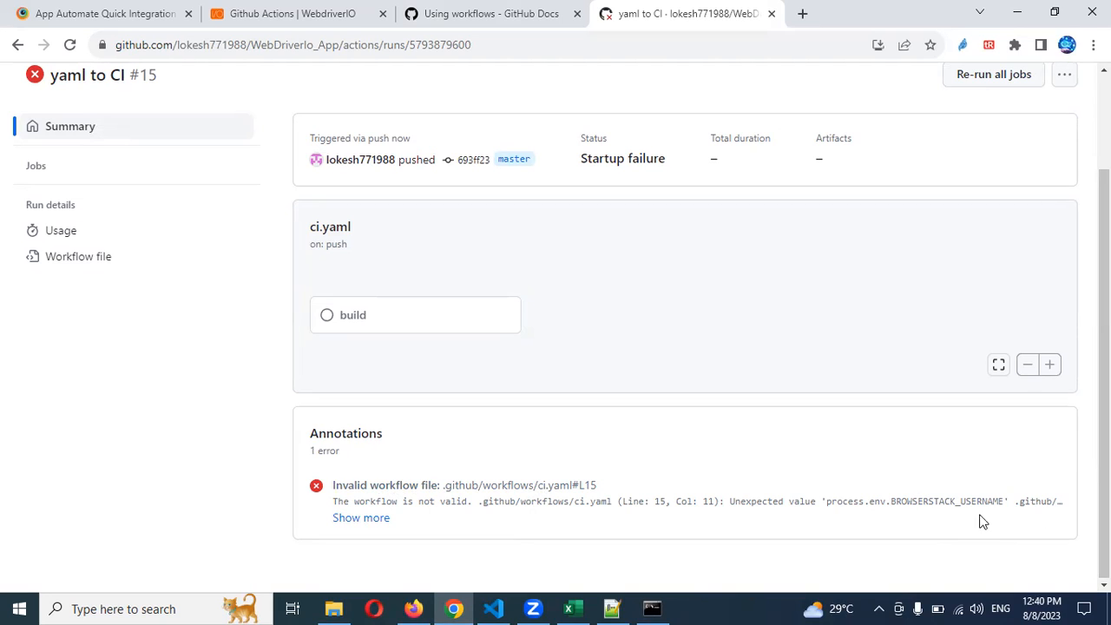
click(361, 517)
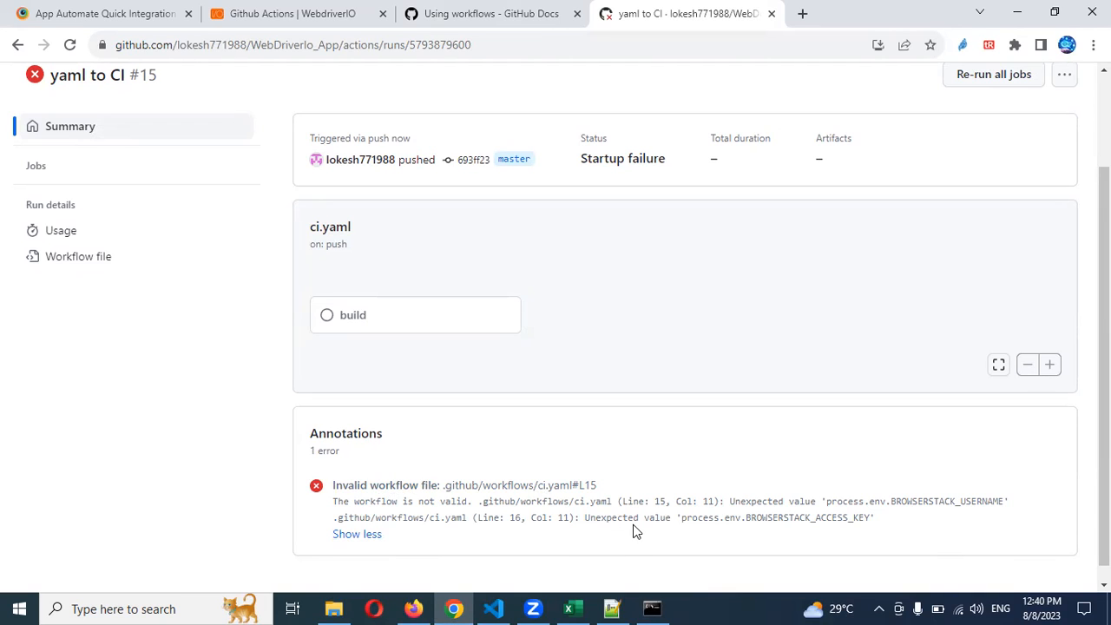
mouse_move(781, 547)
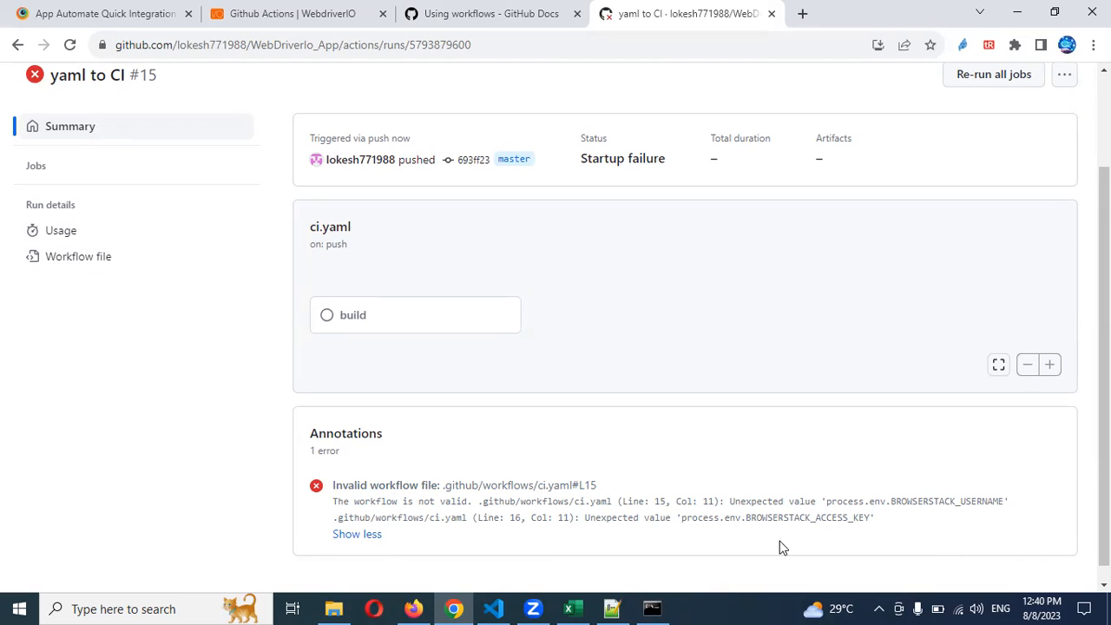
mouse_move(670, 542)
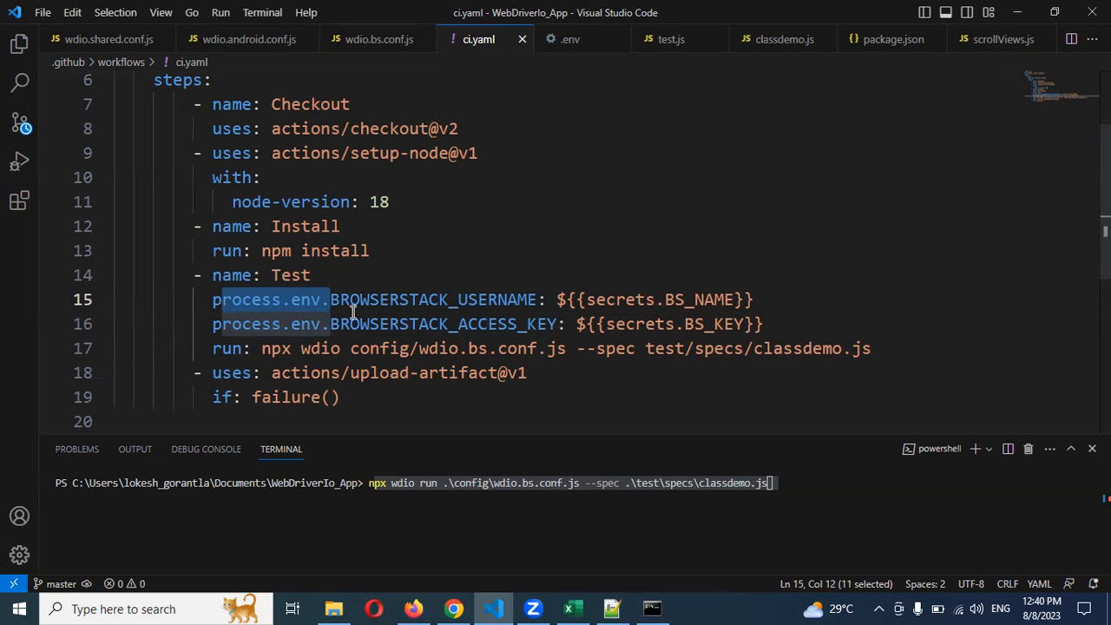
click(379, 38)
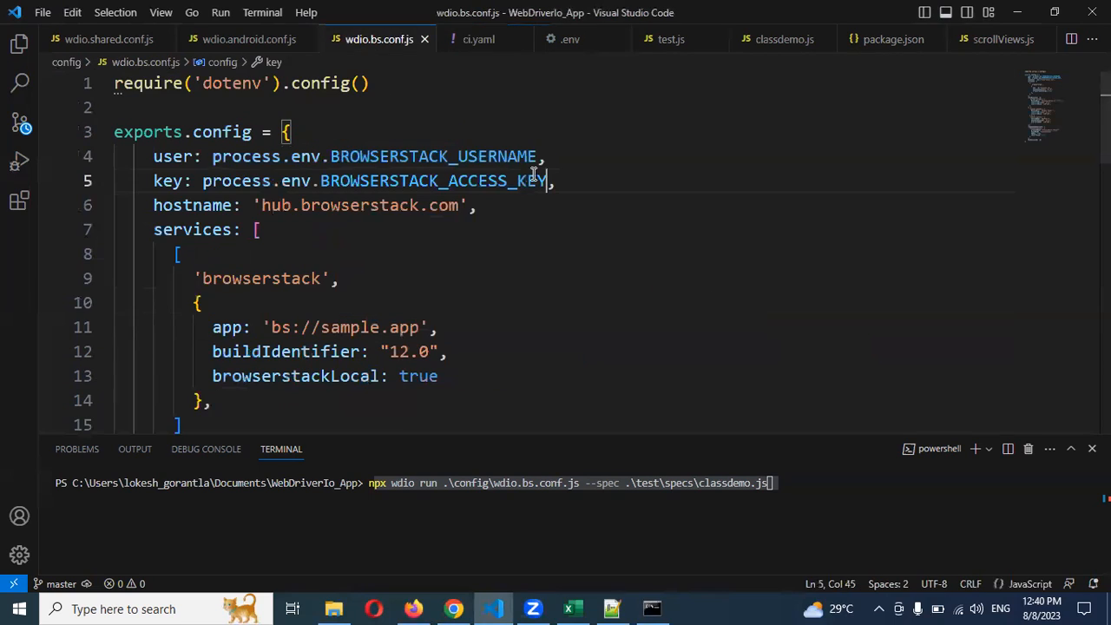
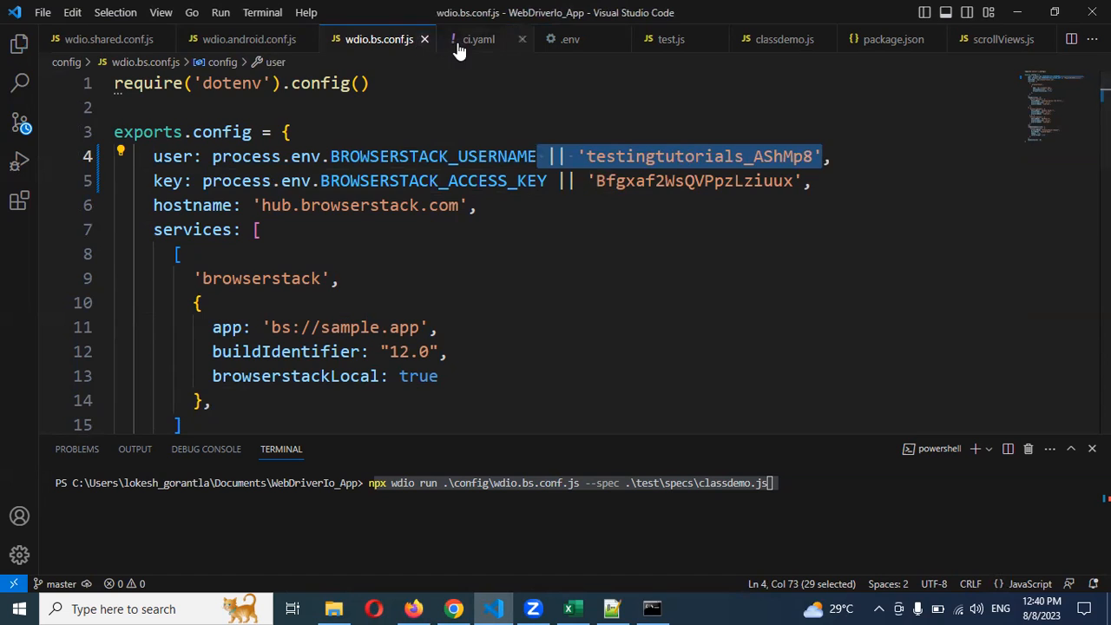
click(479, 39)
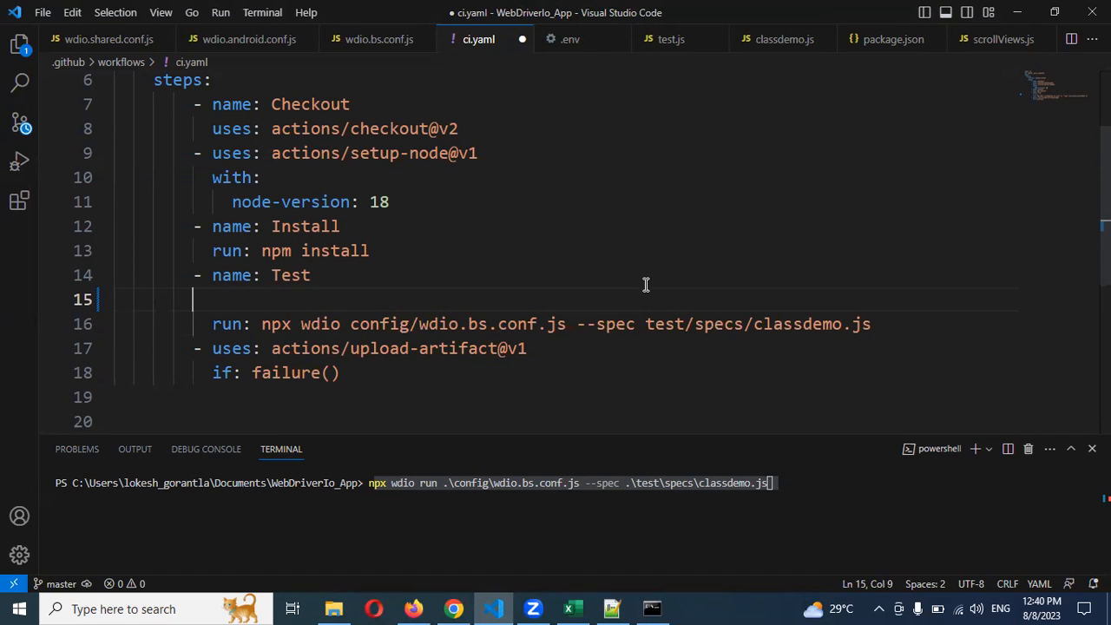
key(Backspace)
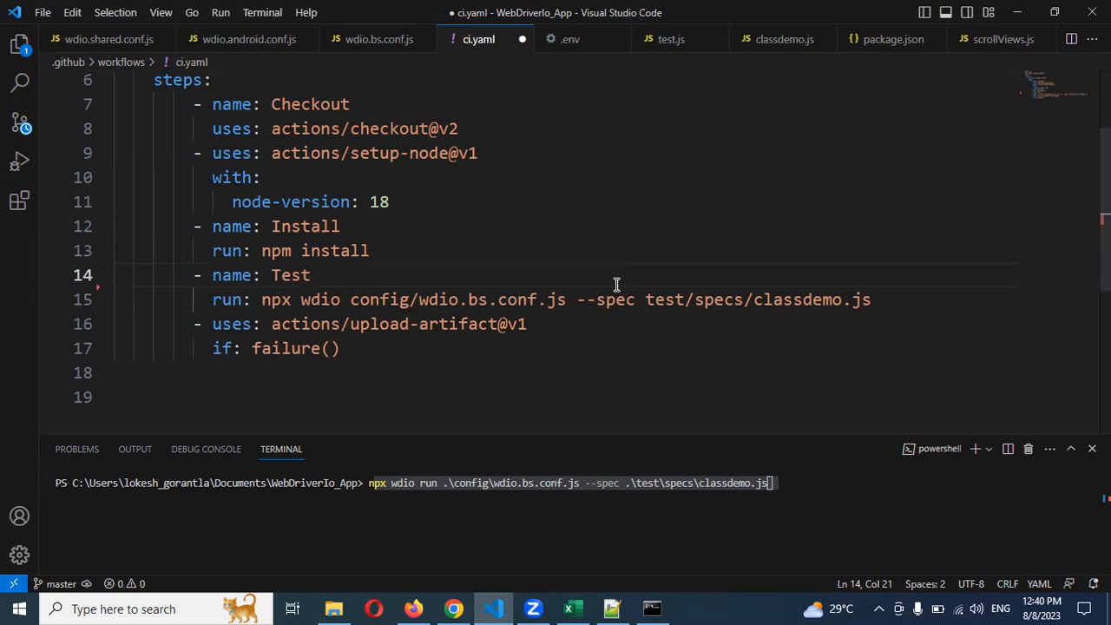
mouse_move(619, 292)
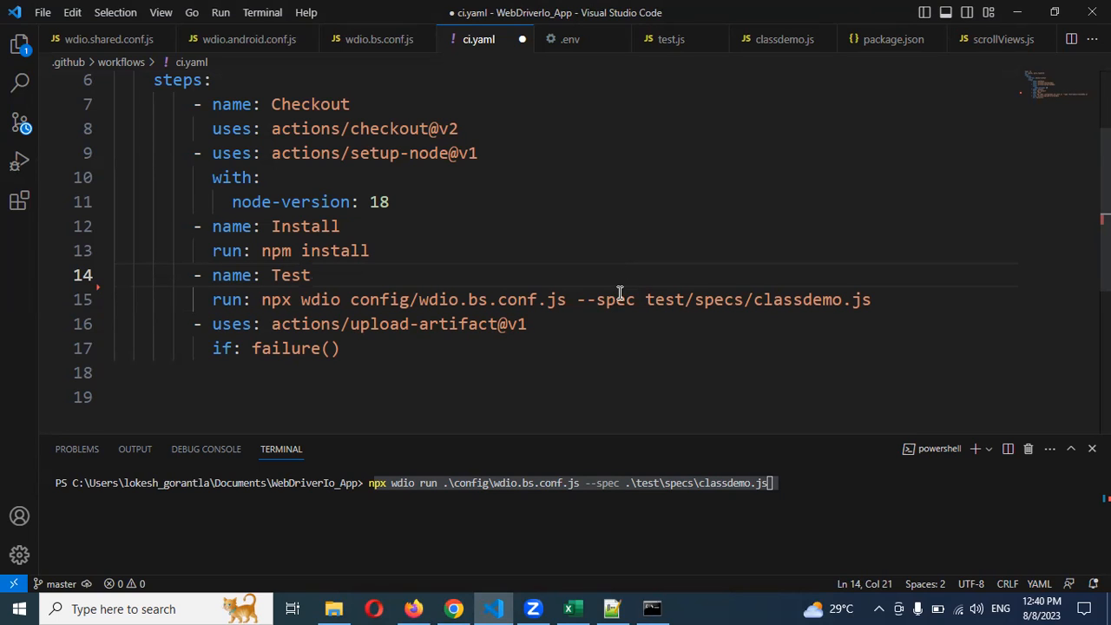
mouse_move(605, 315)
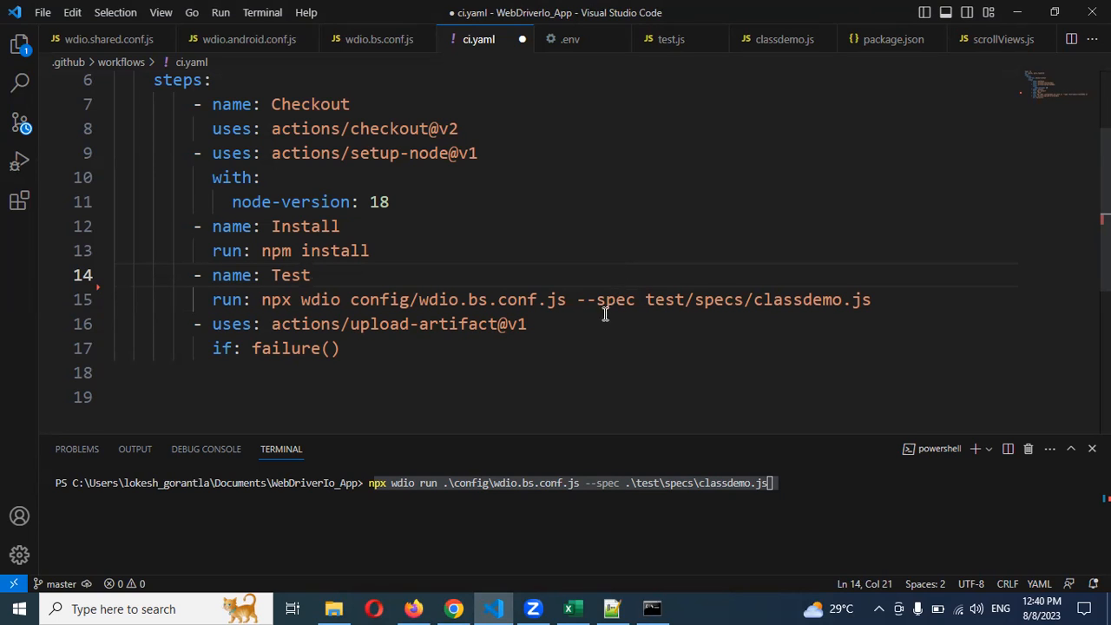
key(ctrl+s)
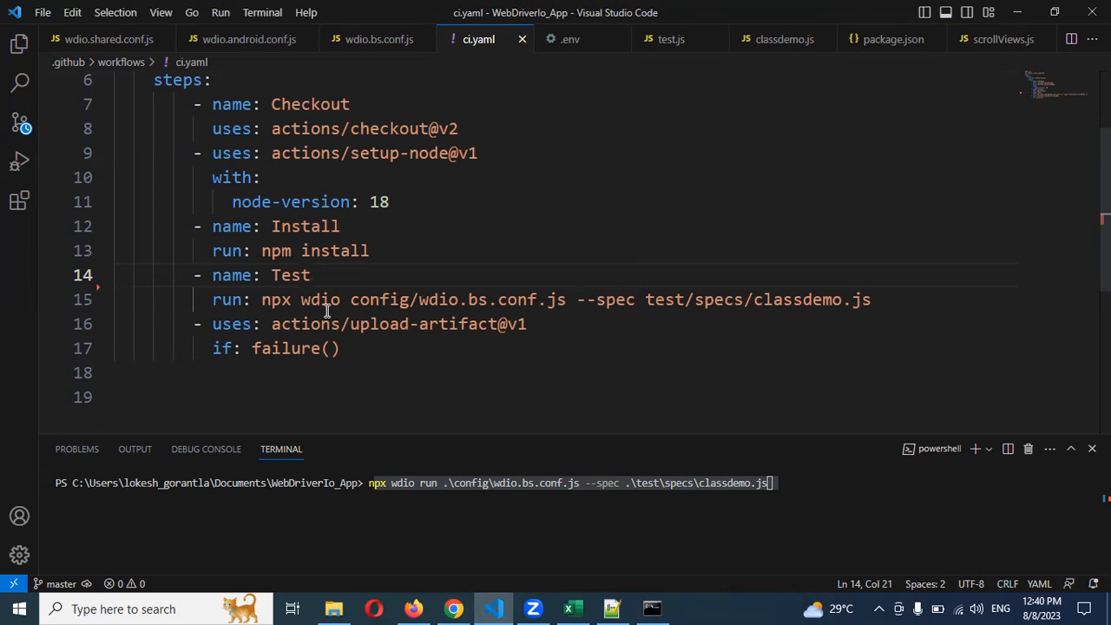
mouse_move(392, 299)
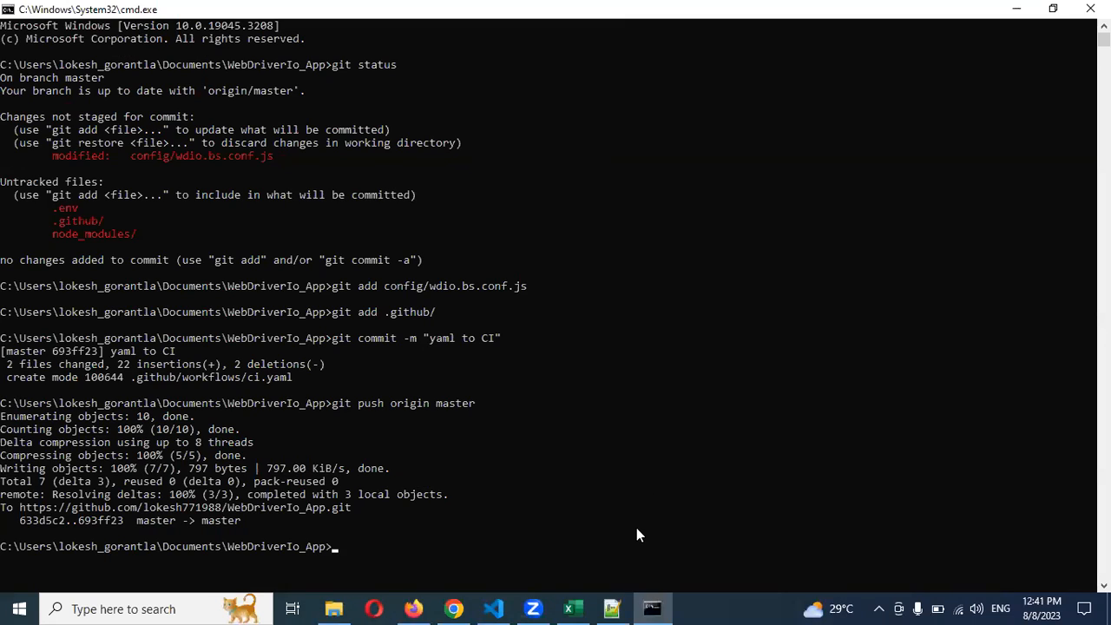
- Stage the workflow and BrowserStack config changes, commit them as "updating file" and push to master
text(git commit -m "yaml to CI")
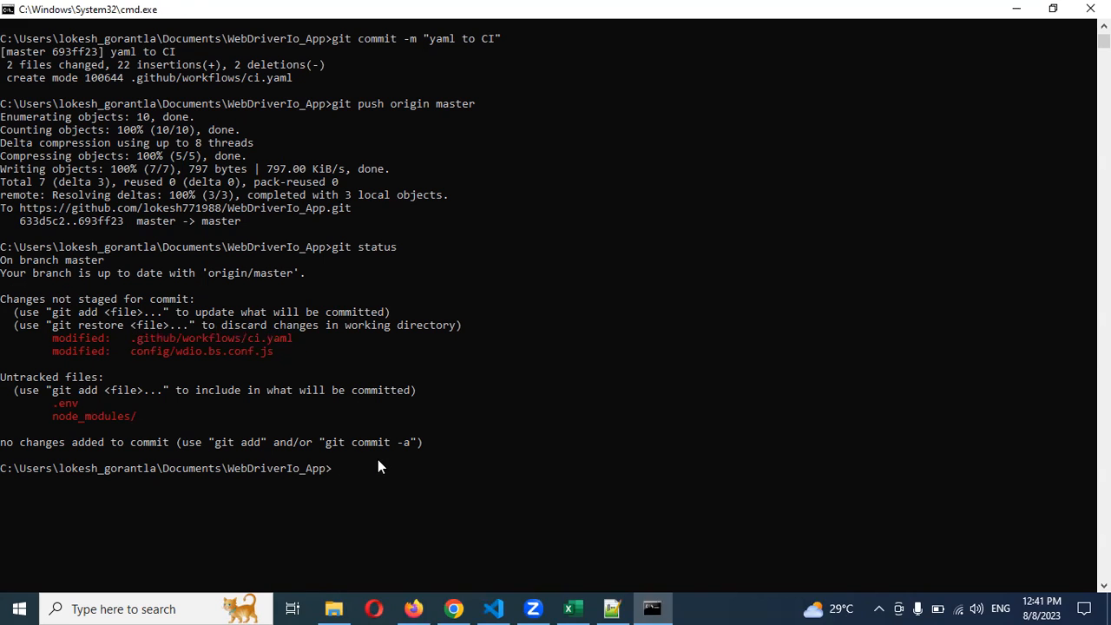
text(git add .github/workflows/ci.yaml)
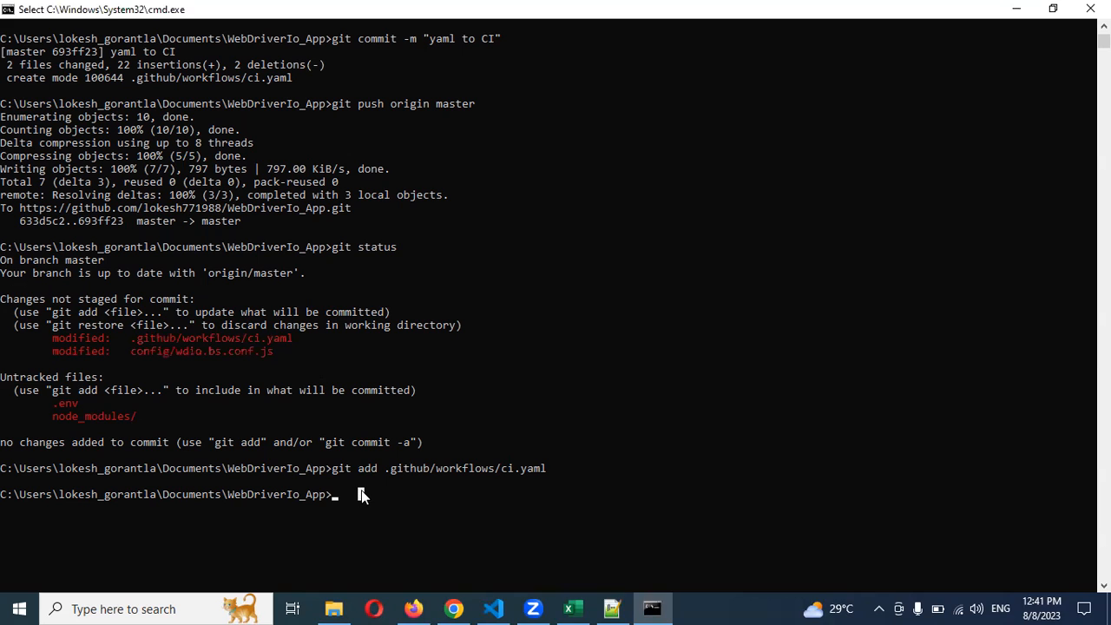
text(git add  config/wdio.bs.conf.js)
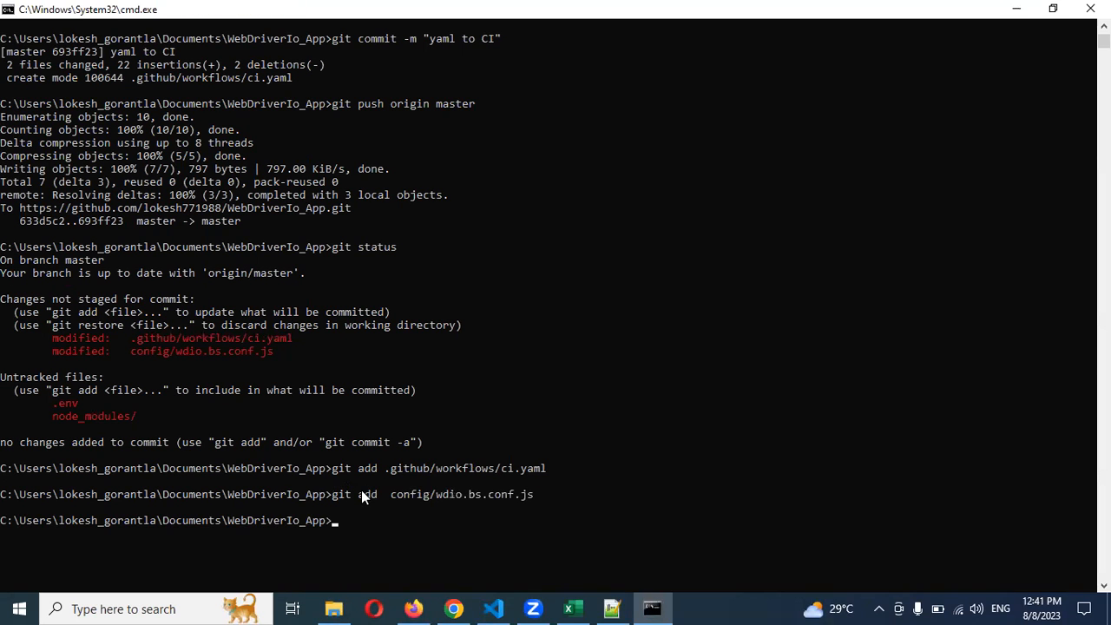
text(git co)
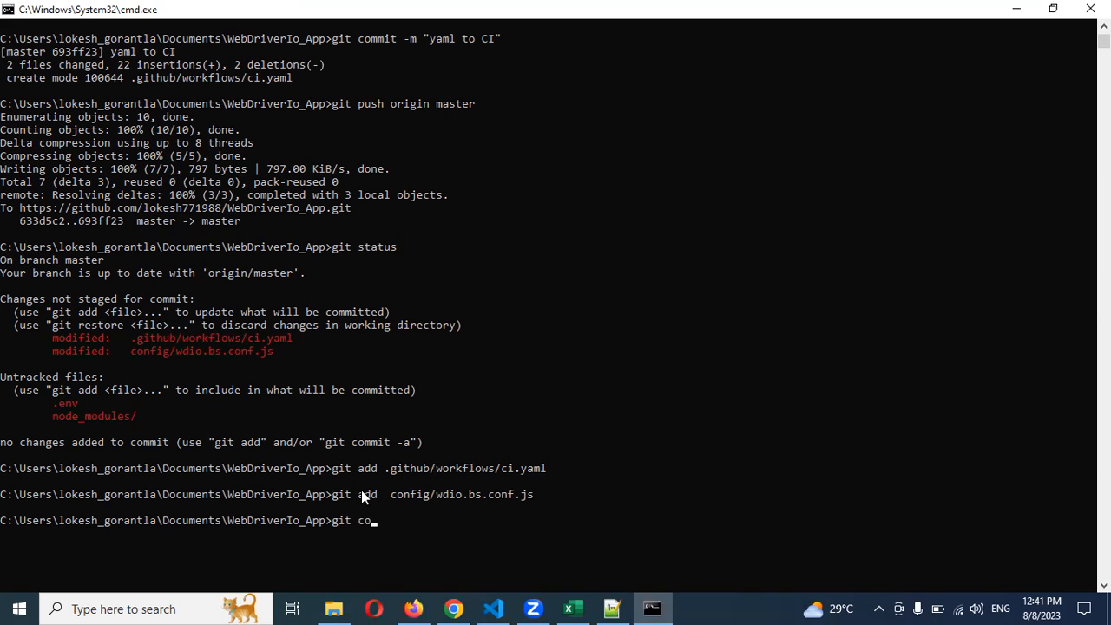
text(mmit -)
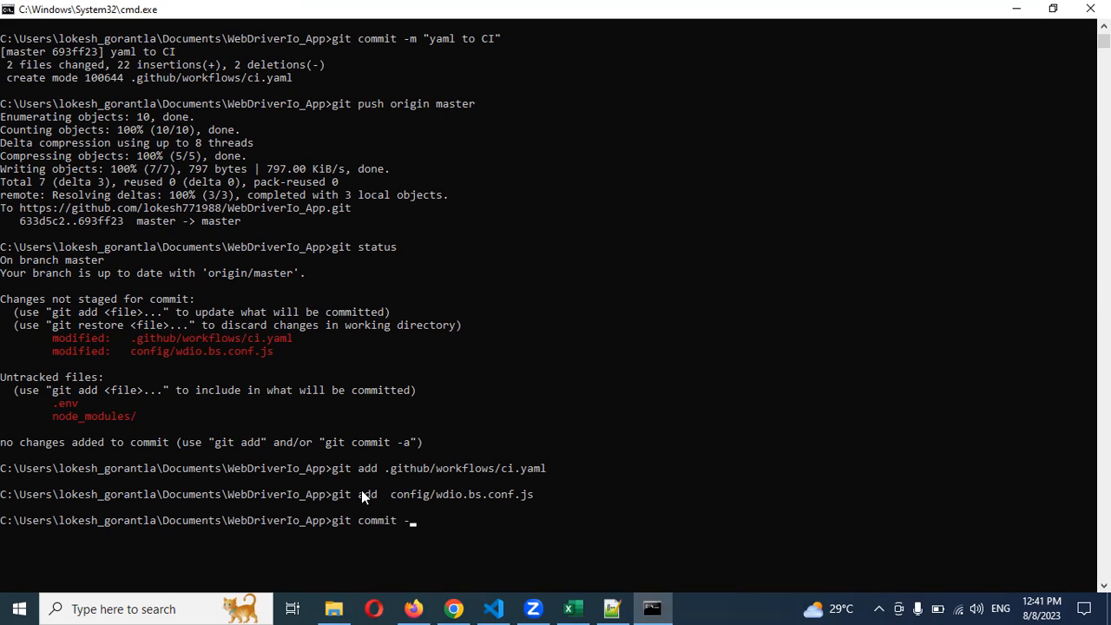
text(m)
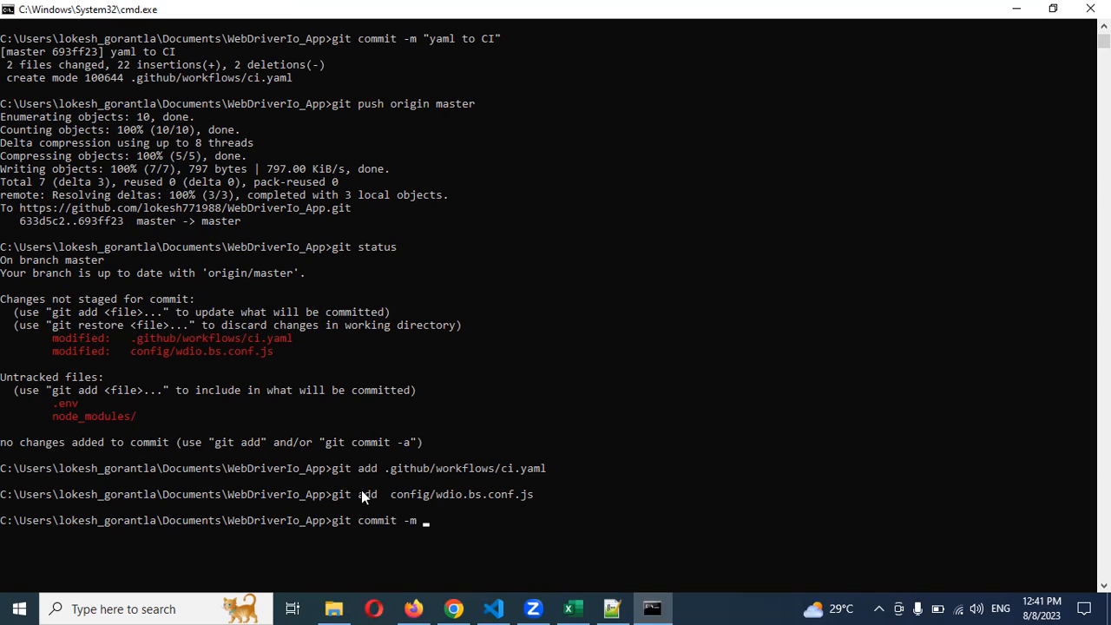
text("adding)
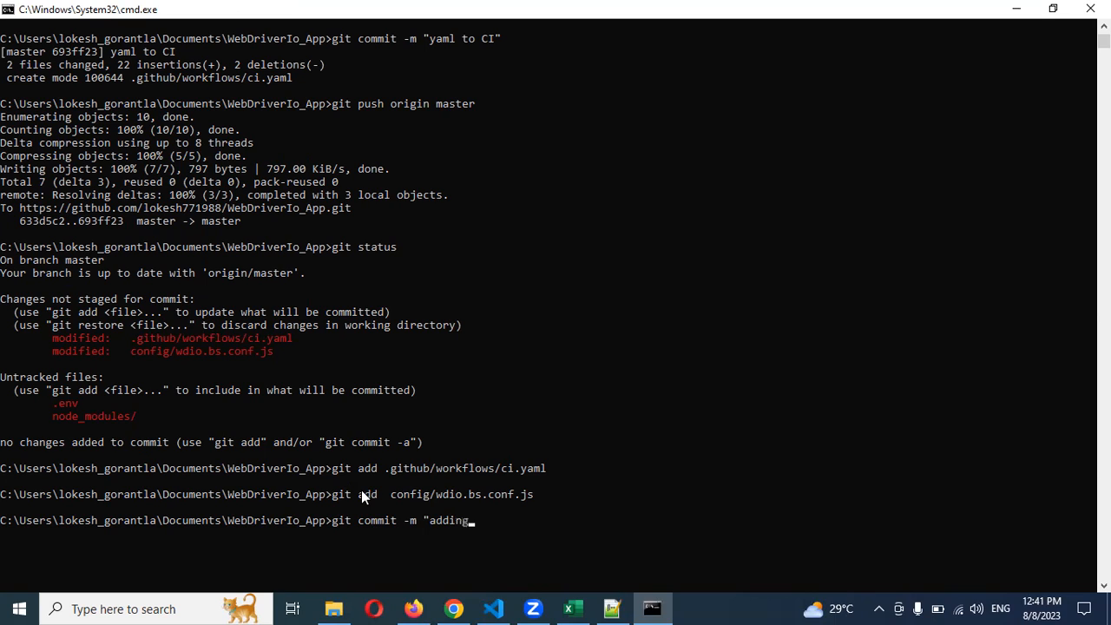
key(Backspace)
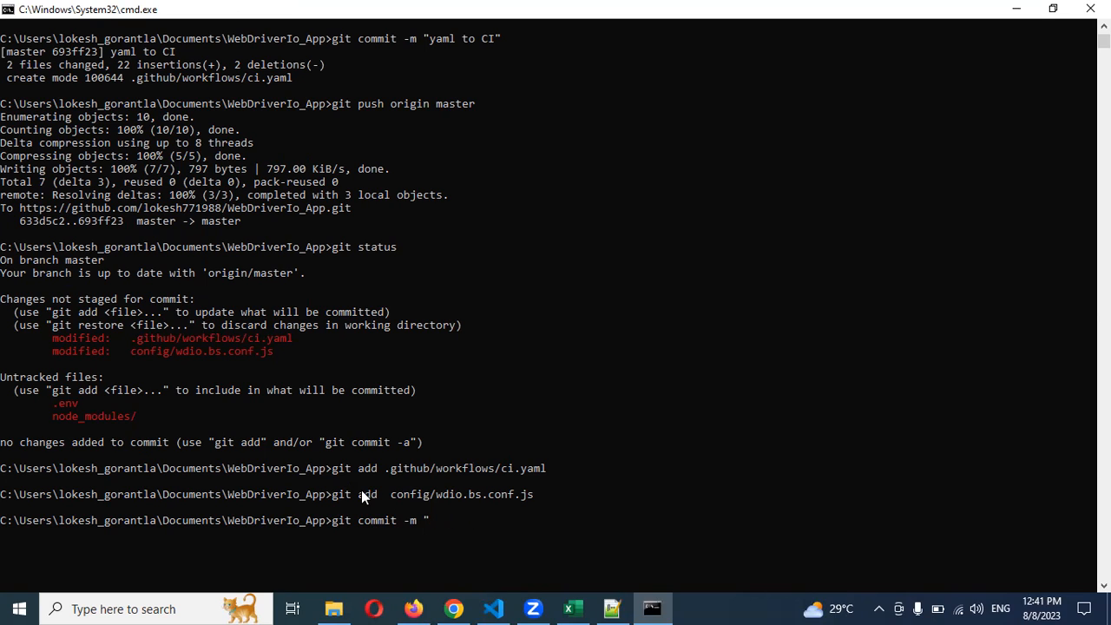
text(updatin)
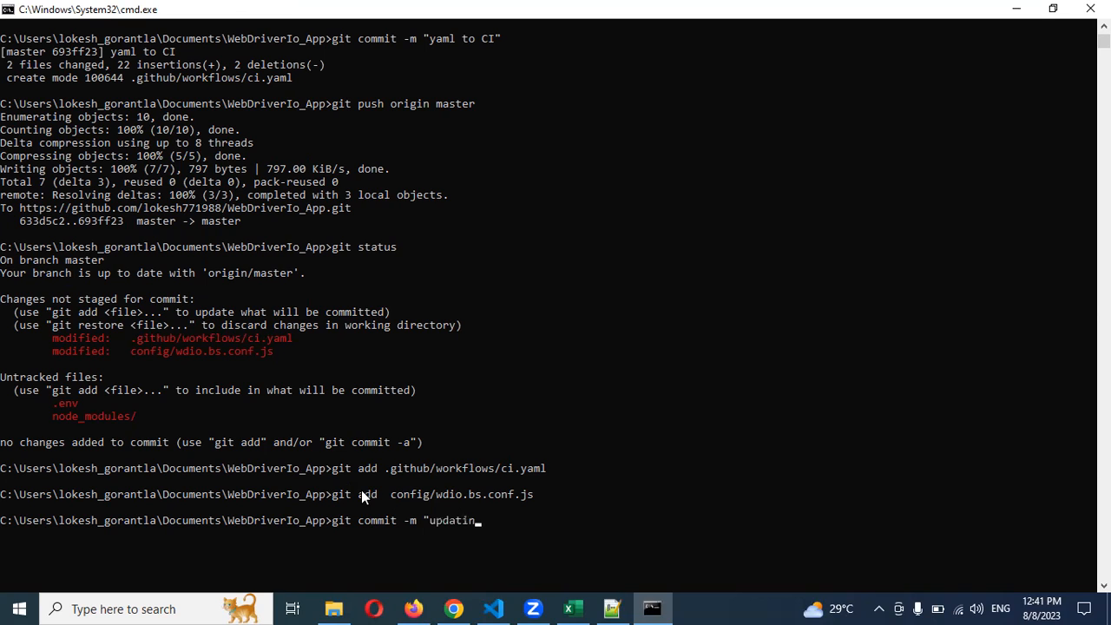
text(g file")
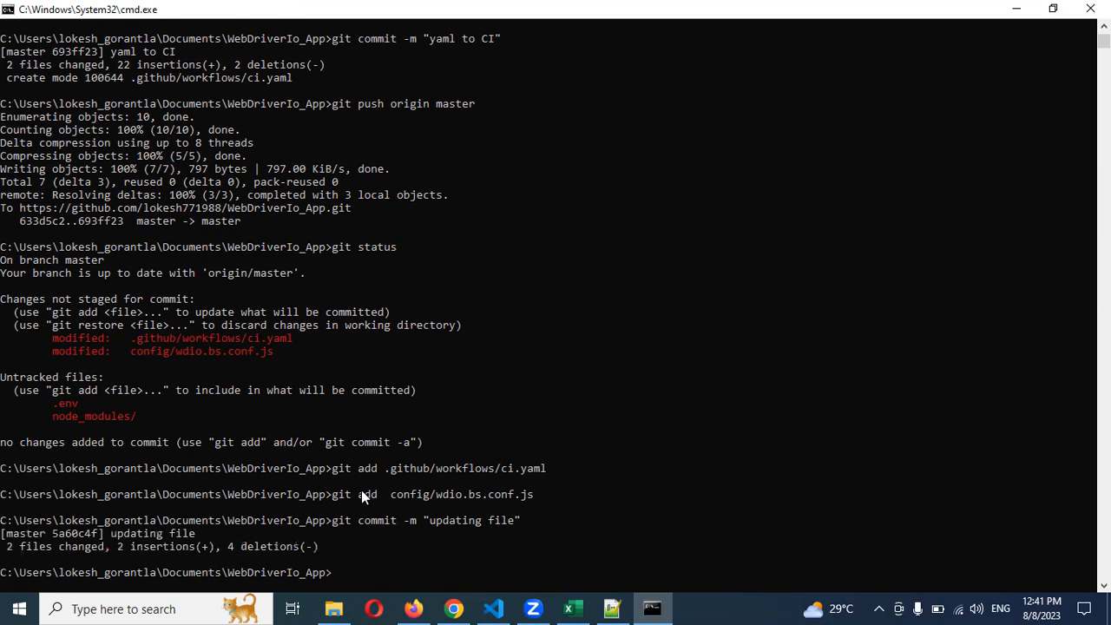
text(git p)
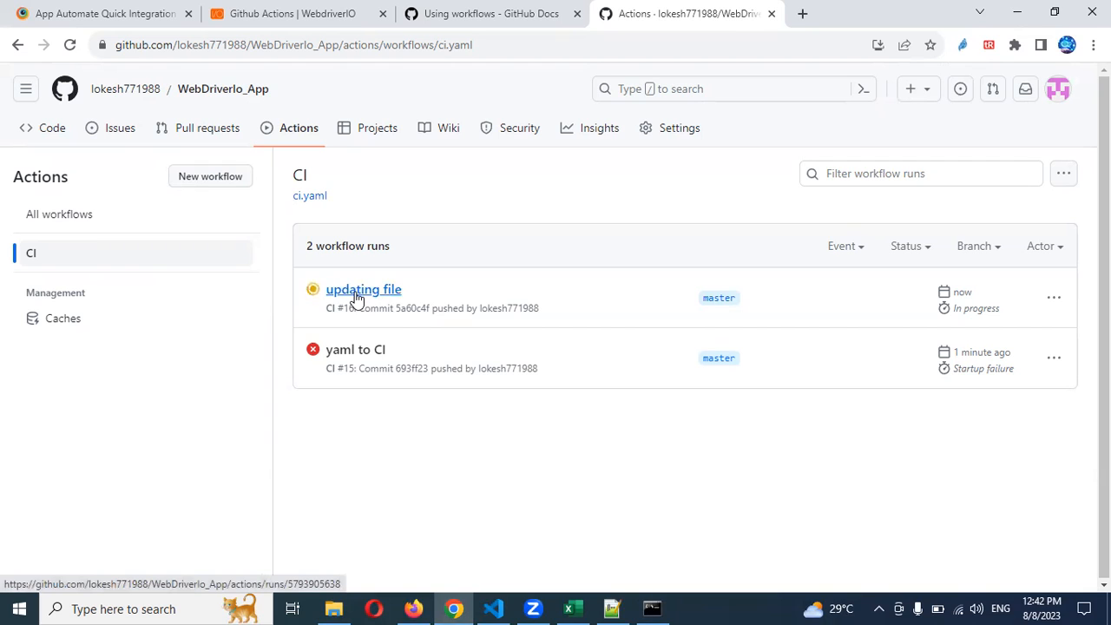
mouse_move(337, 304)
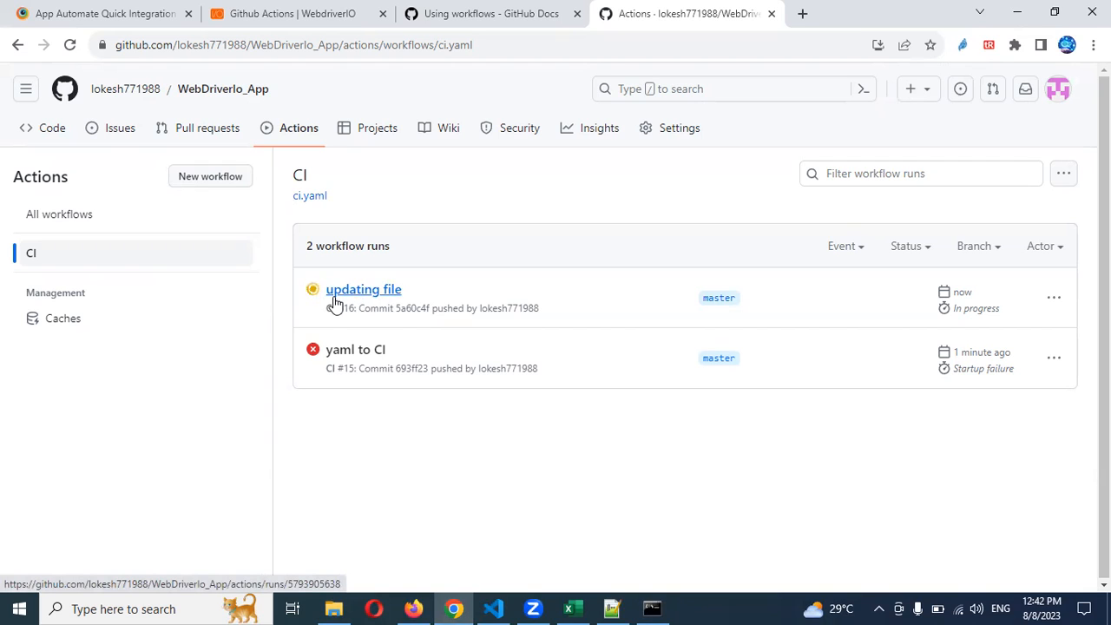
mouse_move(371, 326)
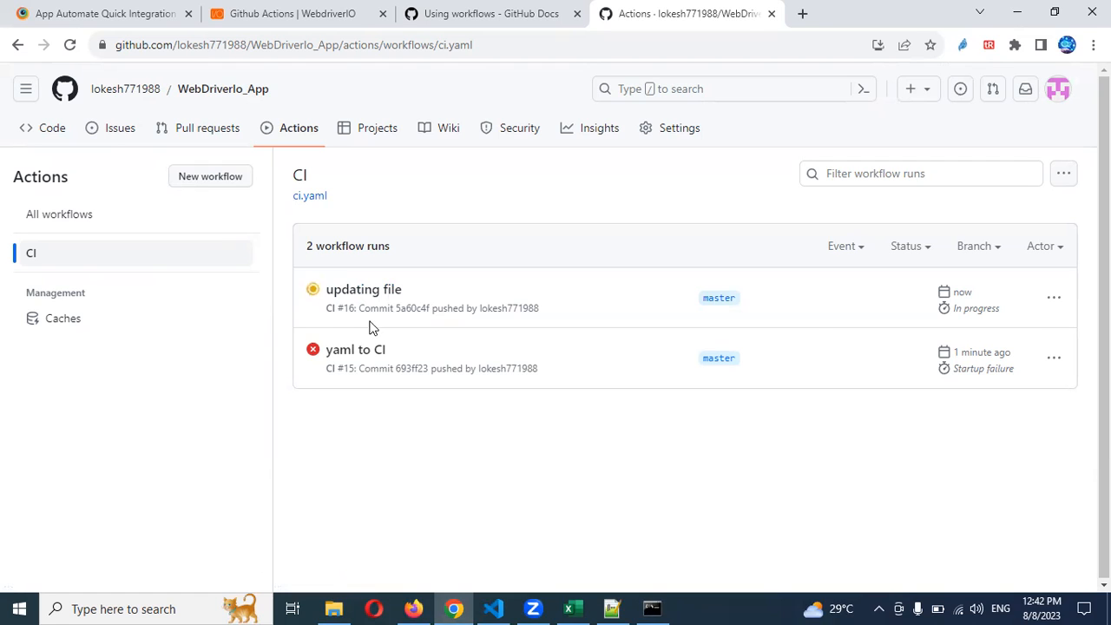
mouse_move(135, 213)
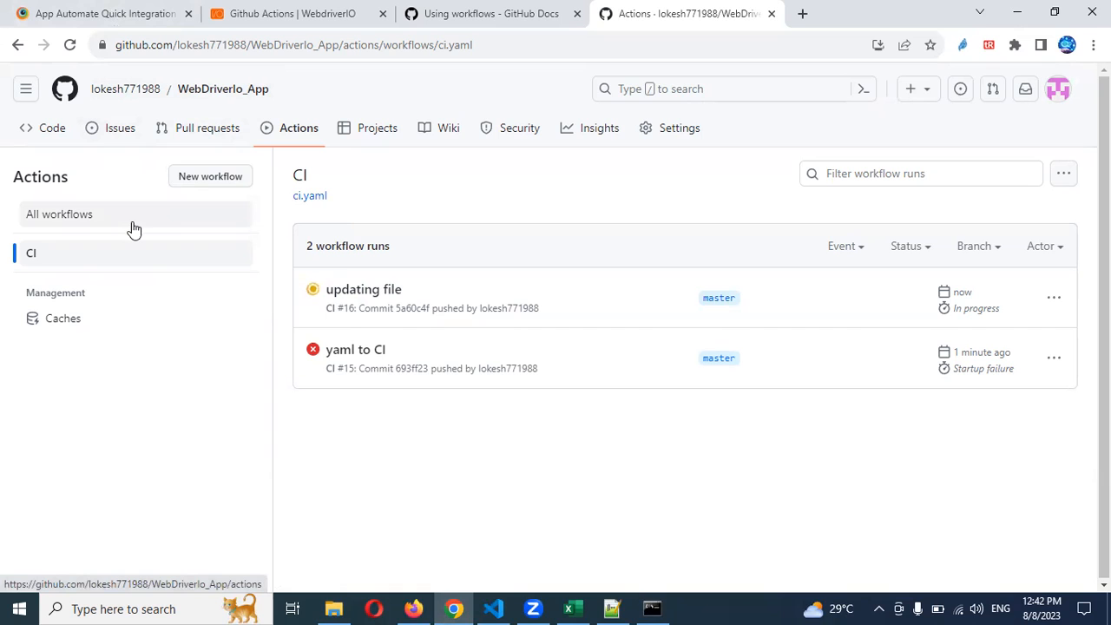
mouse_move(295, 425)
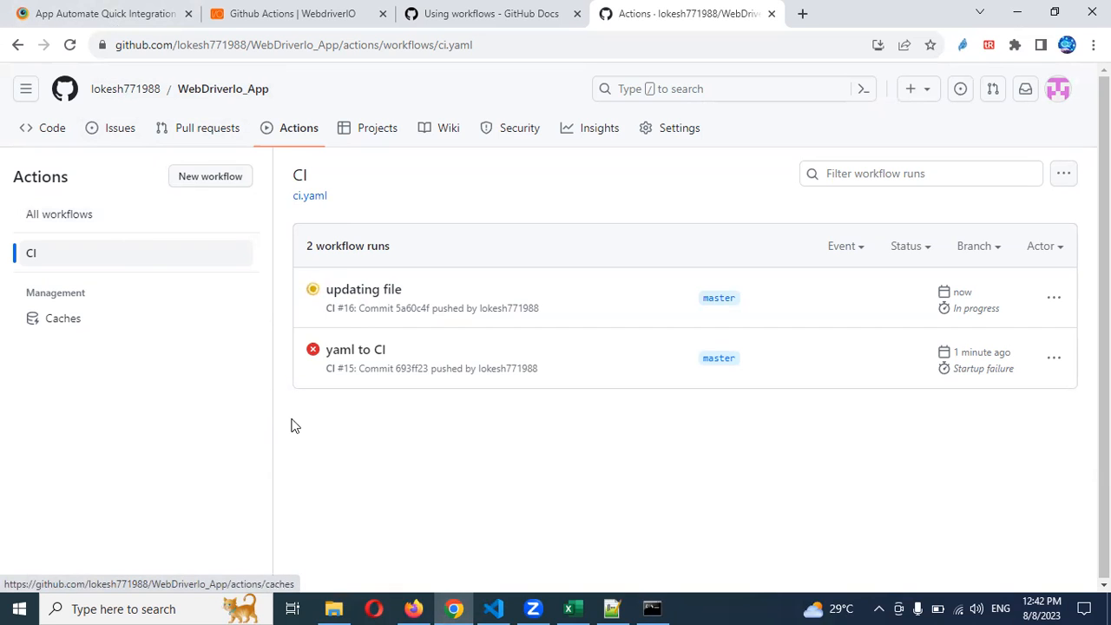
- Open the in-progress 'updating file' run and check the BrowserStack builds dashboard for its session
click(363, 288)
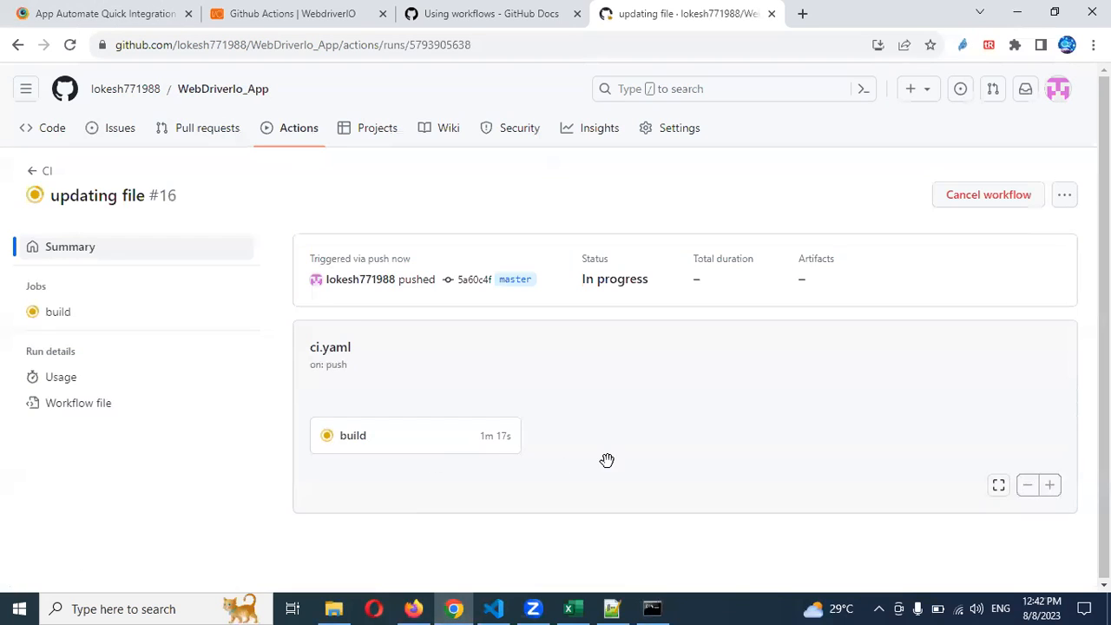
mouse_move(517, 457)
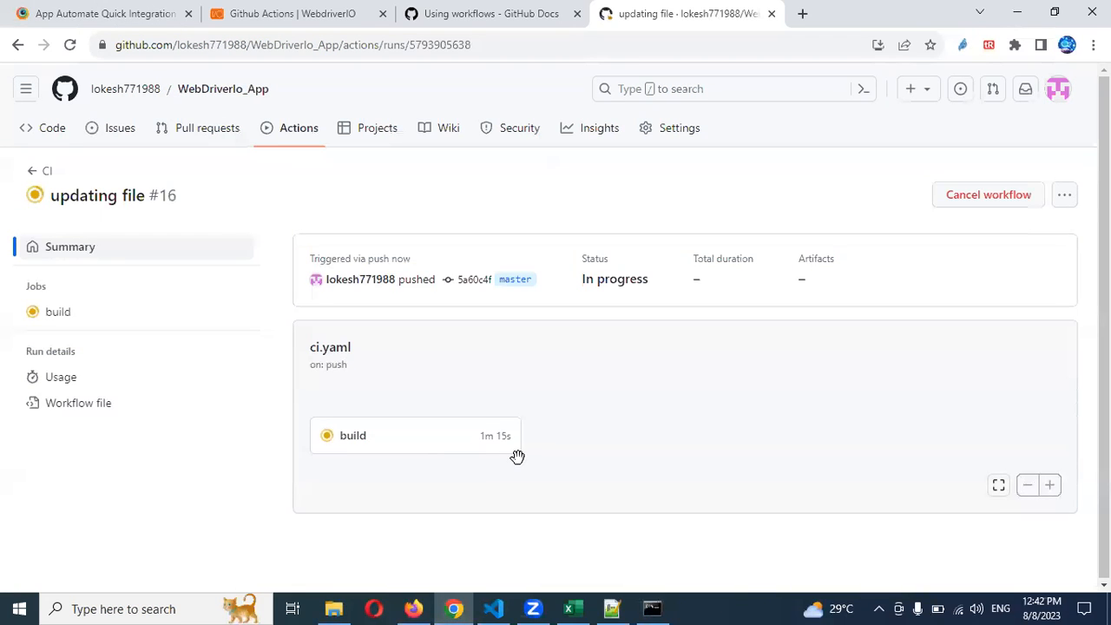
click(104, 14)
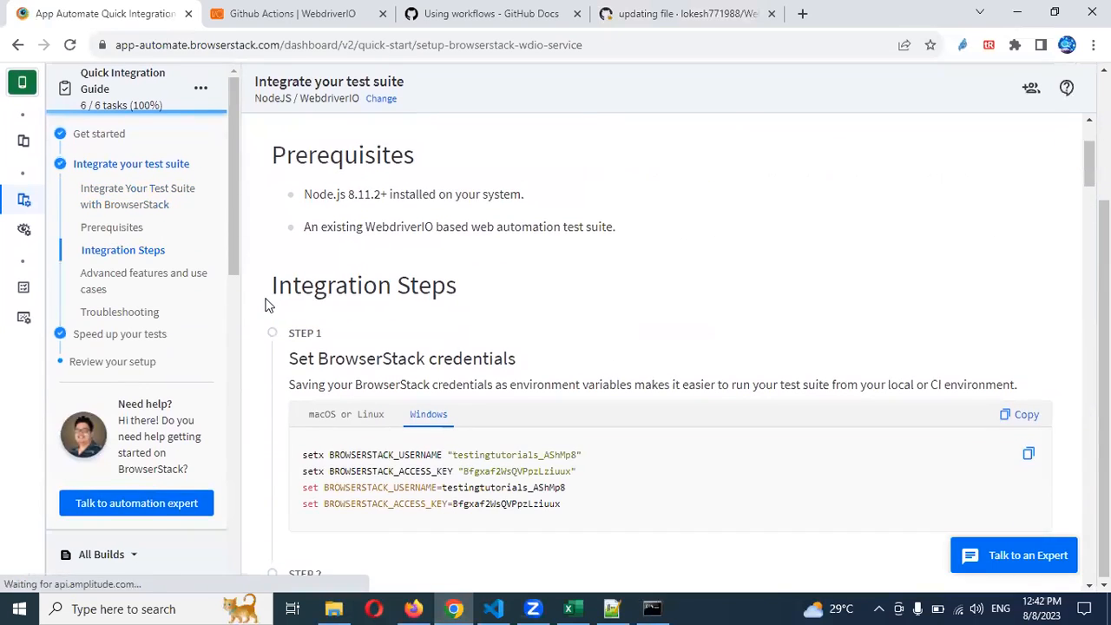
scroll(down, 3)
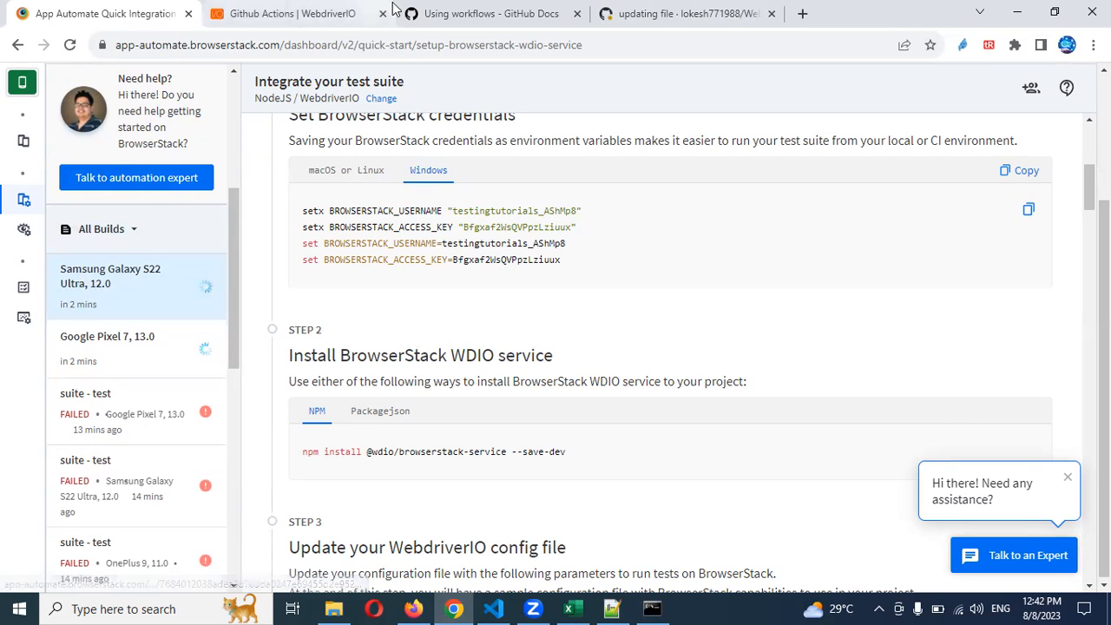
click(684, 14)
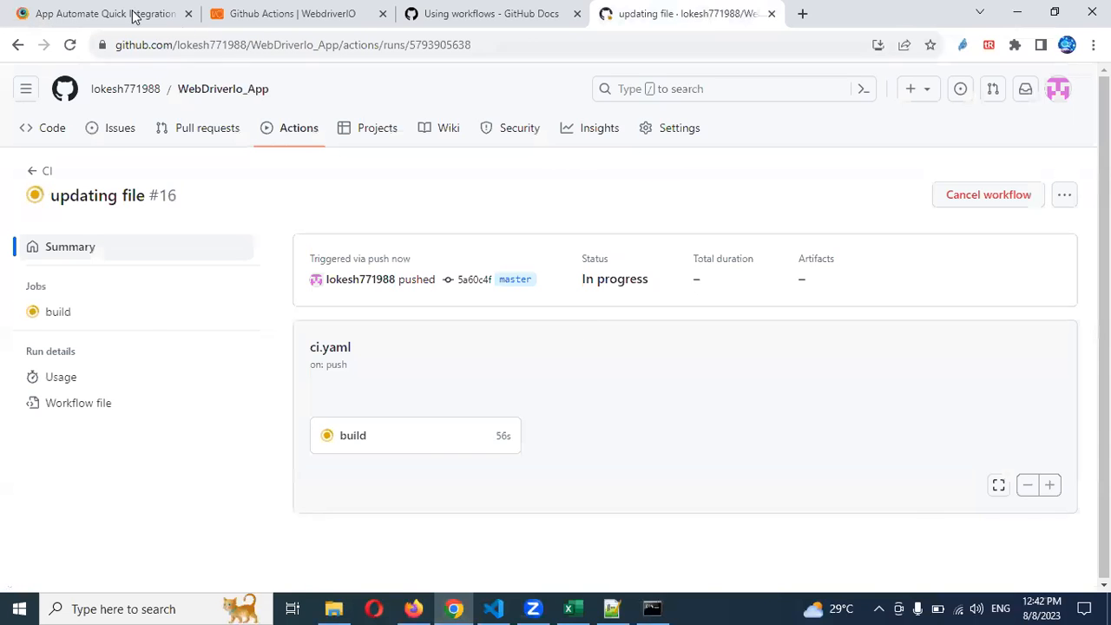
click(101, 13)
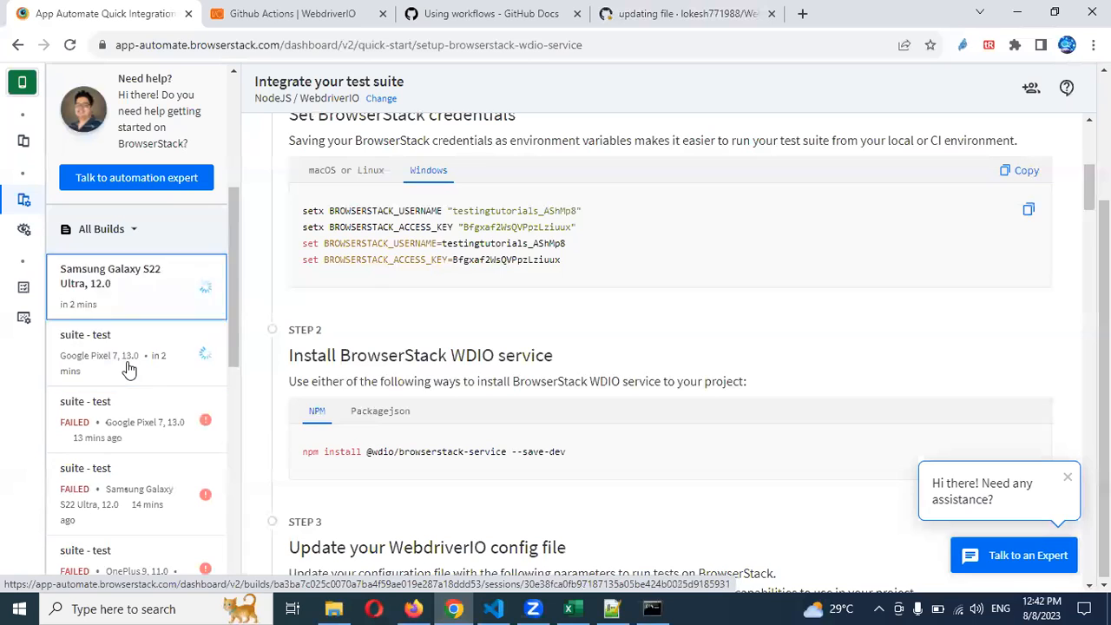
click(130, 356)
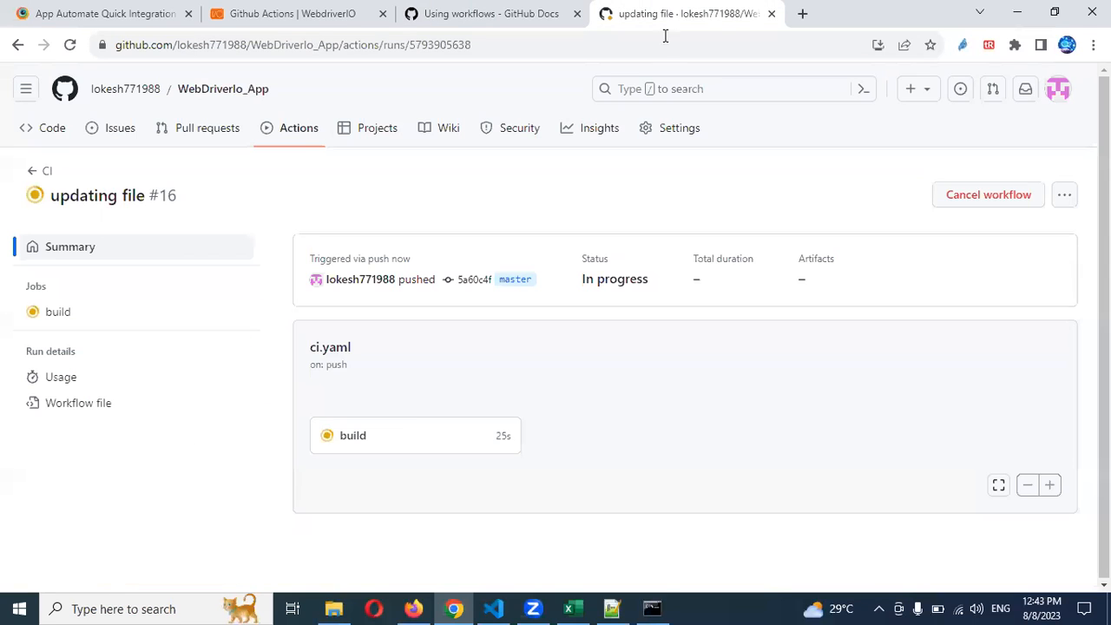
mouse_move(399, 410)
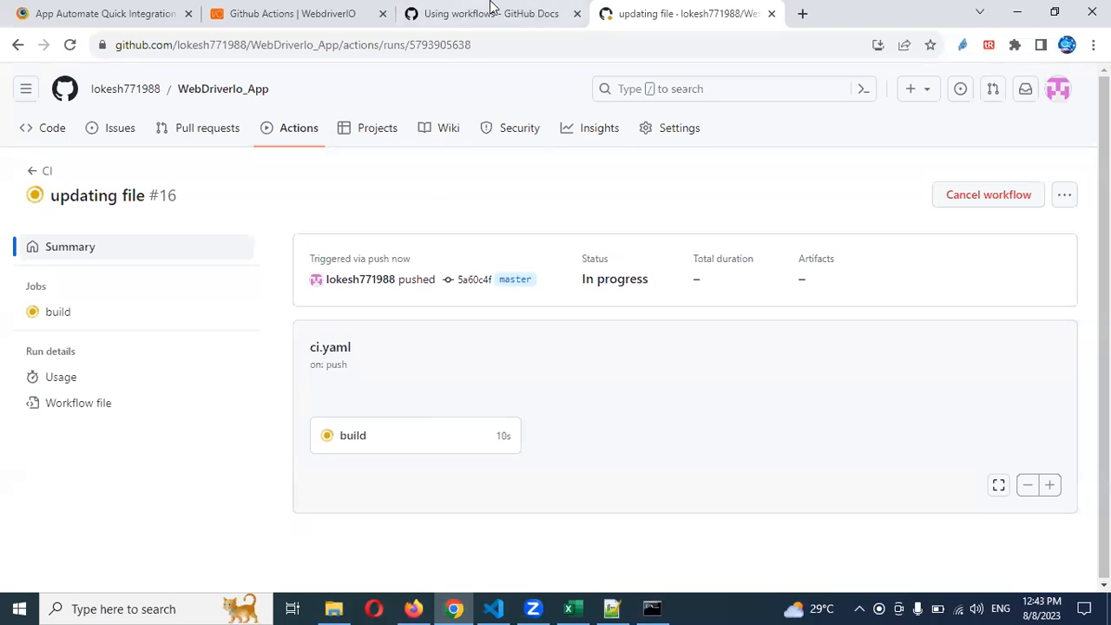
- Glance at the GitHub Actions docs, then switch to the BrowserStack test results
click(489, 14)
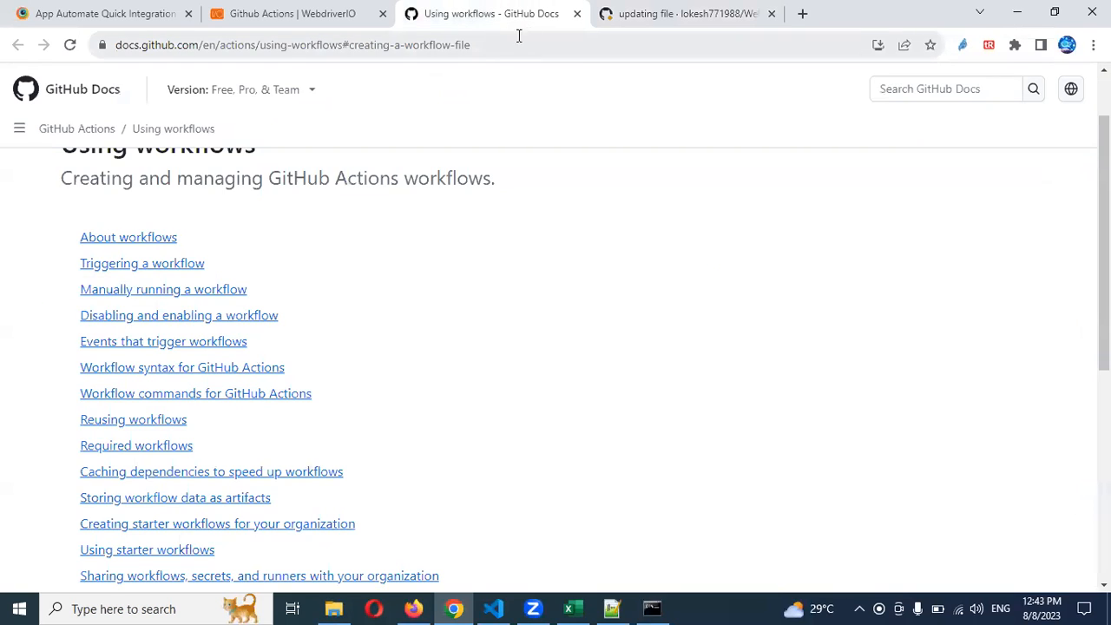
click(489, 14)
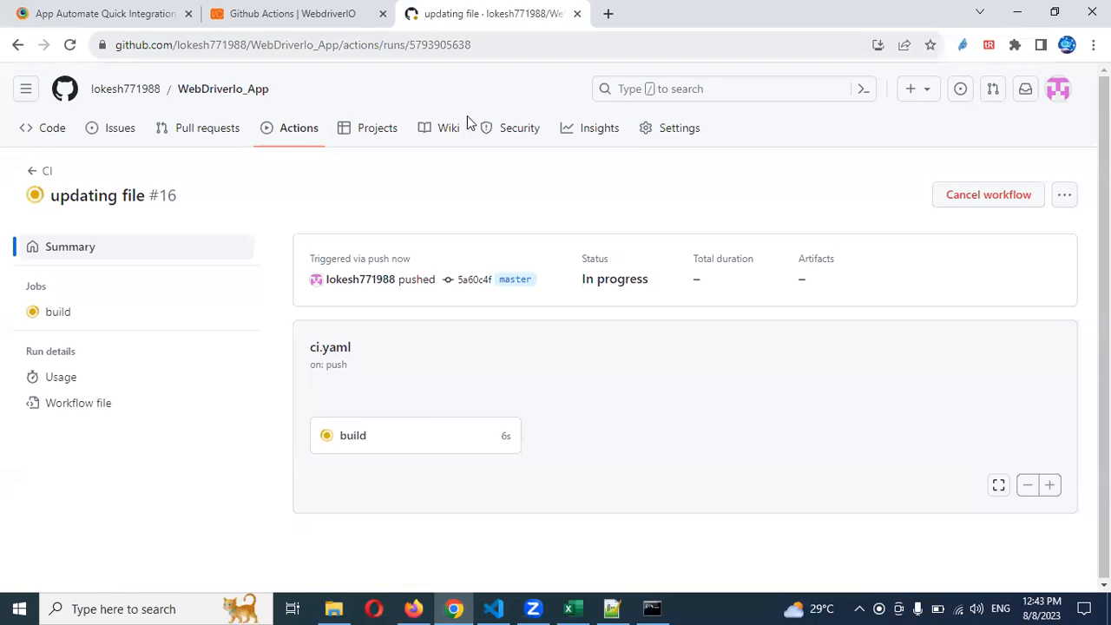
mouse_move(170, 132)
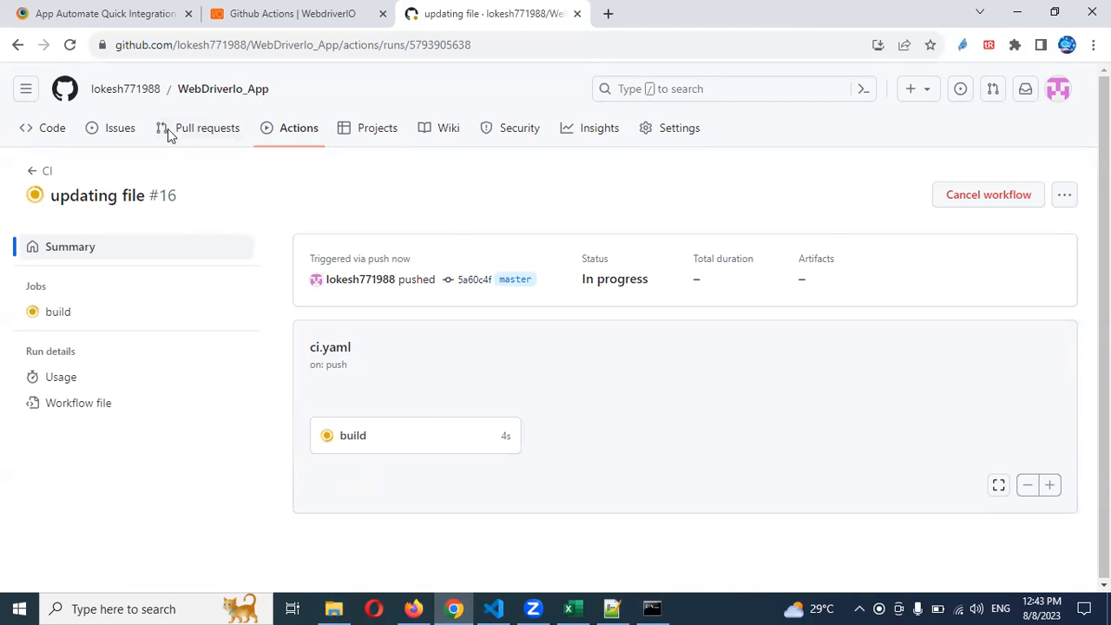
click(104, 14)
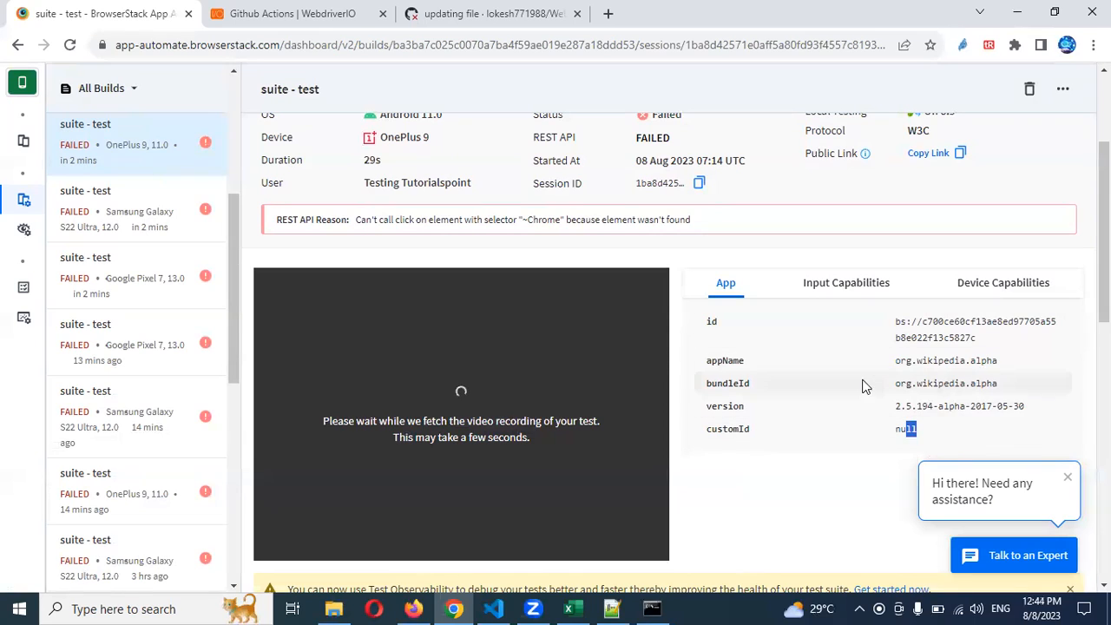
mouse_move(386, 371)
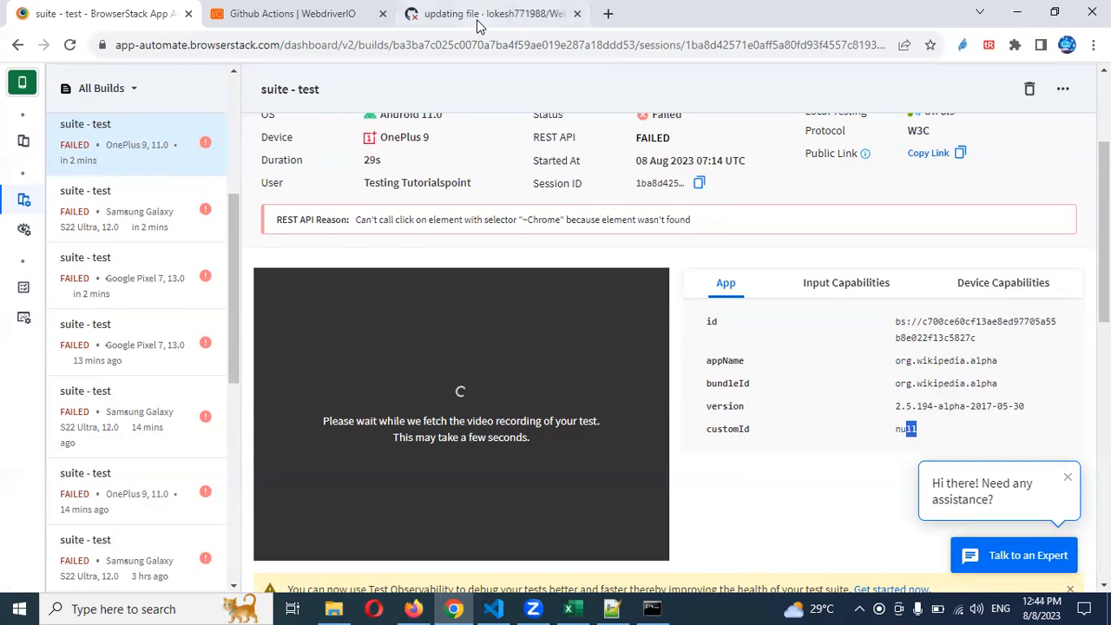
- Return to the GitHub 'updating file' run #16 after reviewing the failed OnePlus 9 session
click(493, 14)
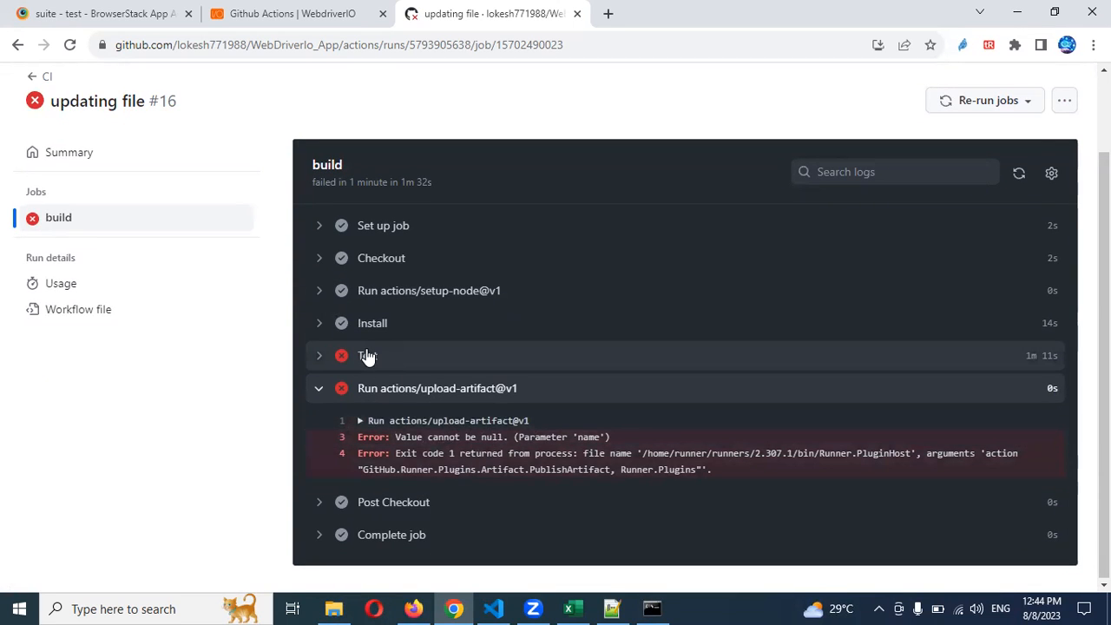
- Expand the failed Test step log and read its 'element could not be located' Chrome errors
click(368, 355)
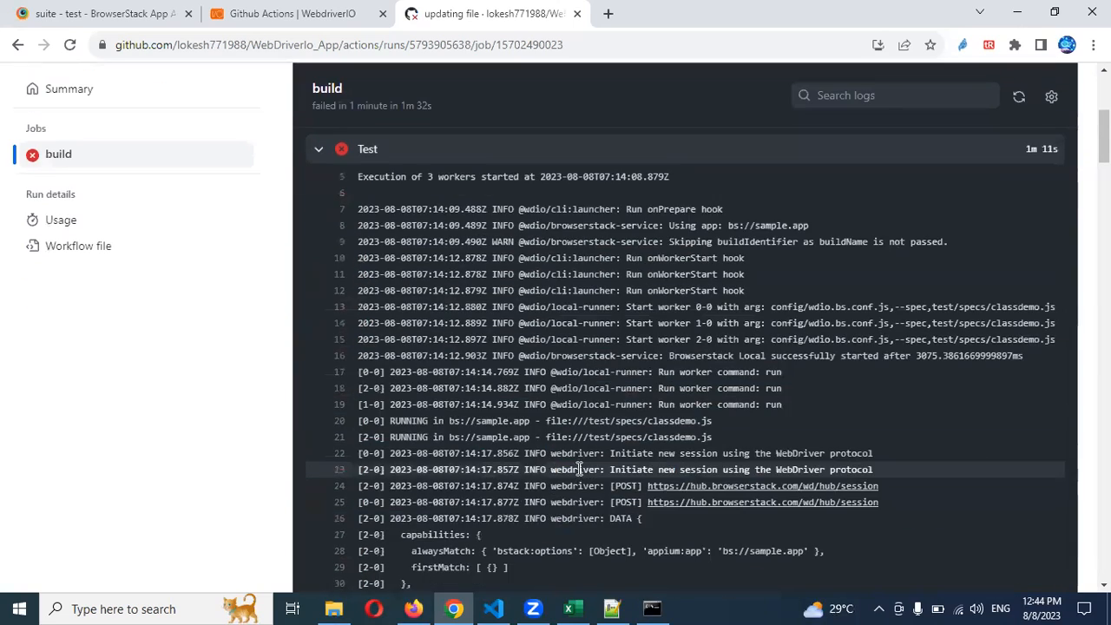
scroll(down, 3)
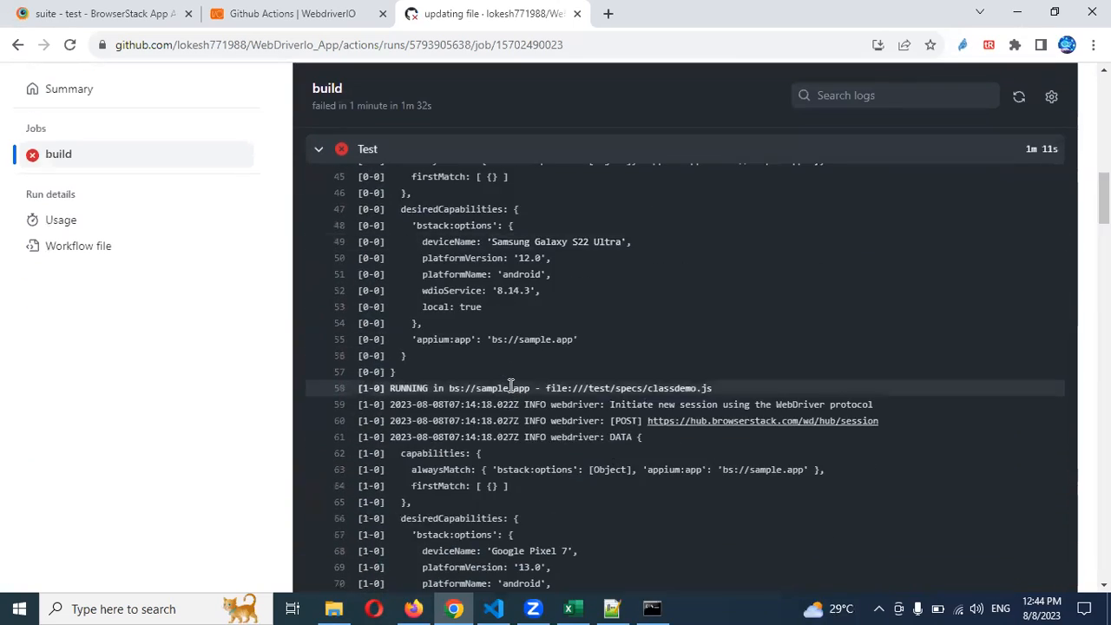
scroll(down, 3)
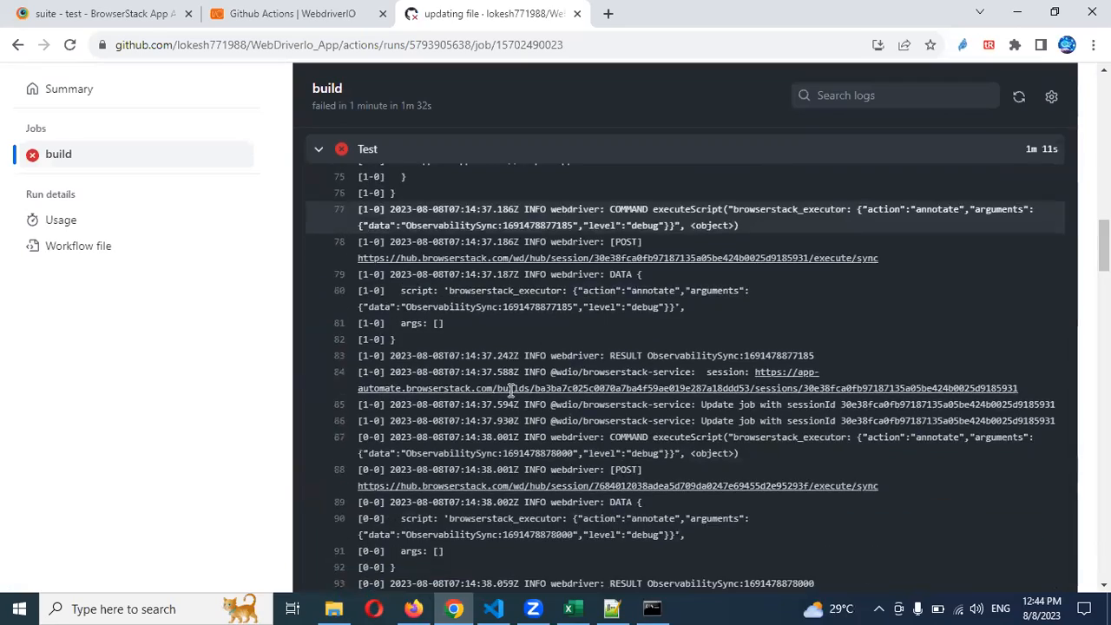
scroll(down, 3)
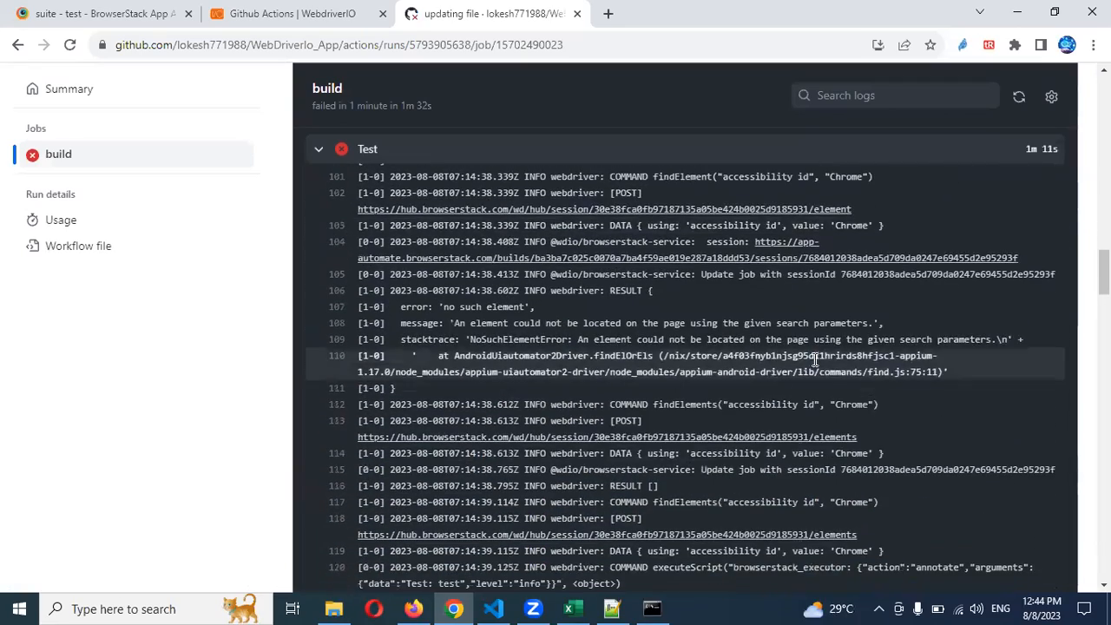
scroll(down, 3)
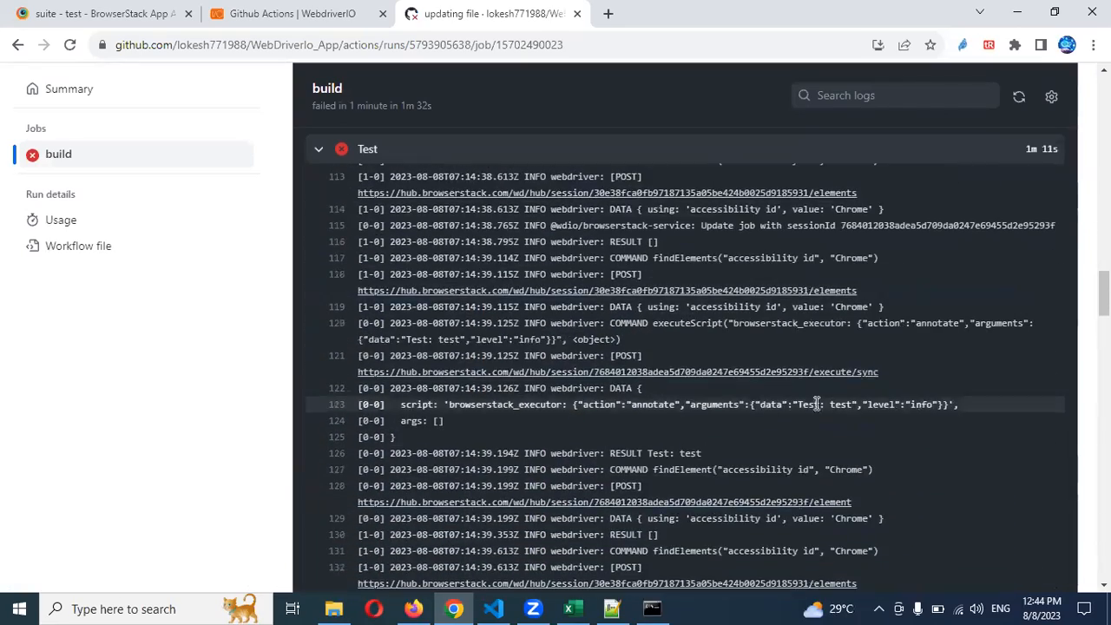
scroll(down, 3)
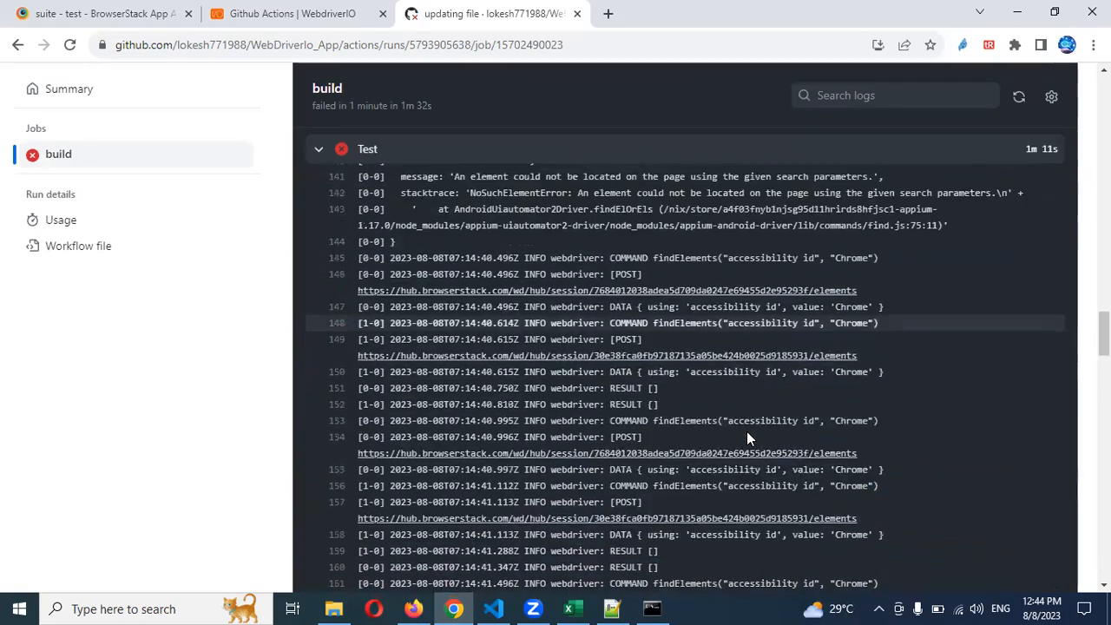
scroll(down, 3)
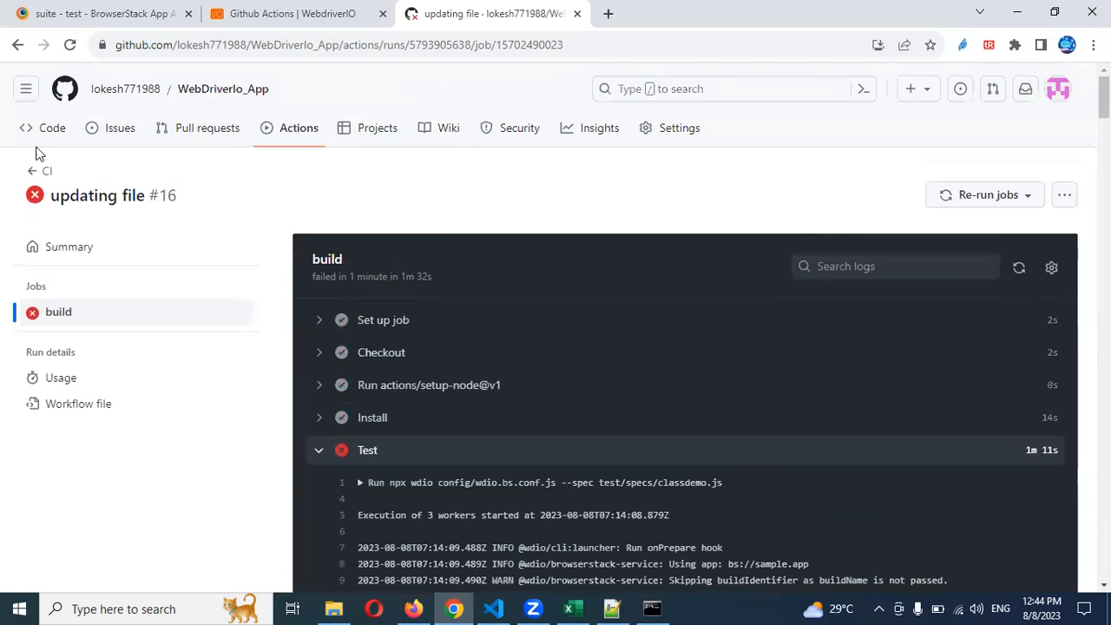
- Return to the CI runs list, glance at the WebdriverIO docs, and begin a new workflow
click(47, 170)
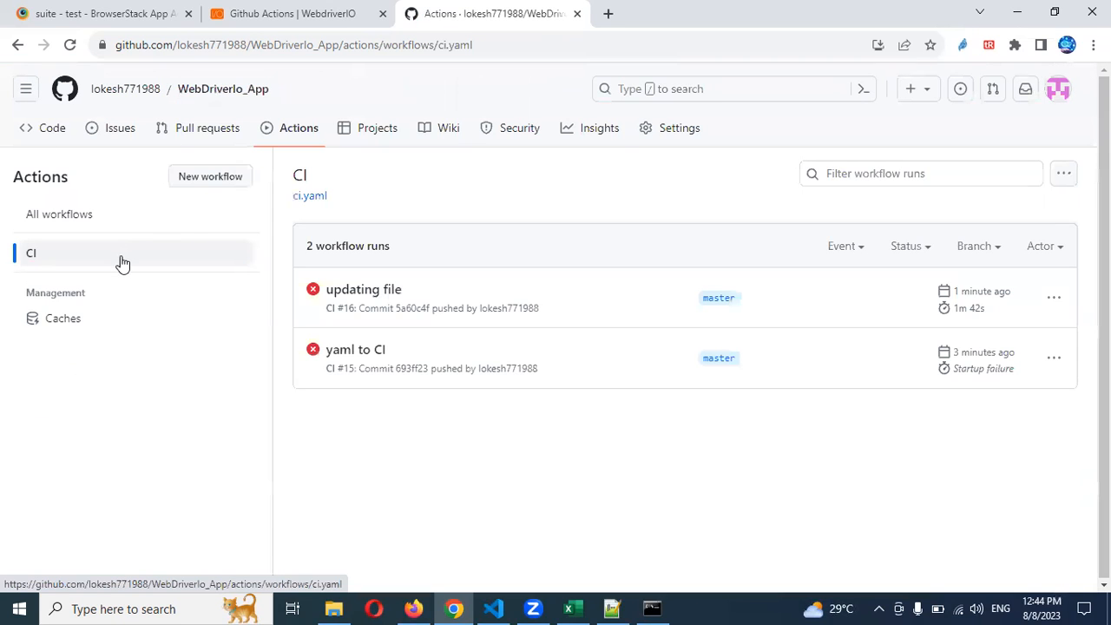
click(295, 14)
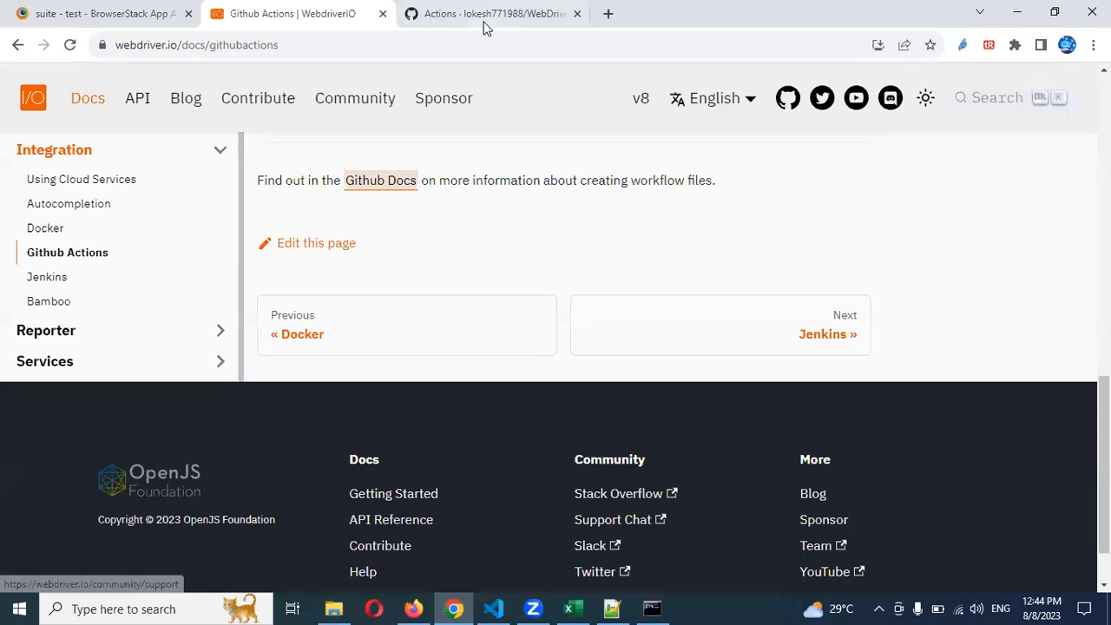
click(493, 14)
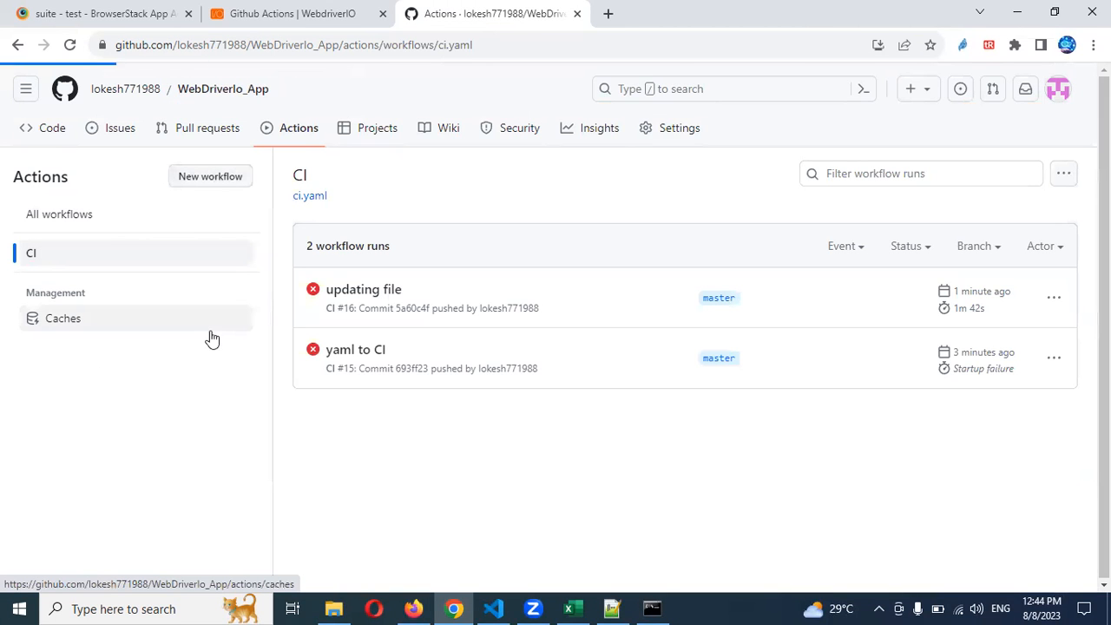
click(210, 177)
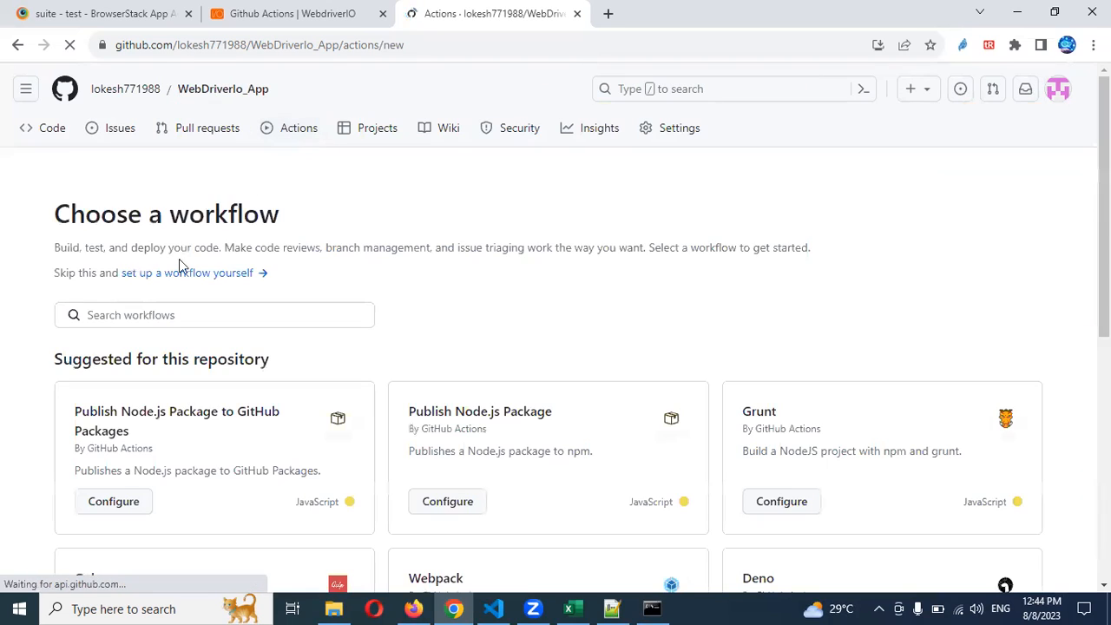
- Choose the Node.js starter template from the Continuous integration section
scroll(down, 3)
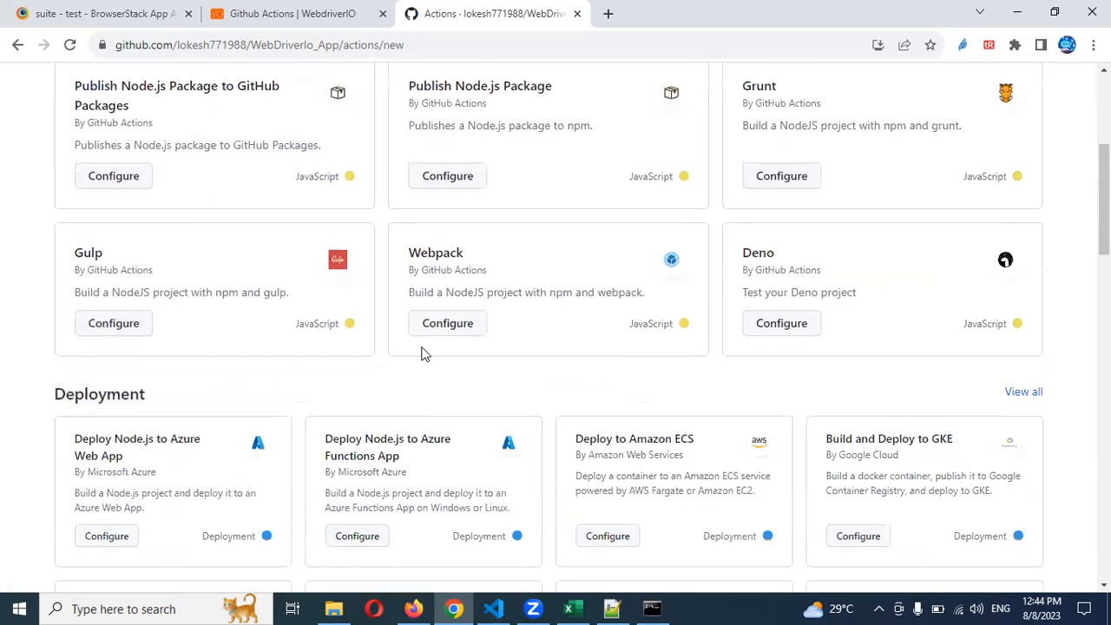
scroll(down, 3)
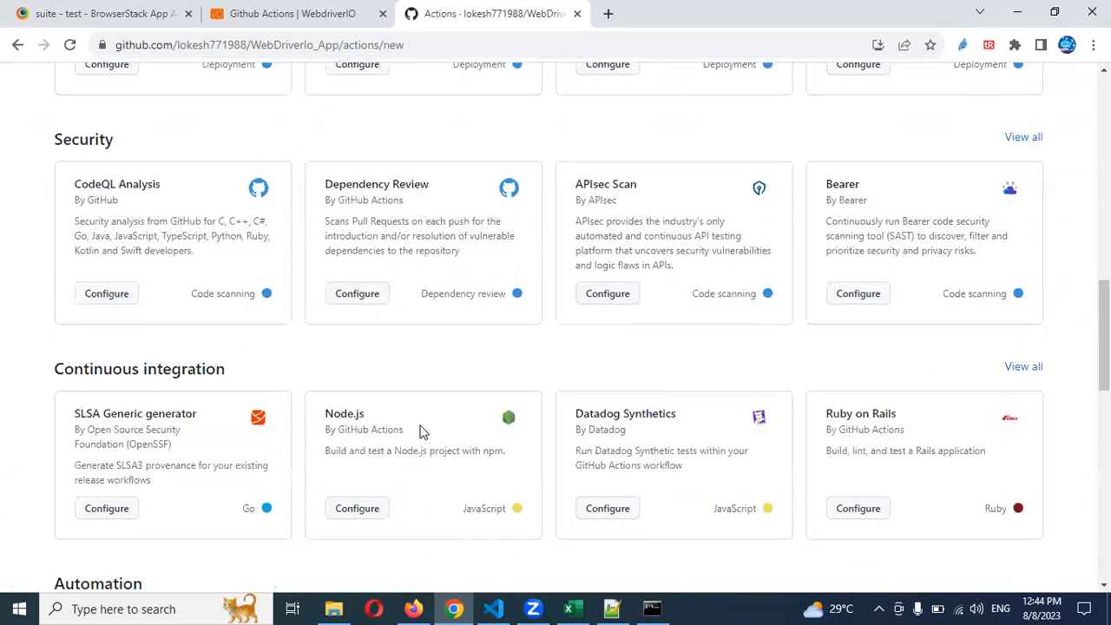
mouse_move(368, 442)
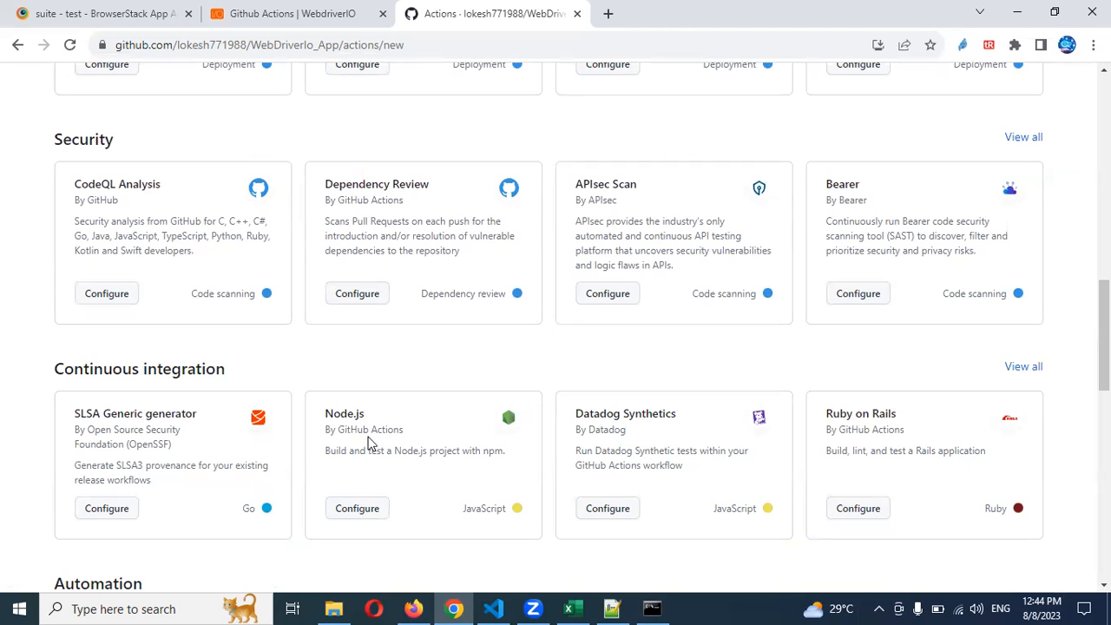
mouse_move(357, 507)
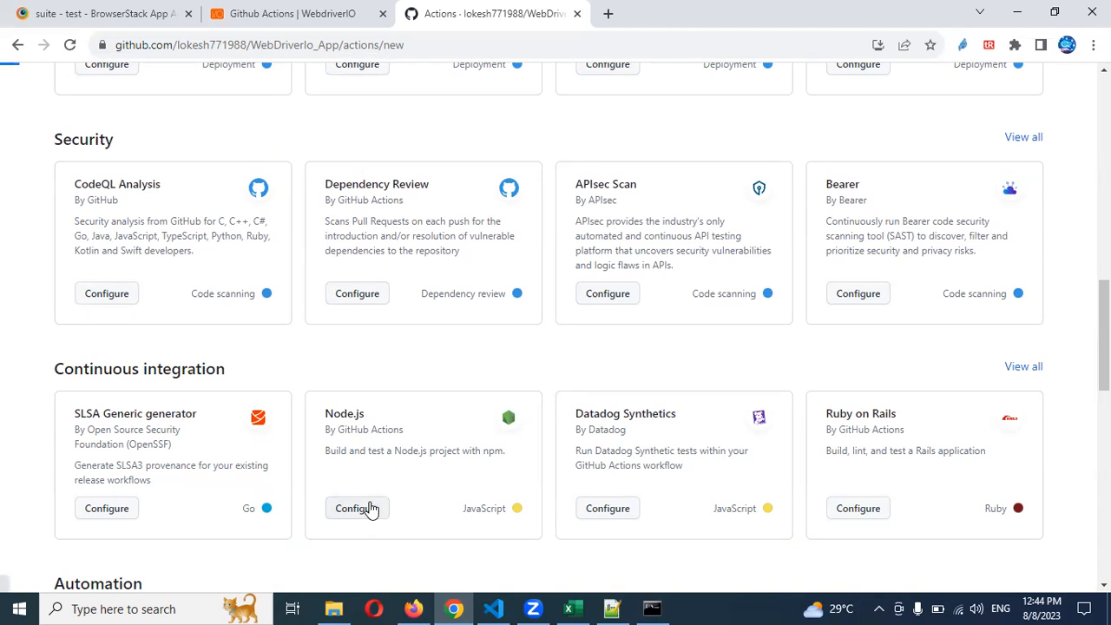
click(358, 507)
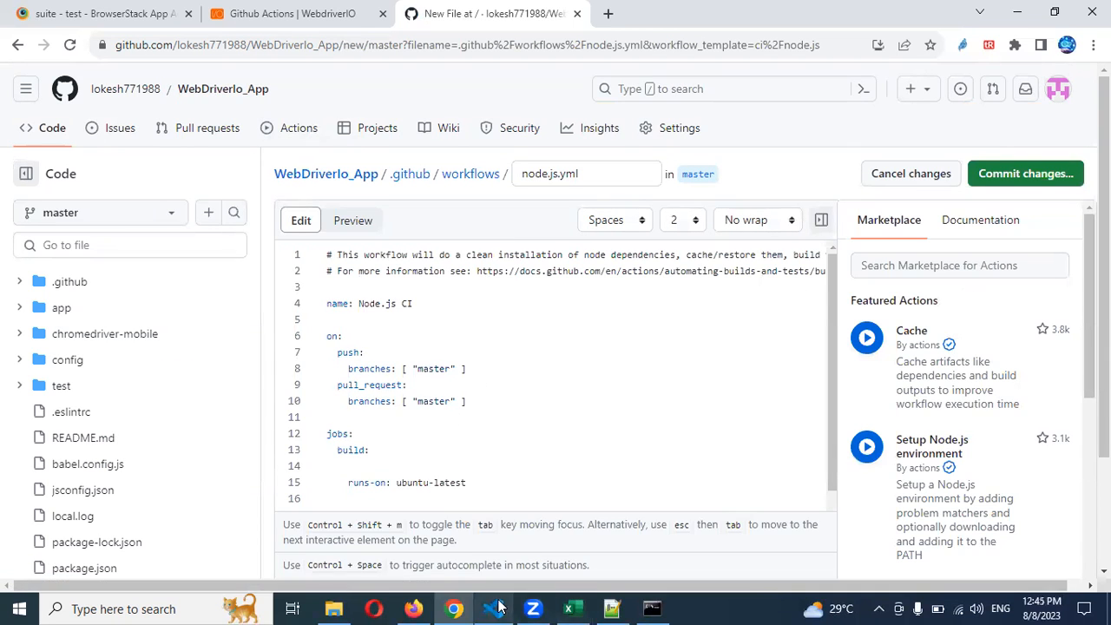
- Compare the Node.js draft with the existing ci.yaml workflow file in VS Code
click(493, 607)
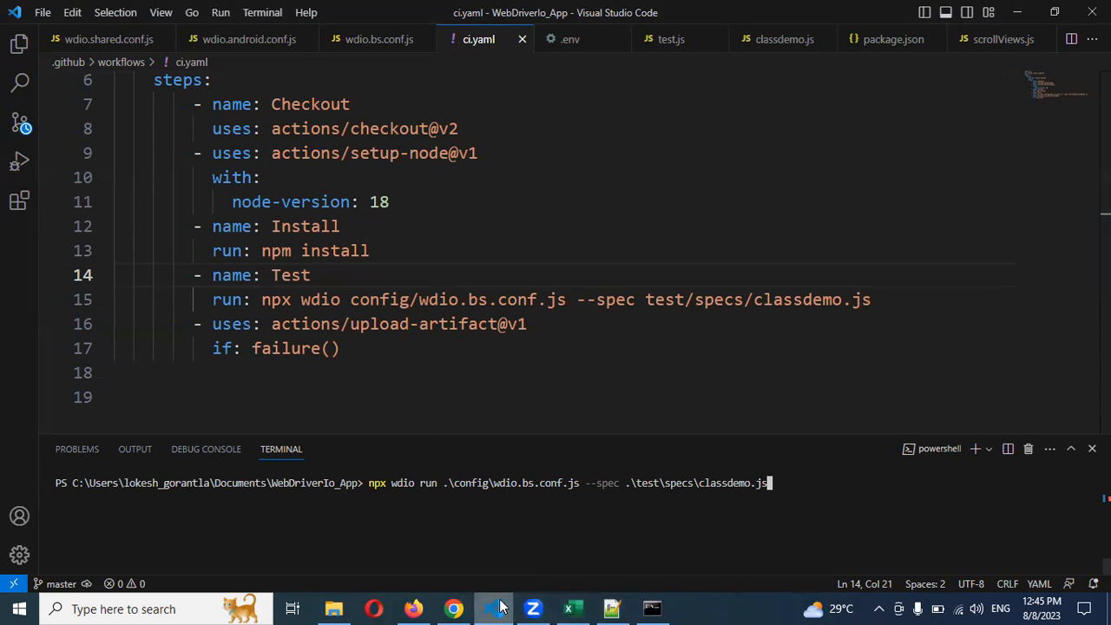
click(453, 608)
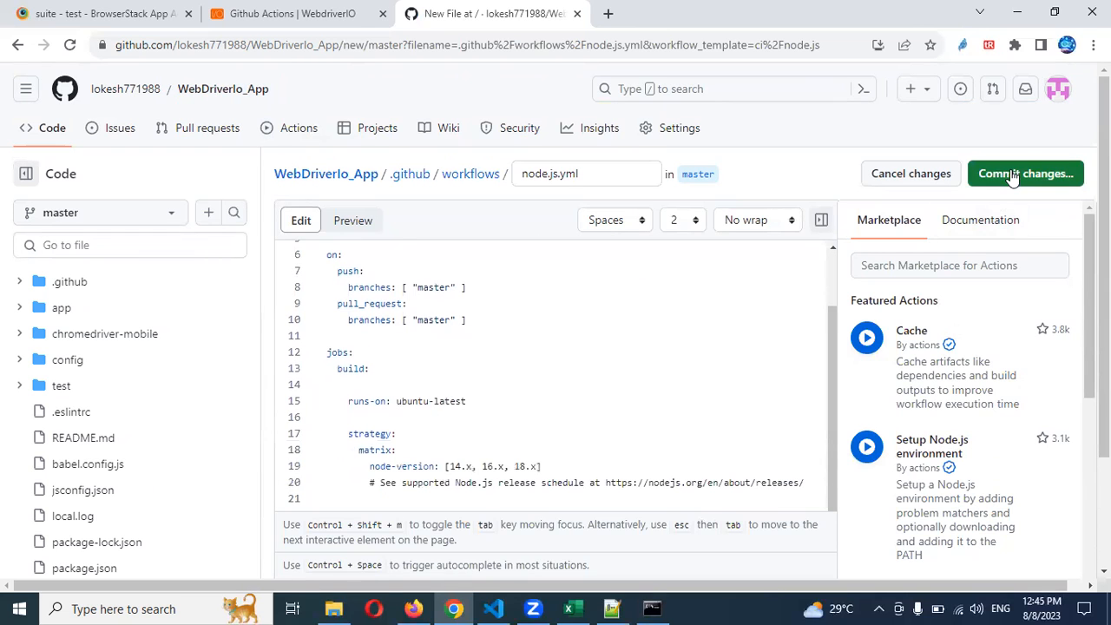
mouse_move(800, 288)
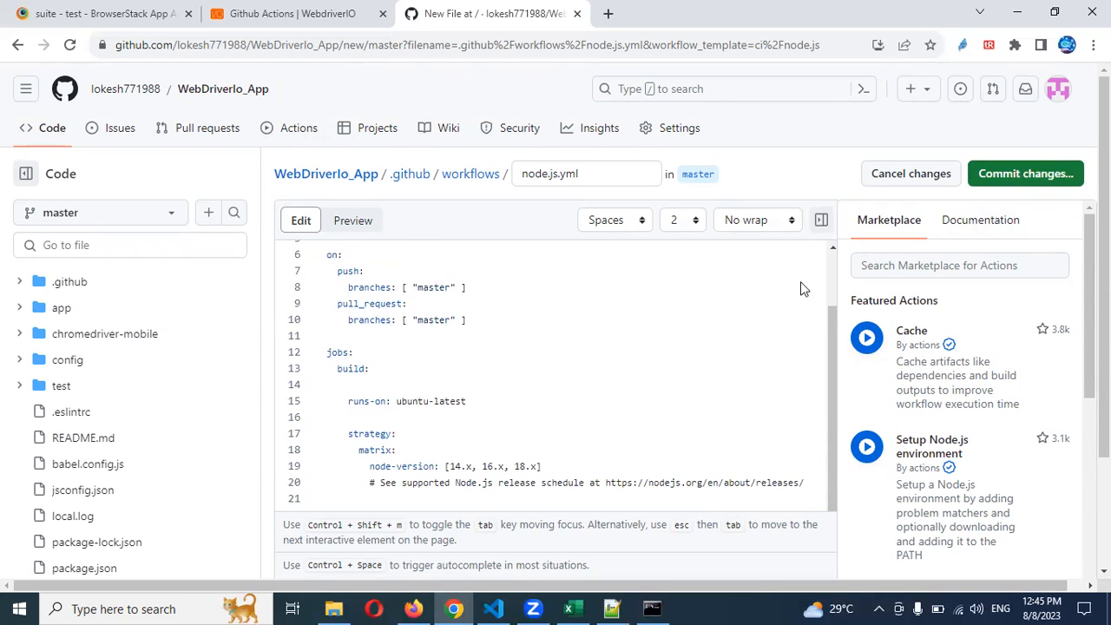
mouse_move(882, 177)
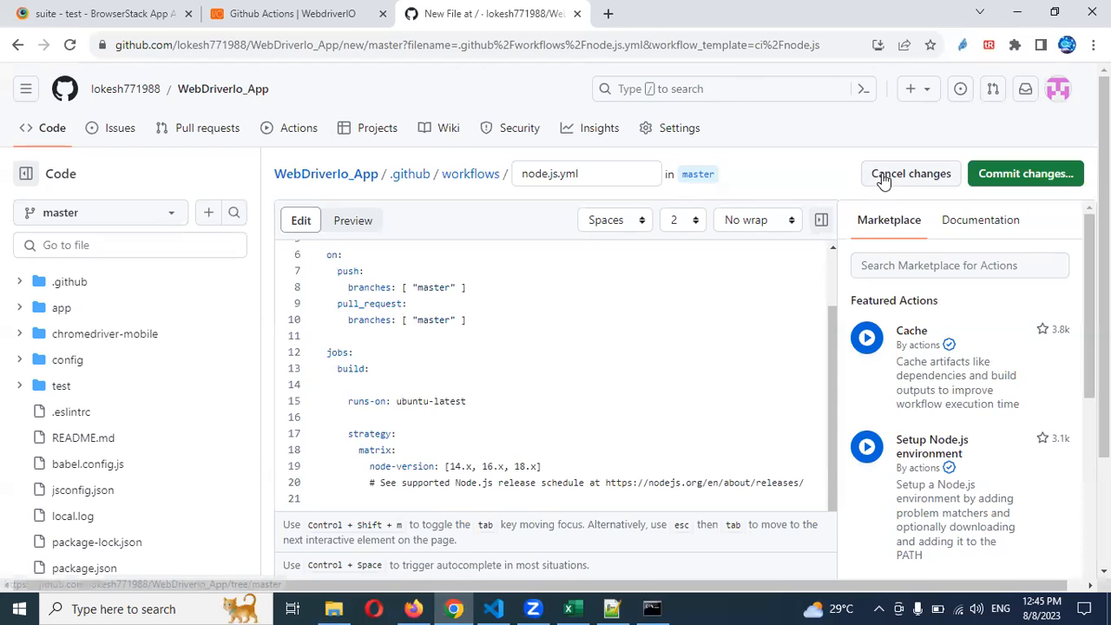
- Discard the unsaved node.js.yml draft and return to the repository overview
click(910, 173)
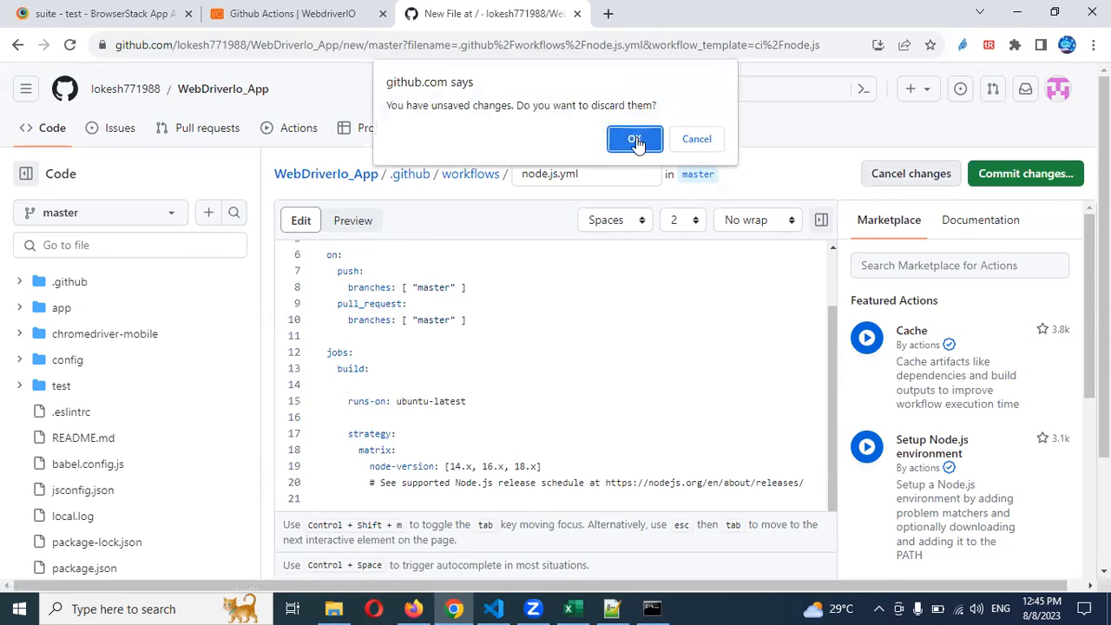
click(635, 139)
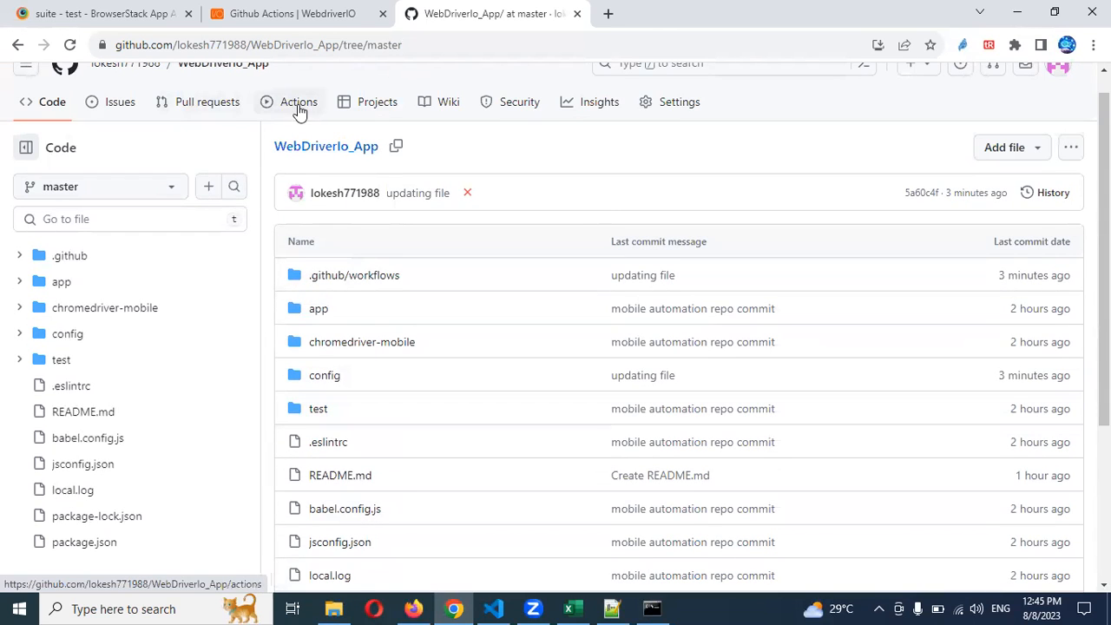
- Show All workflows, listing the two failed runs 'updating file' and 'yaml to CI'
click(298, 101)
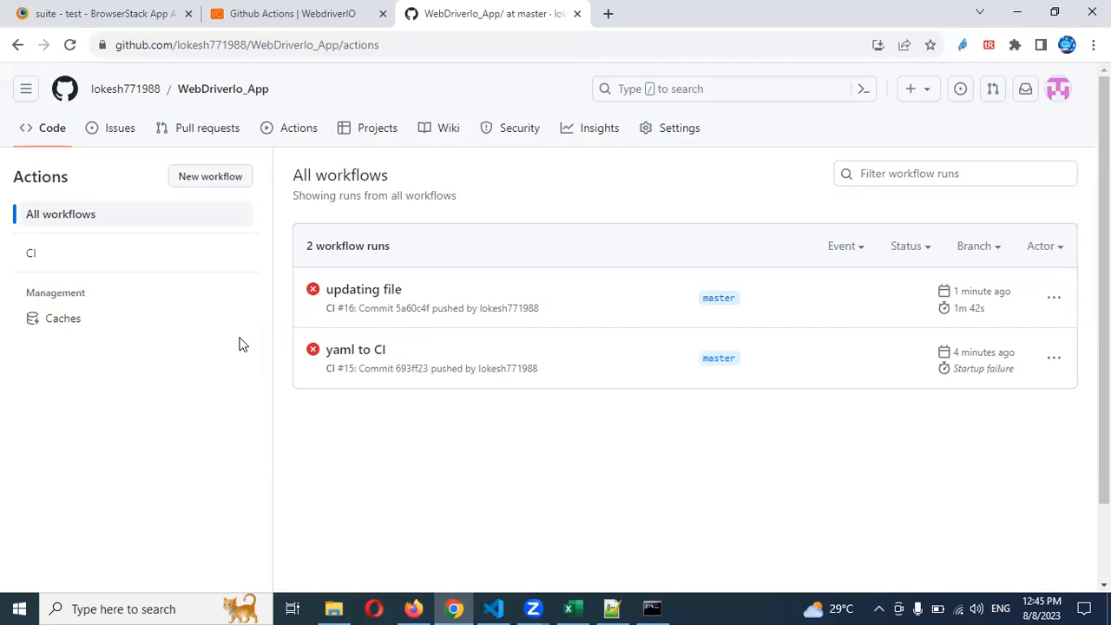
mouse_move(864, 530)
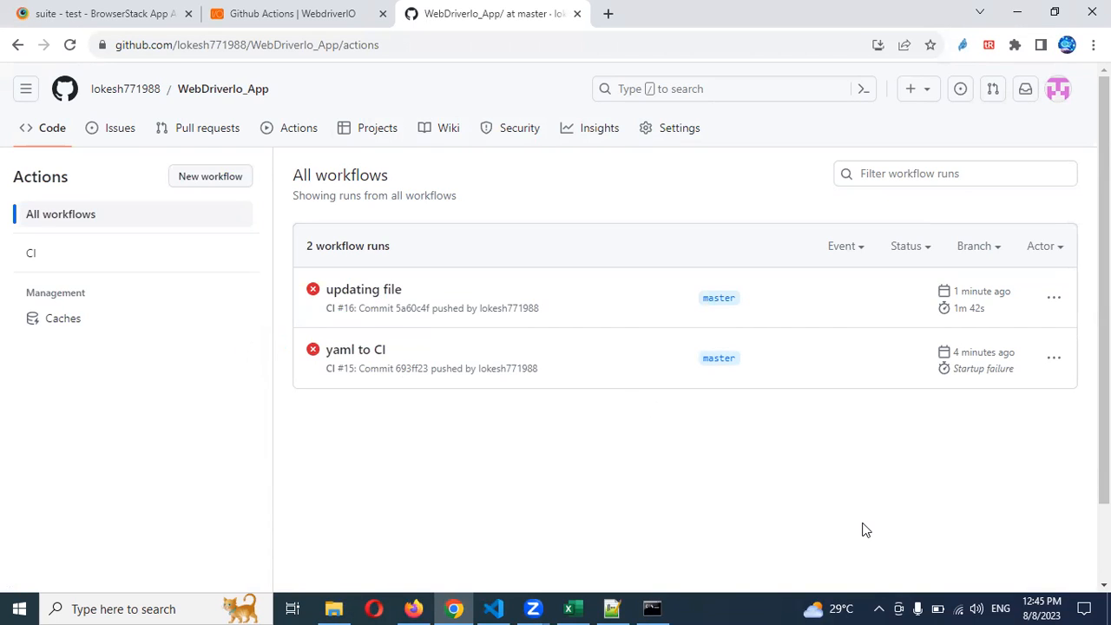
mouse_move(899, 517)
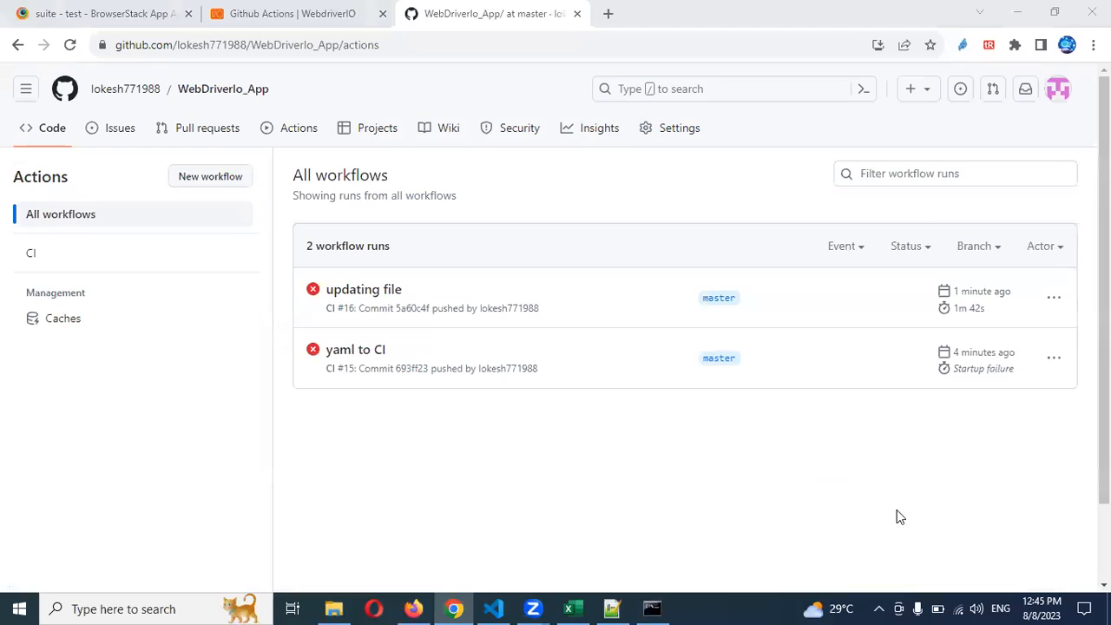